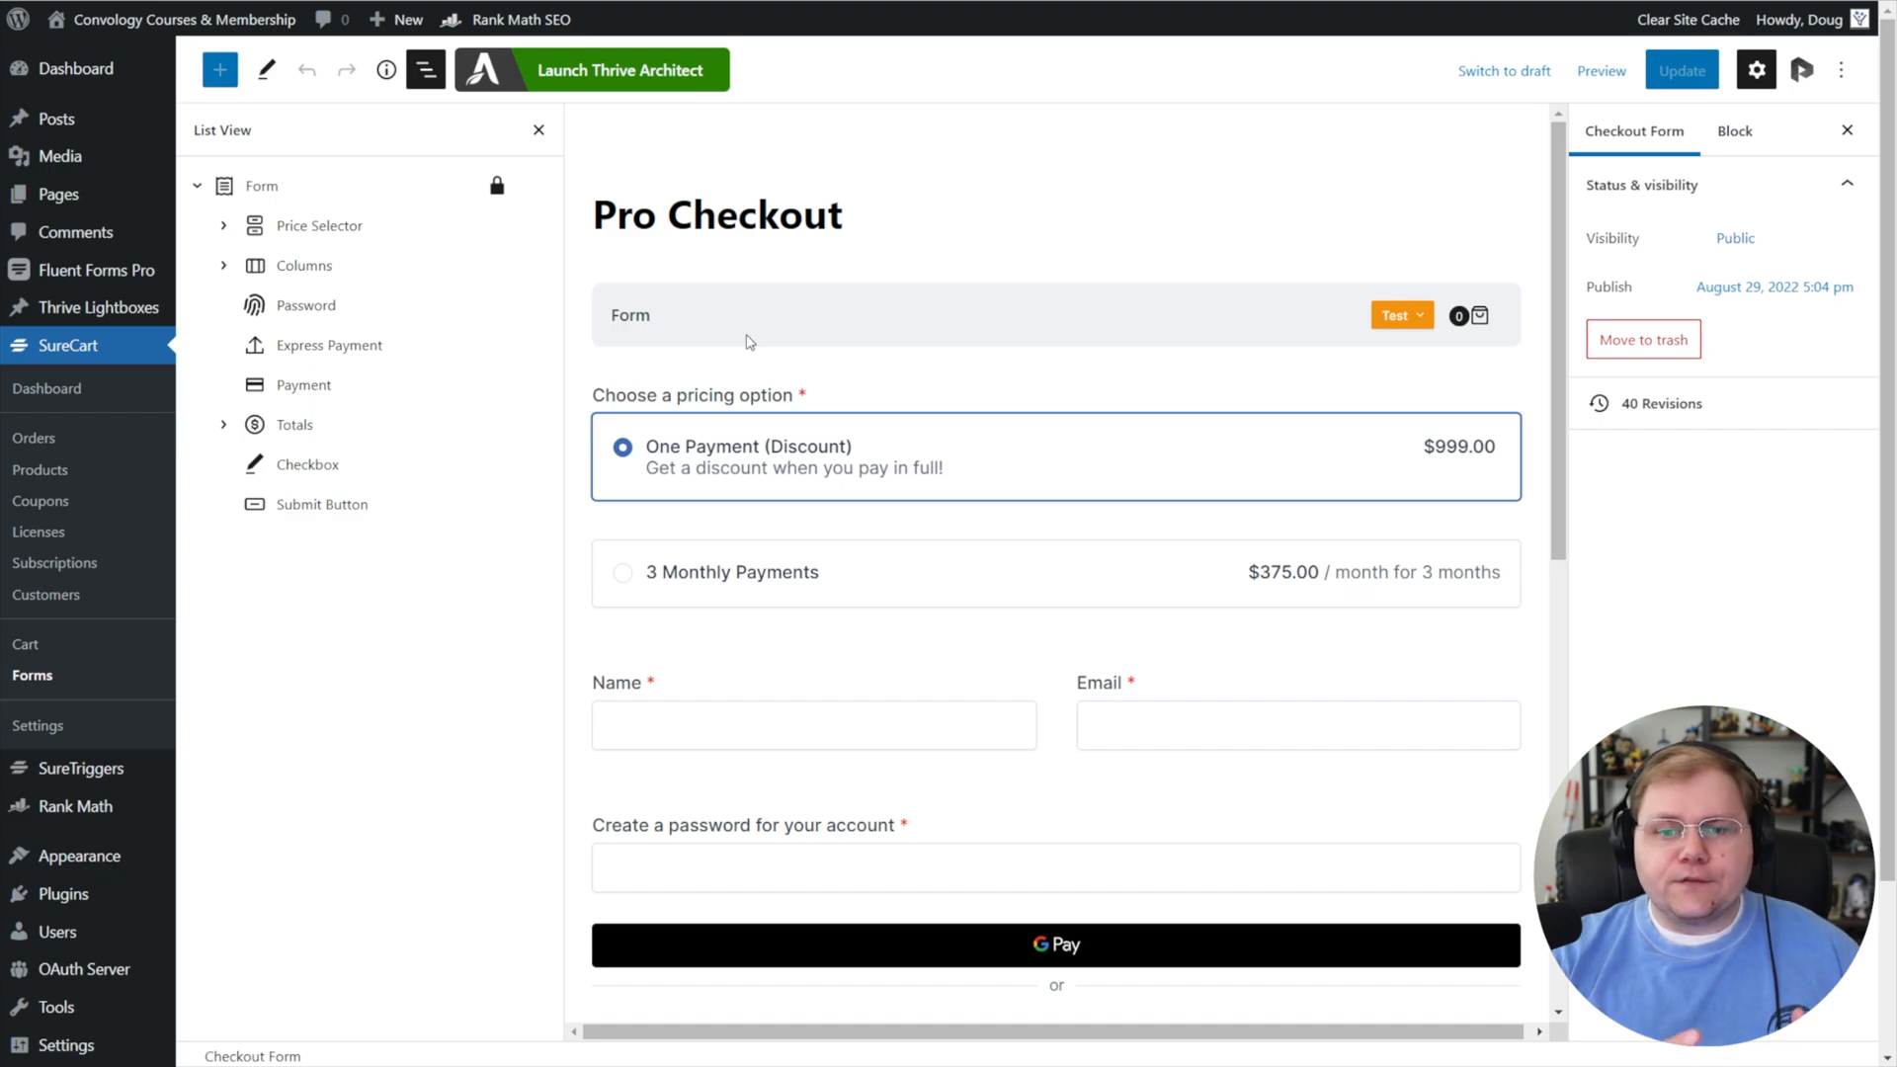
- Launch Thrive Architect on the DEMO: CHECKOUT draft page
scroll("down", 3)
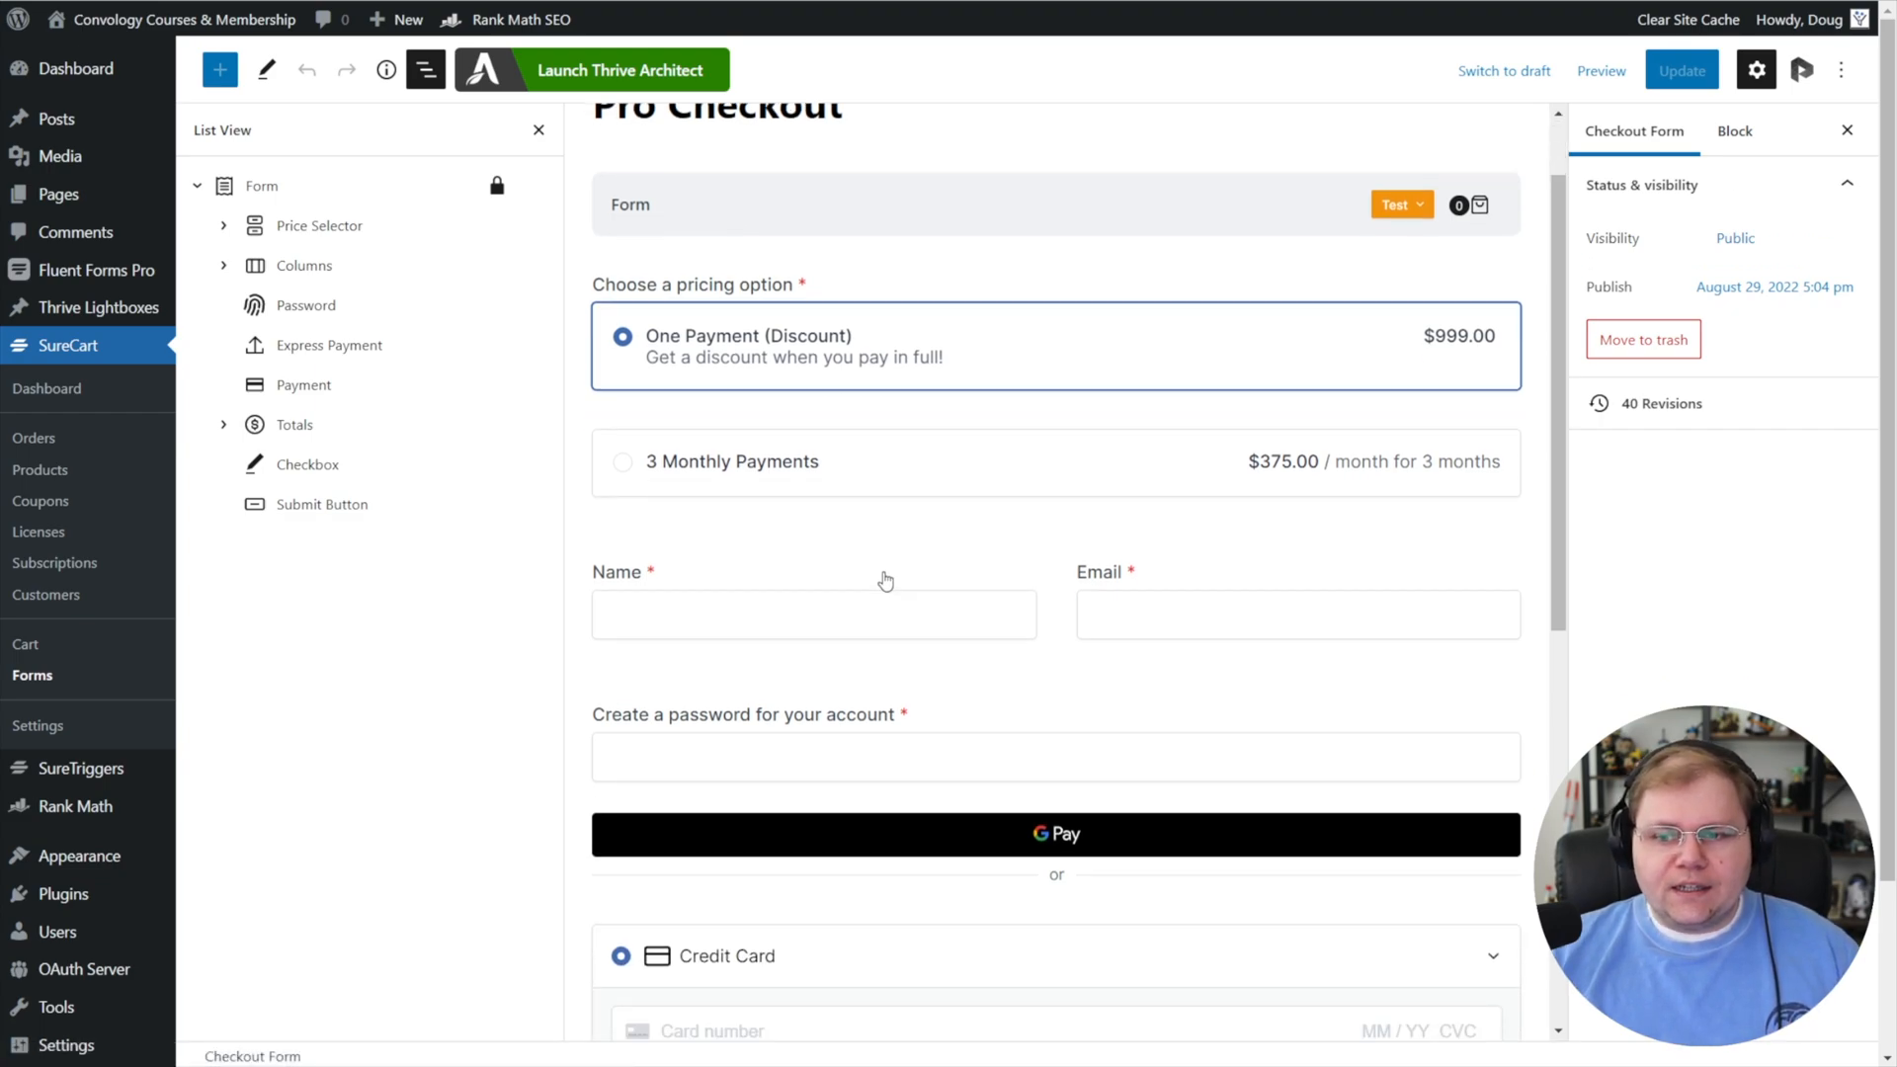
mouse_move(882, 578)
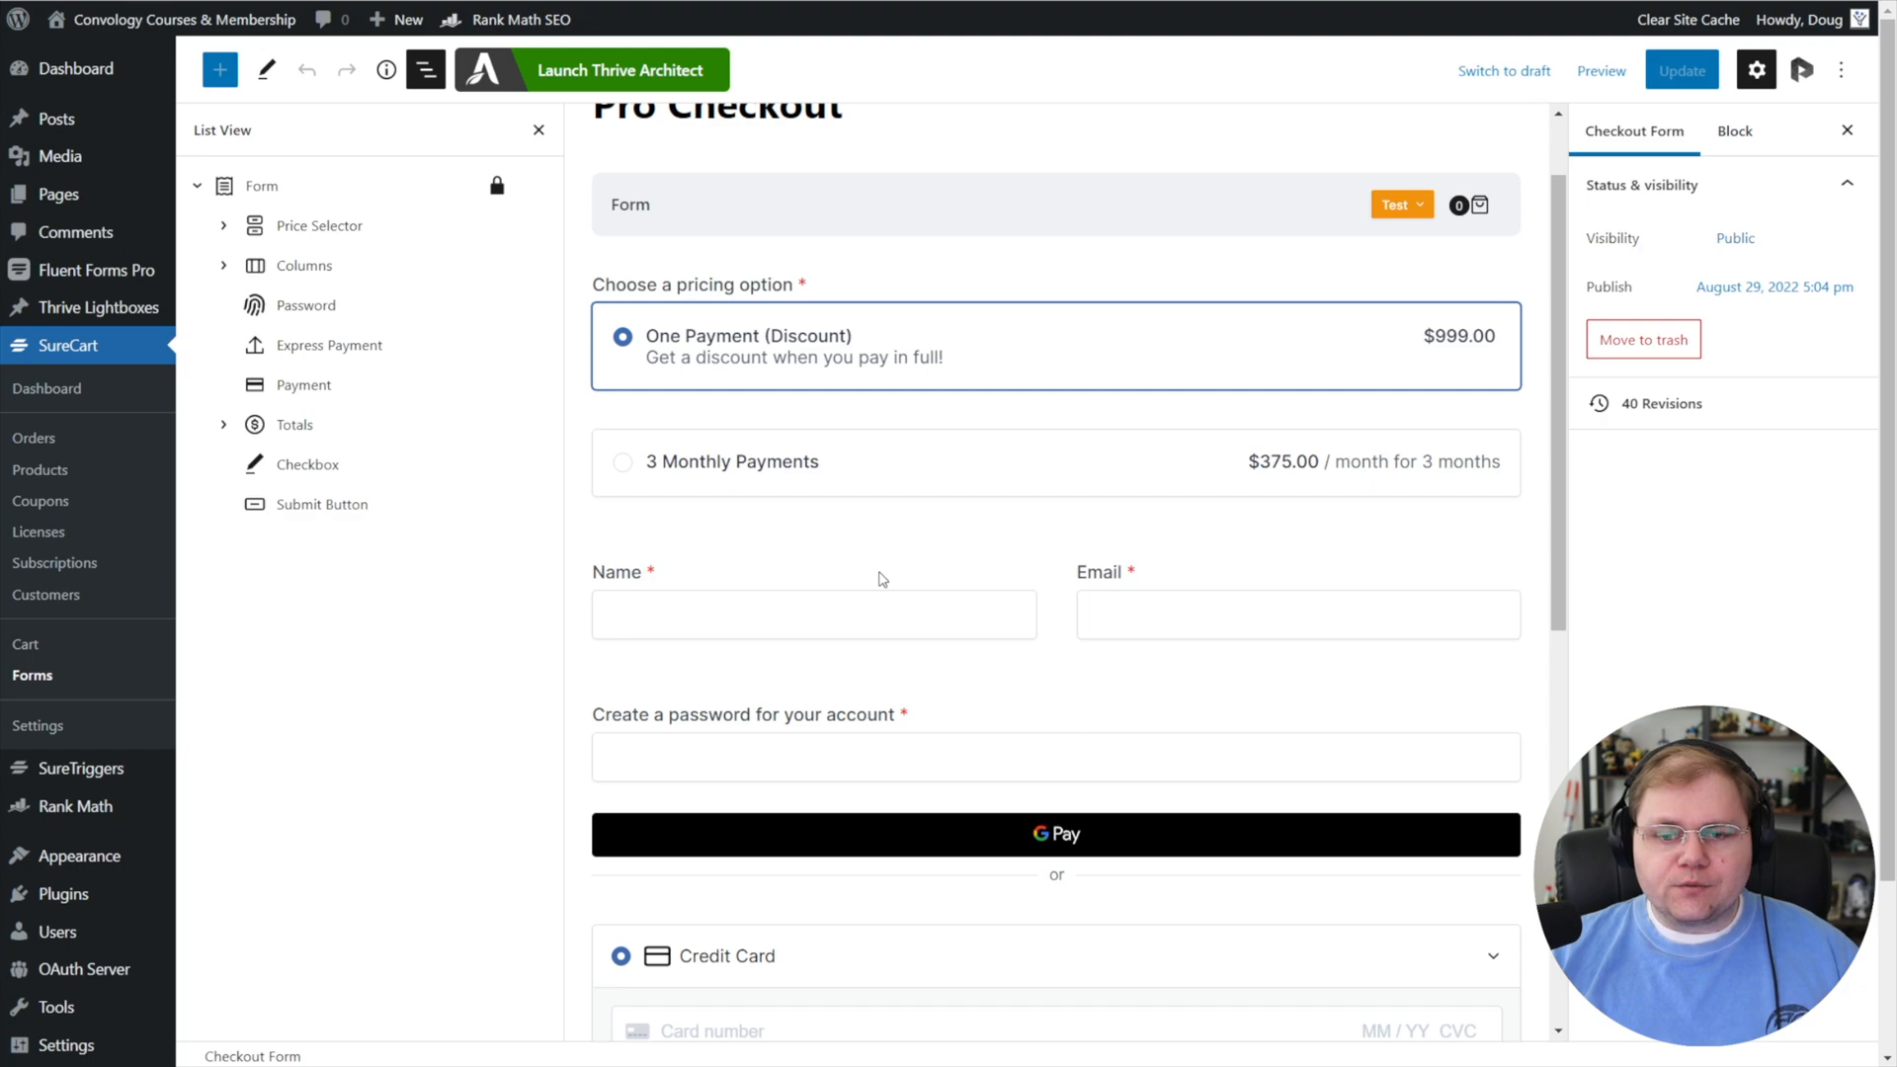
scroll("down", 3)
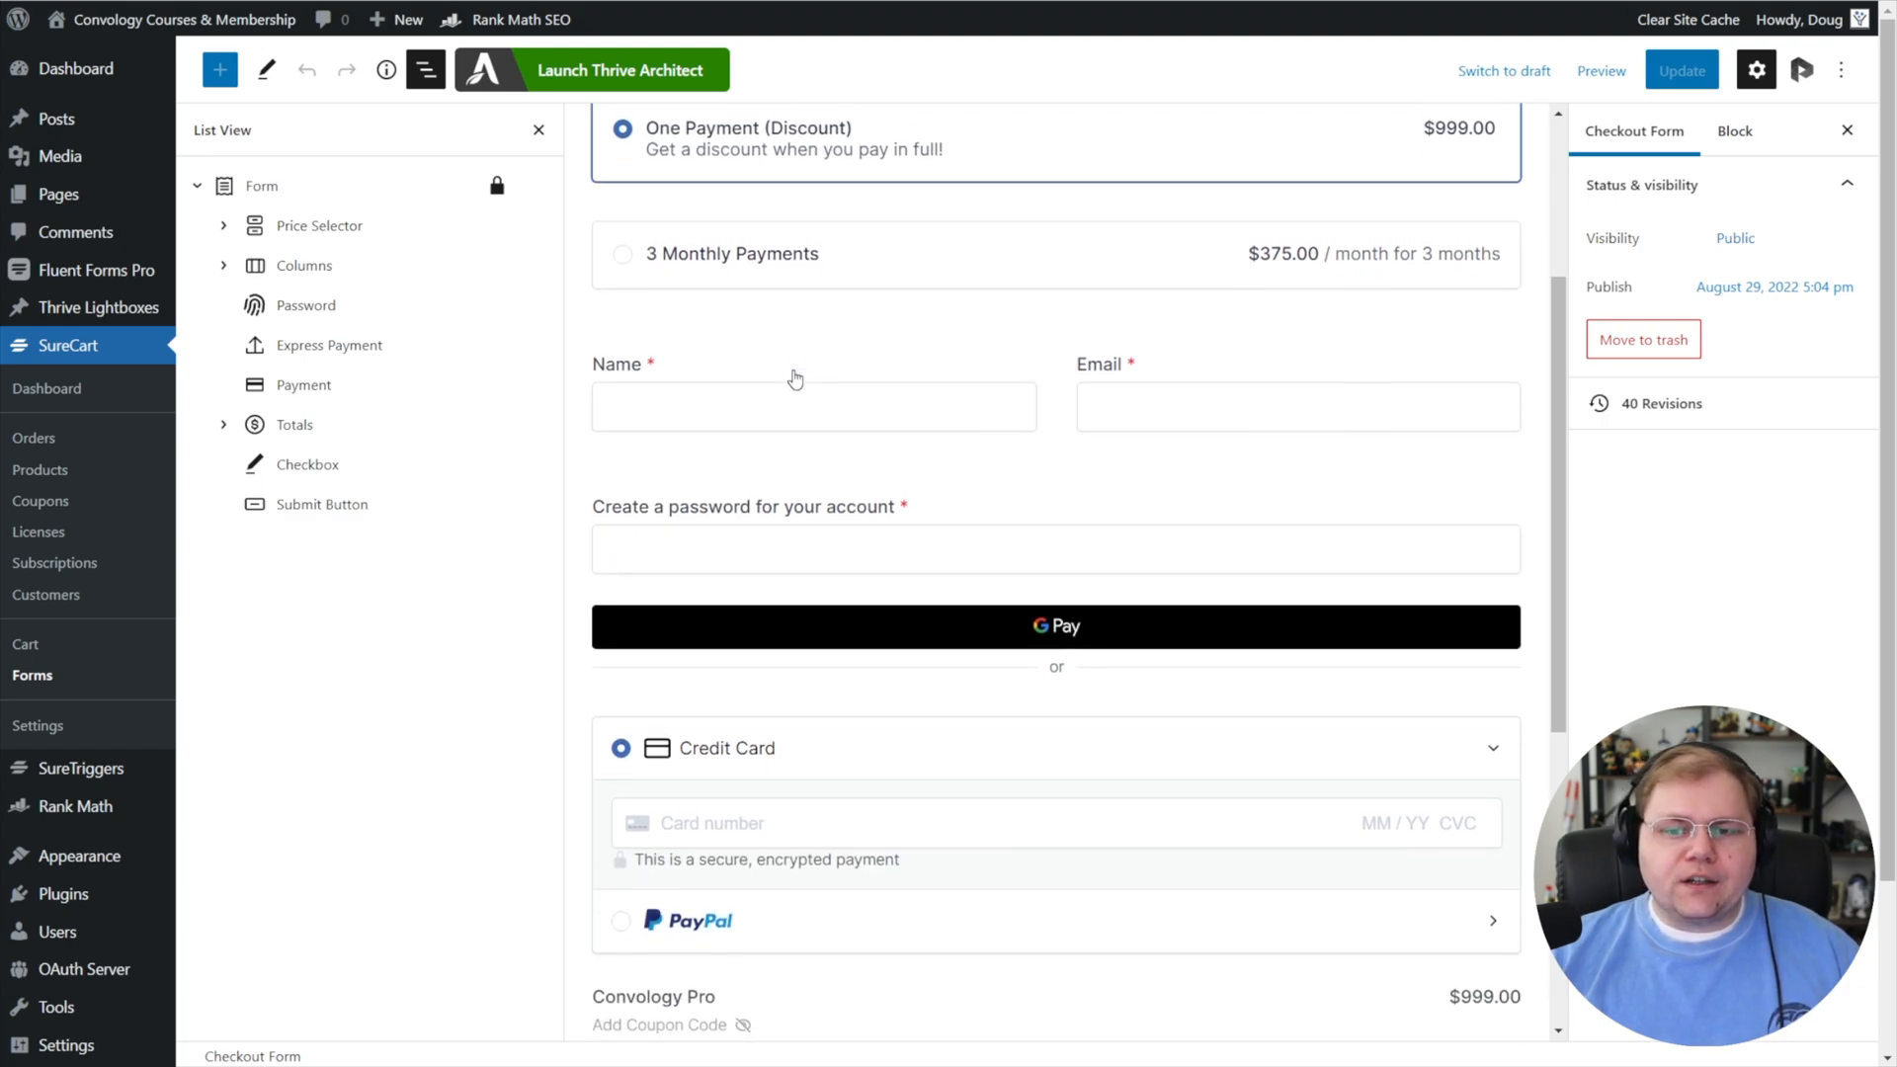
scroll("down", 3)
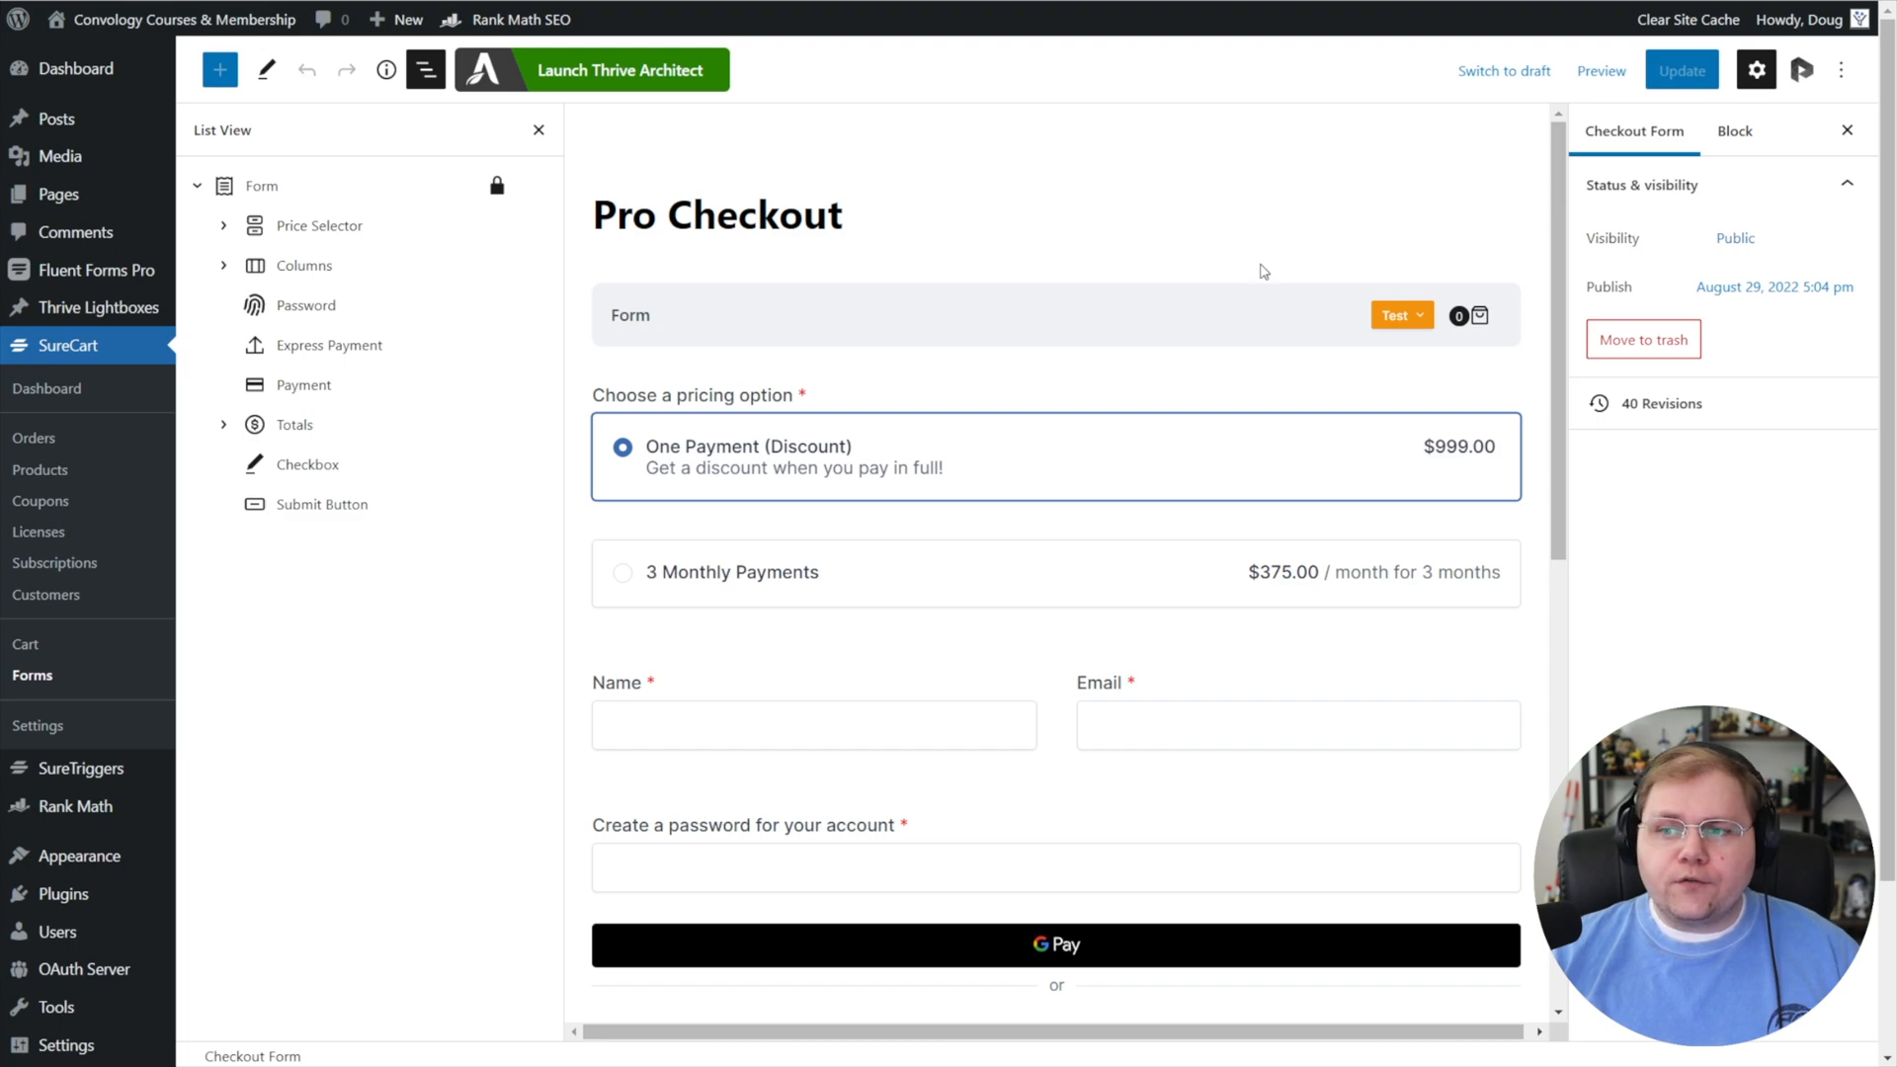
mouse_move(39, 533)
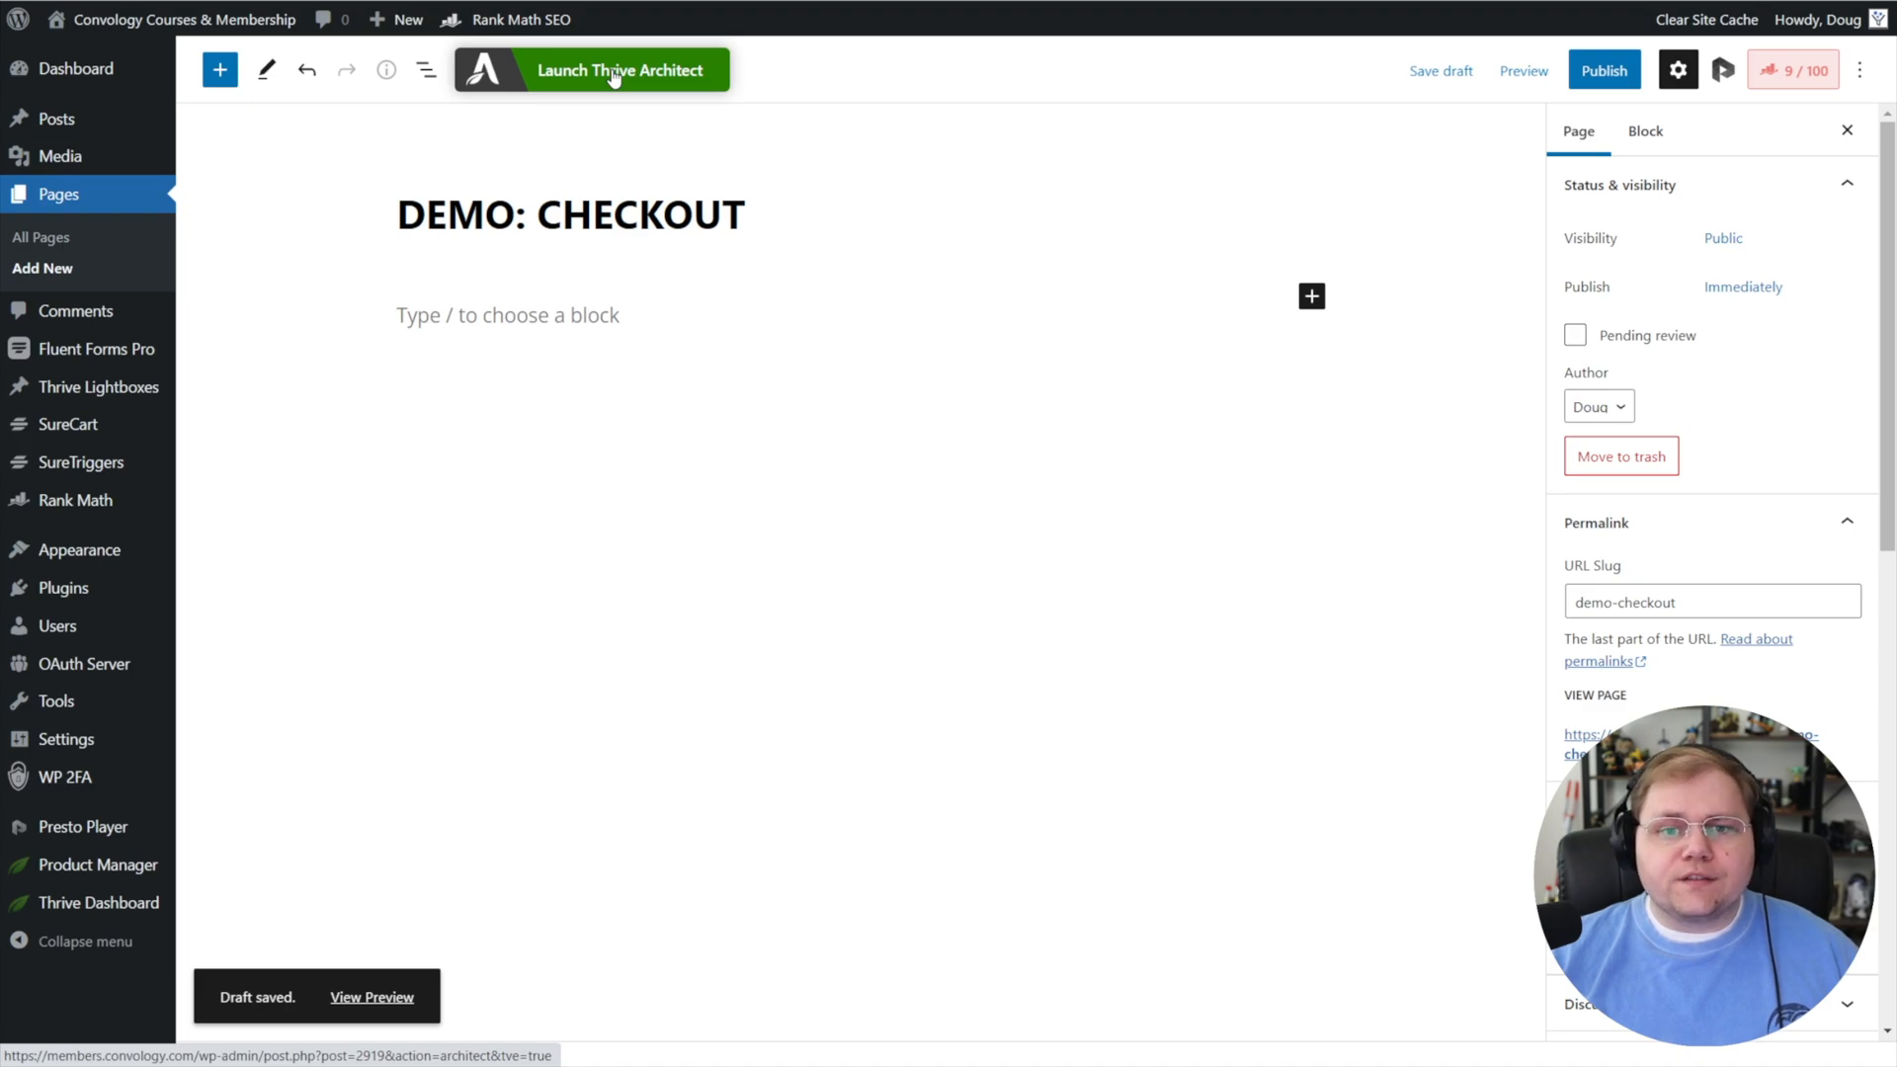
left_click(591, 69)
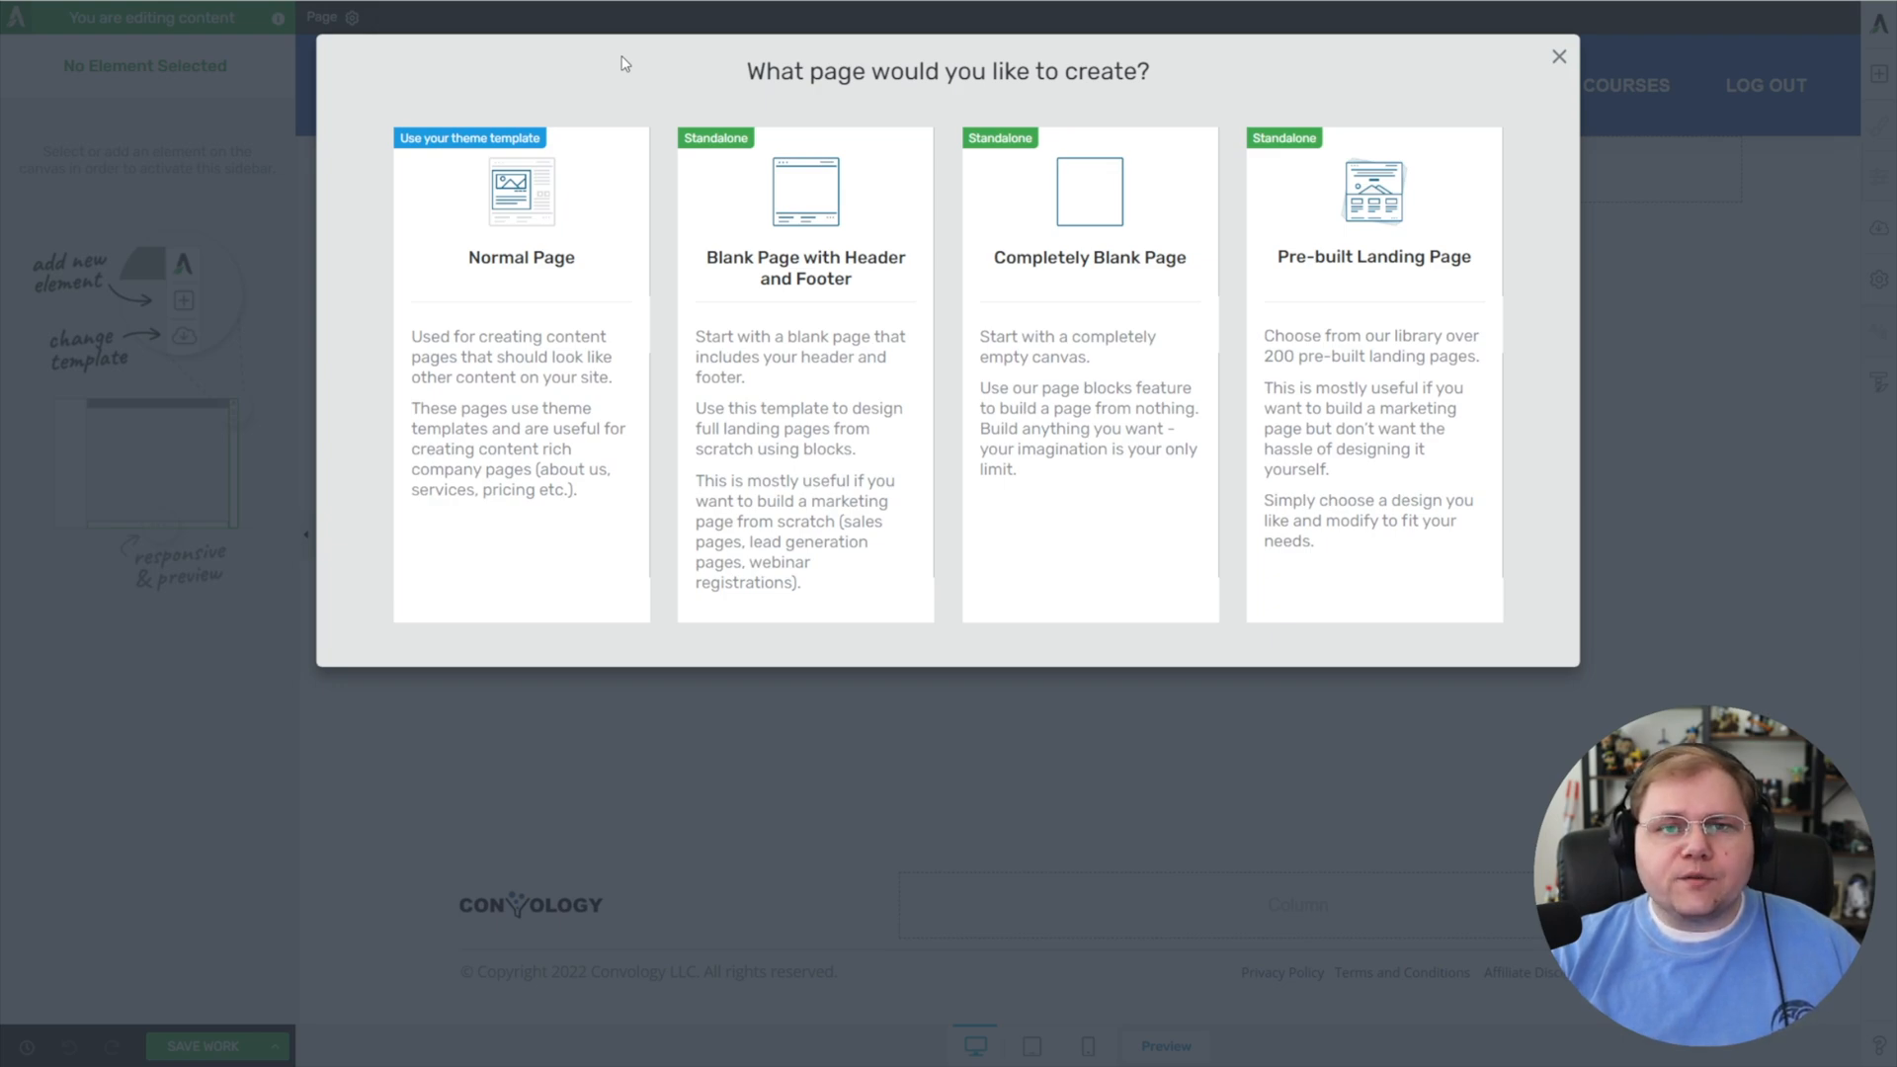
mouse_move(685, 57)
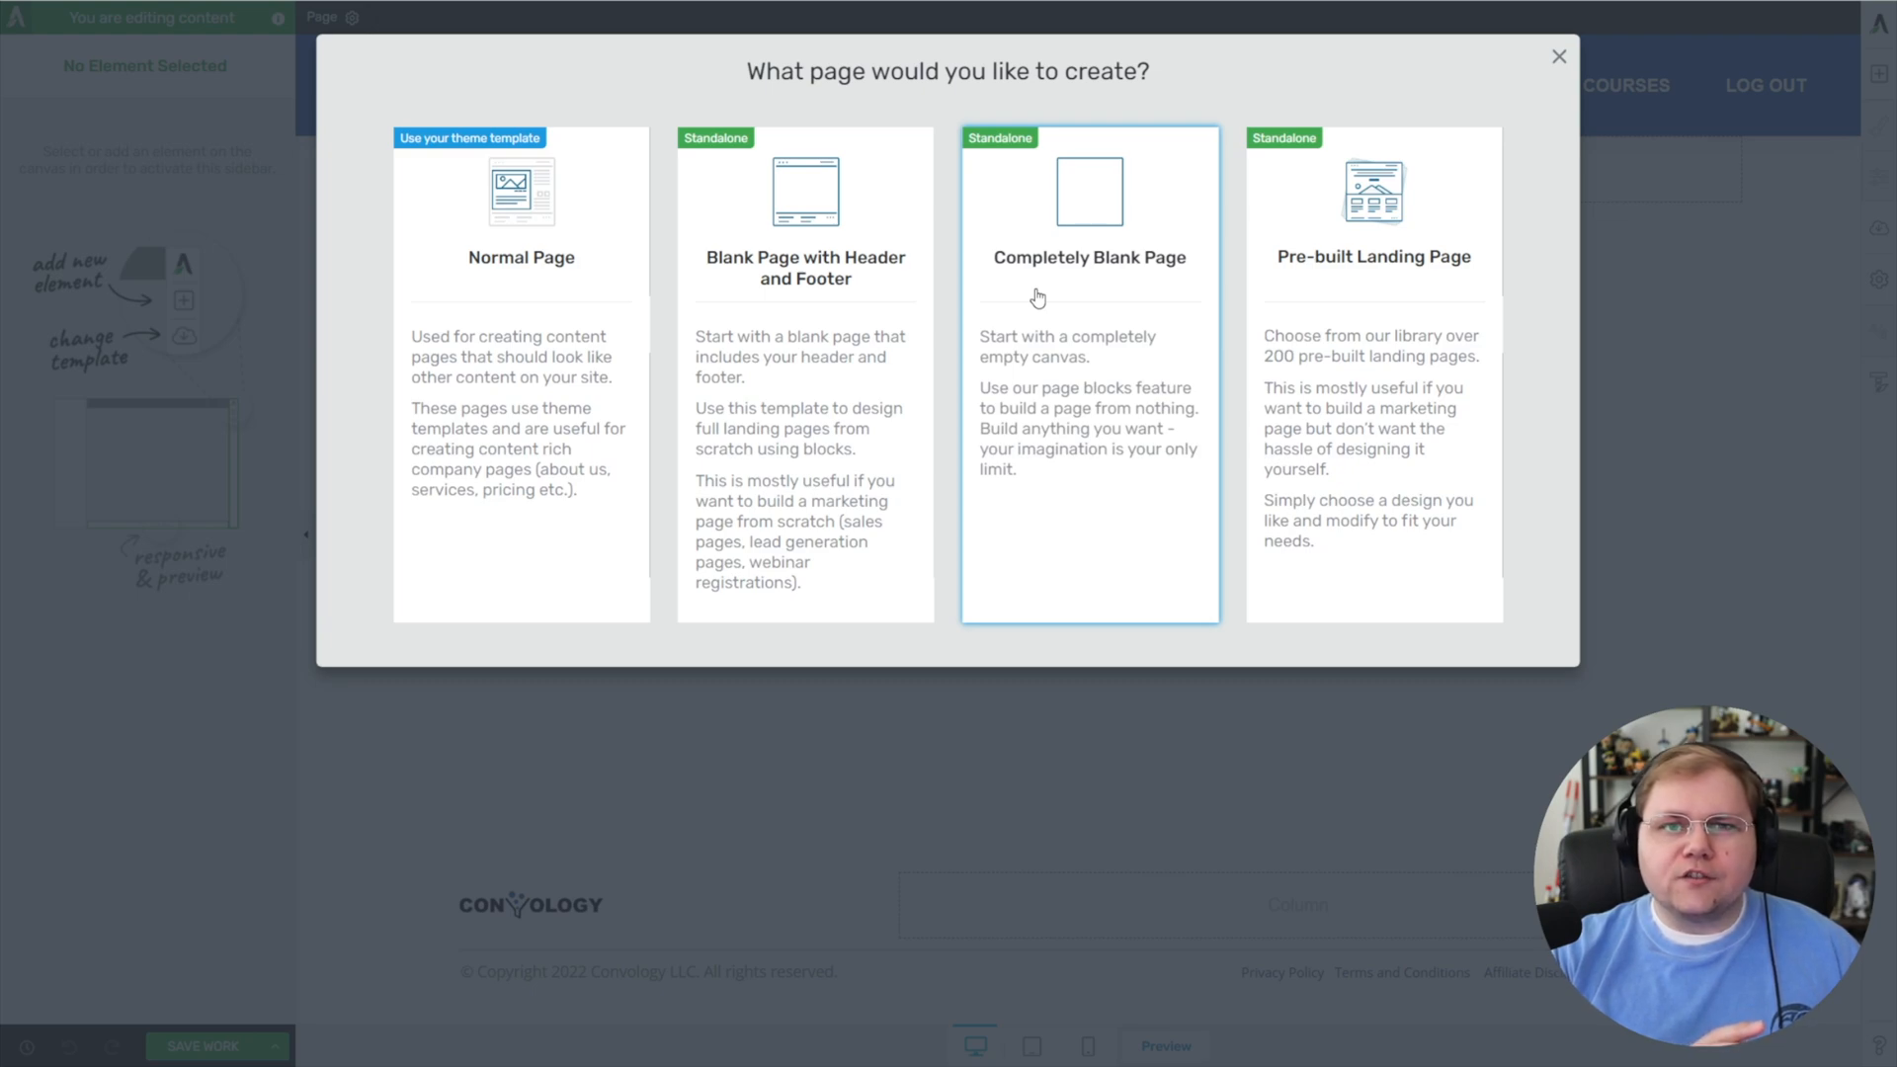
mouse_move(1125, 299)
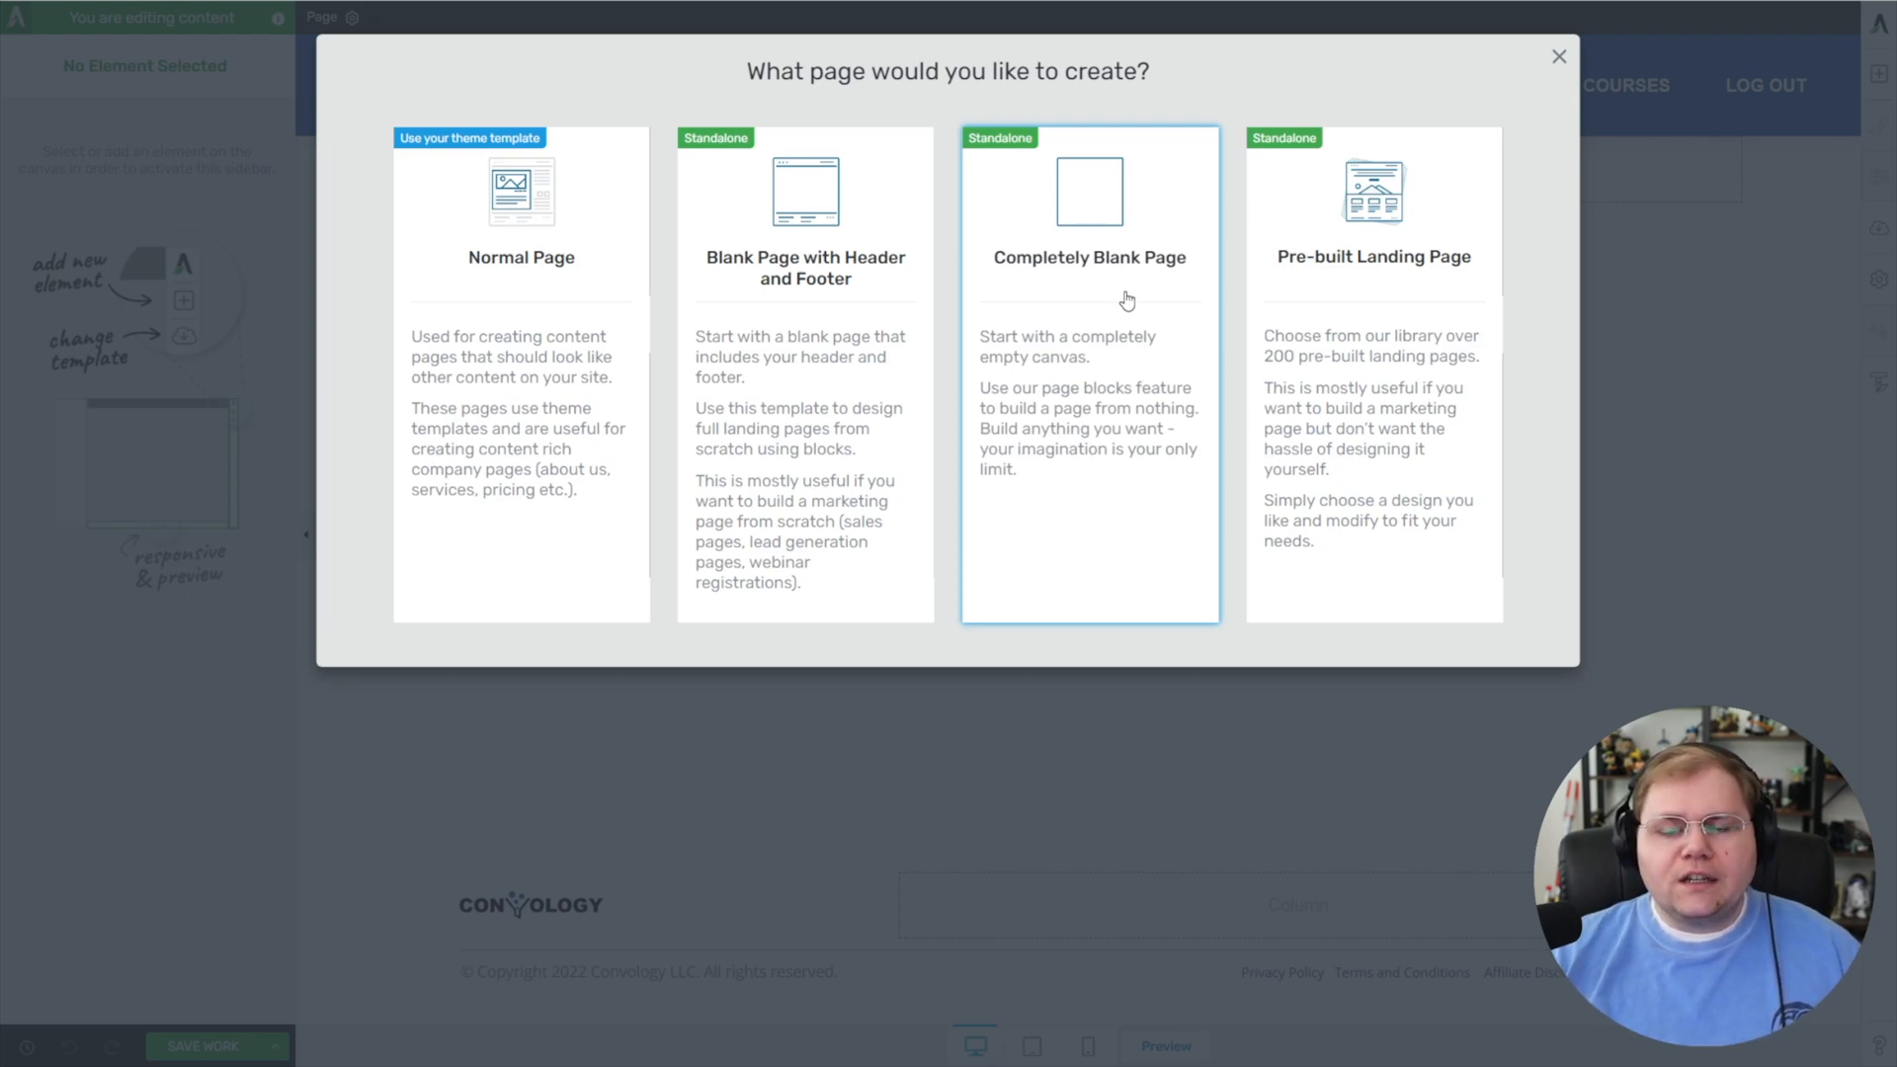
mouse_move(1109, 323)
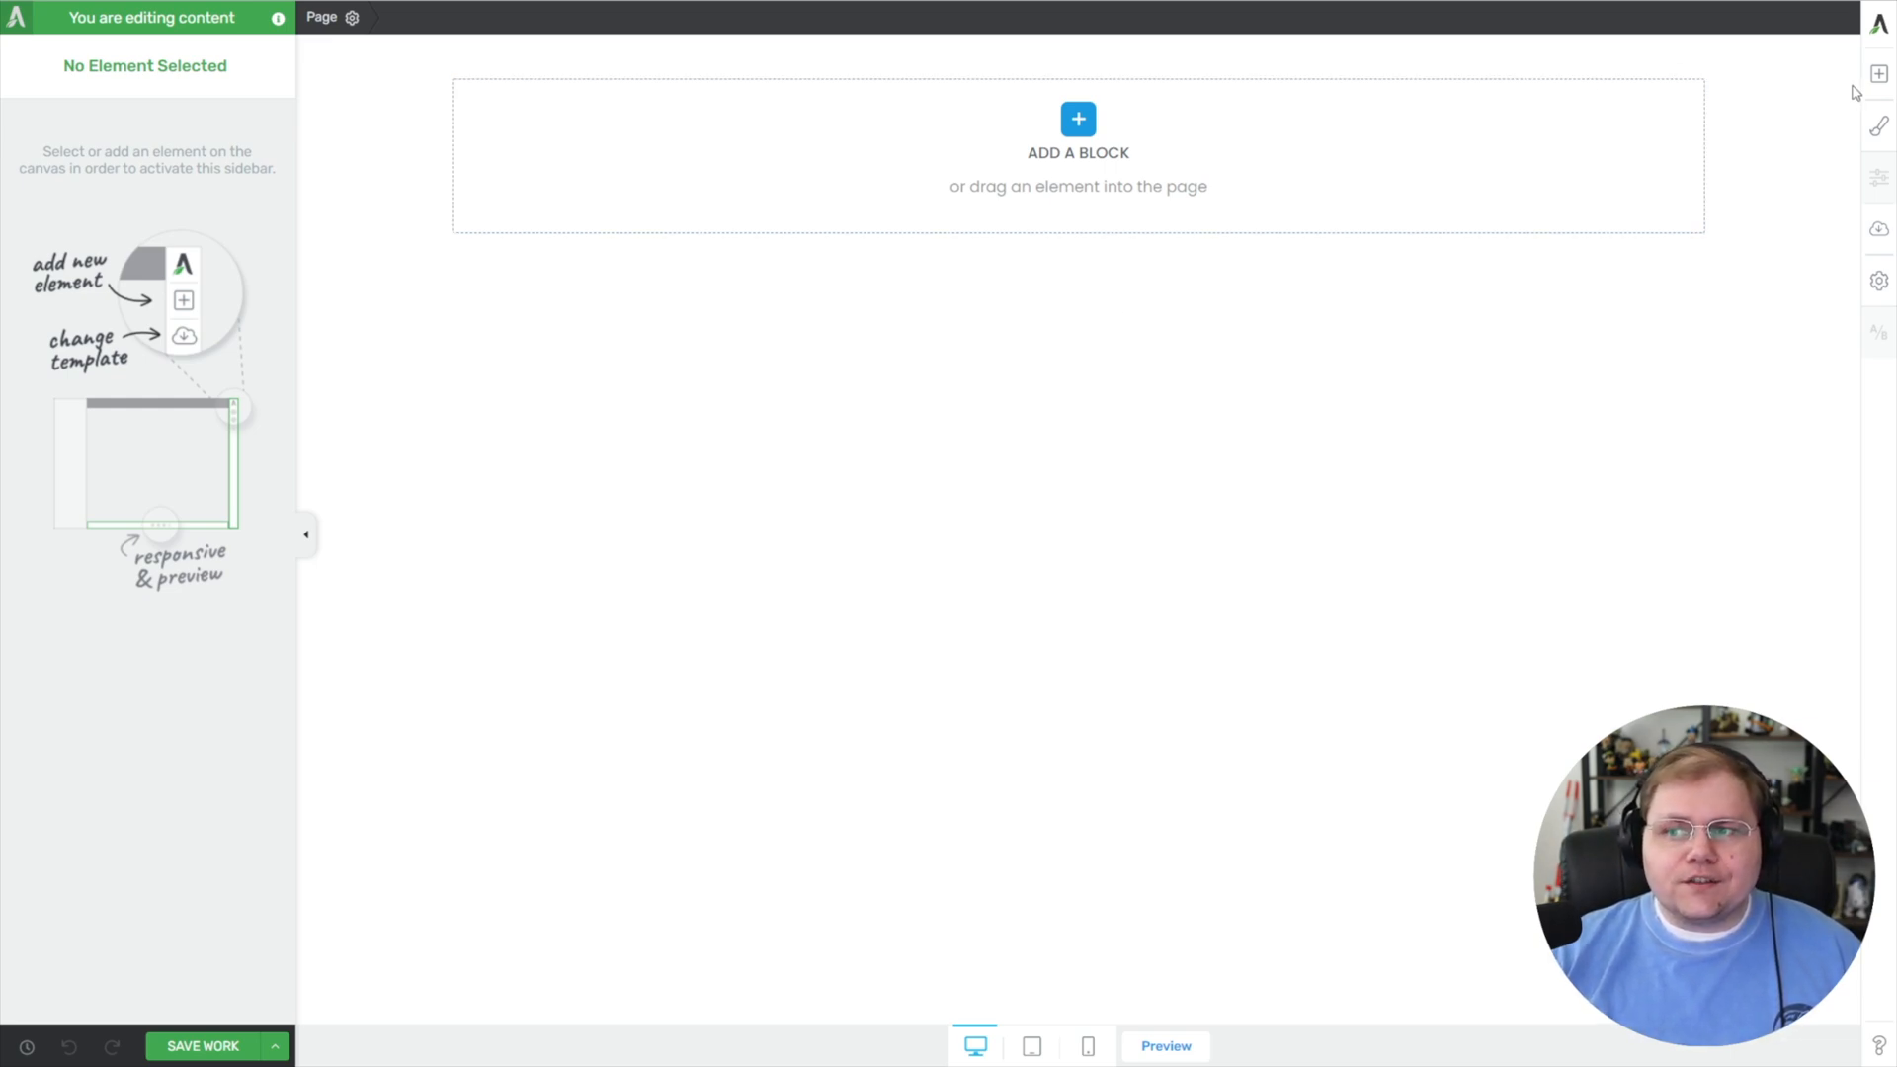
- Place a Text element on the blank page holding the shortcode [sc_form id=2729]
left_click(1879, 72)
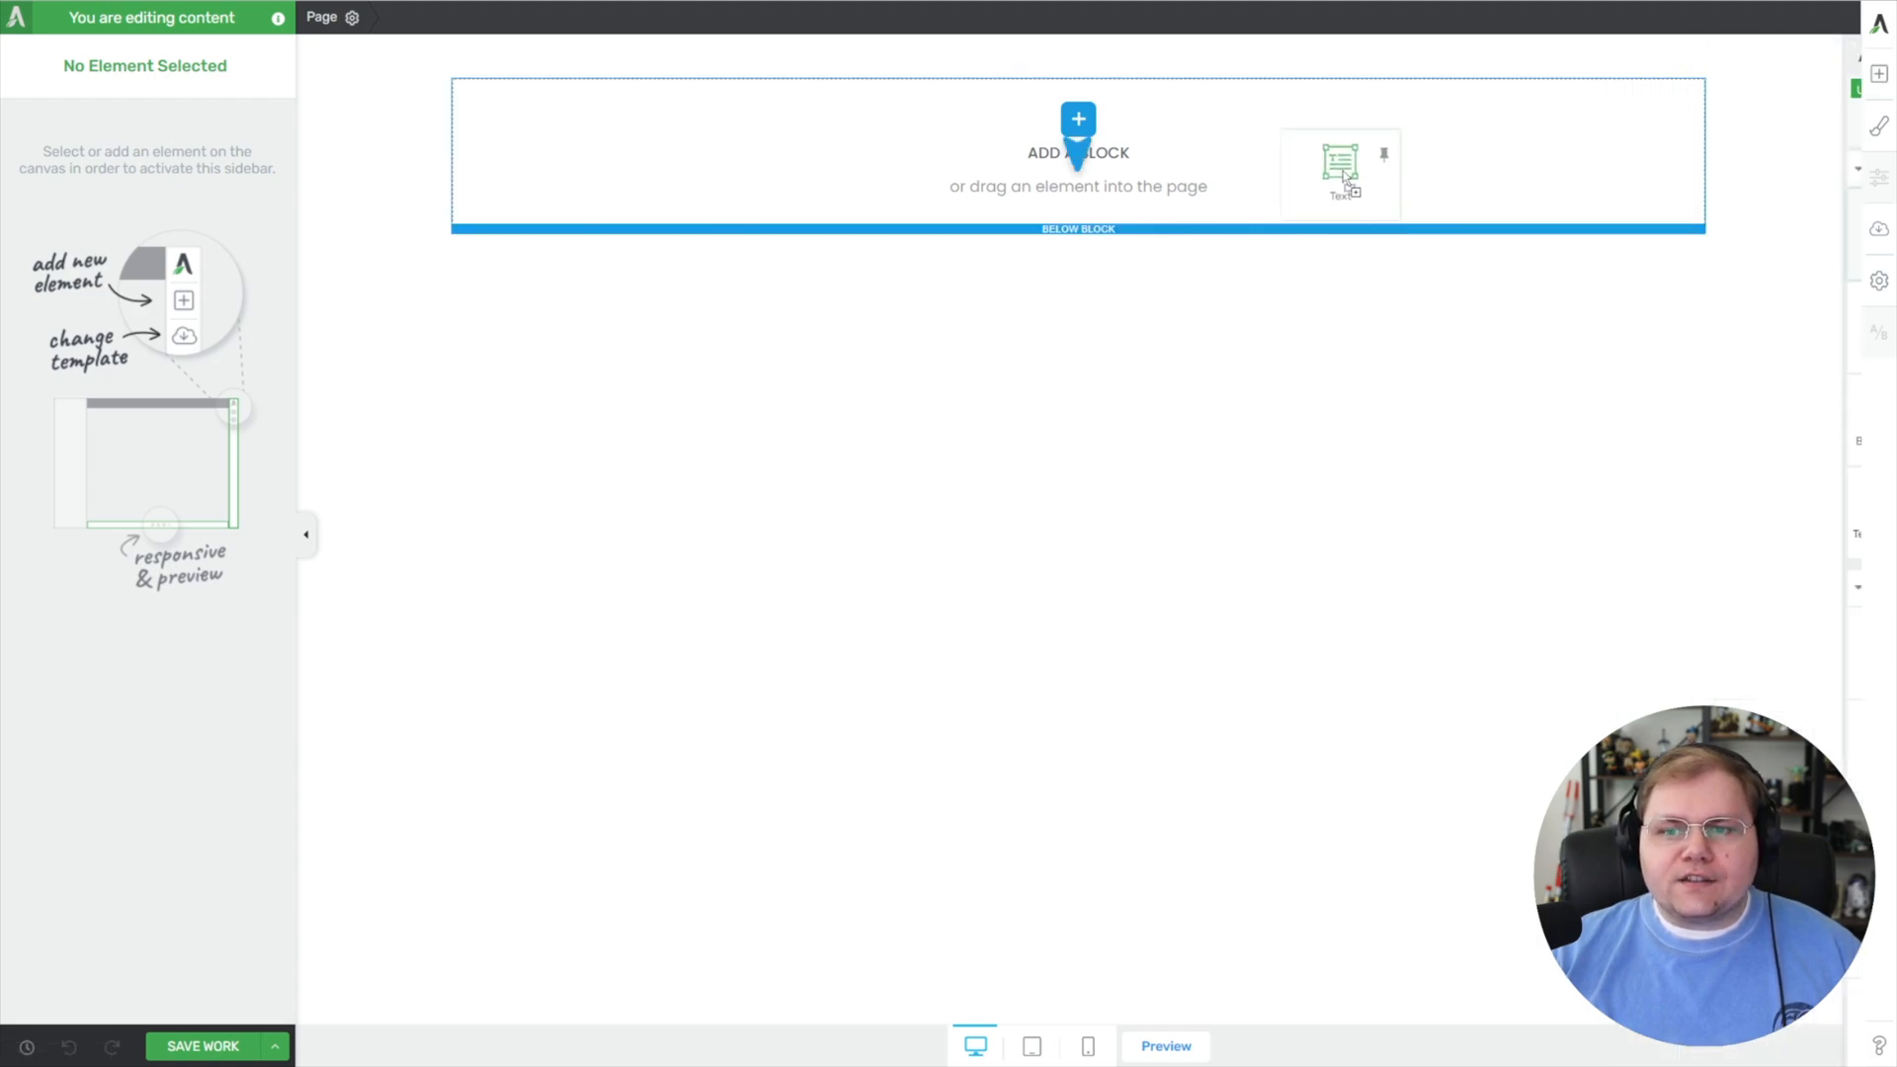
left_click(1340, 163)
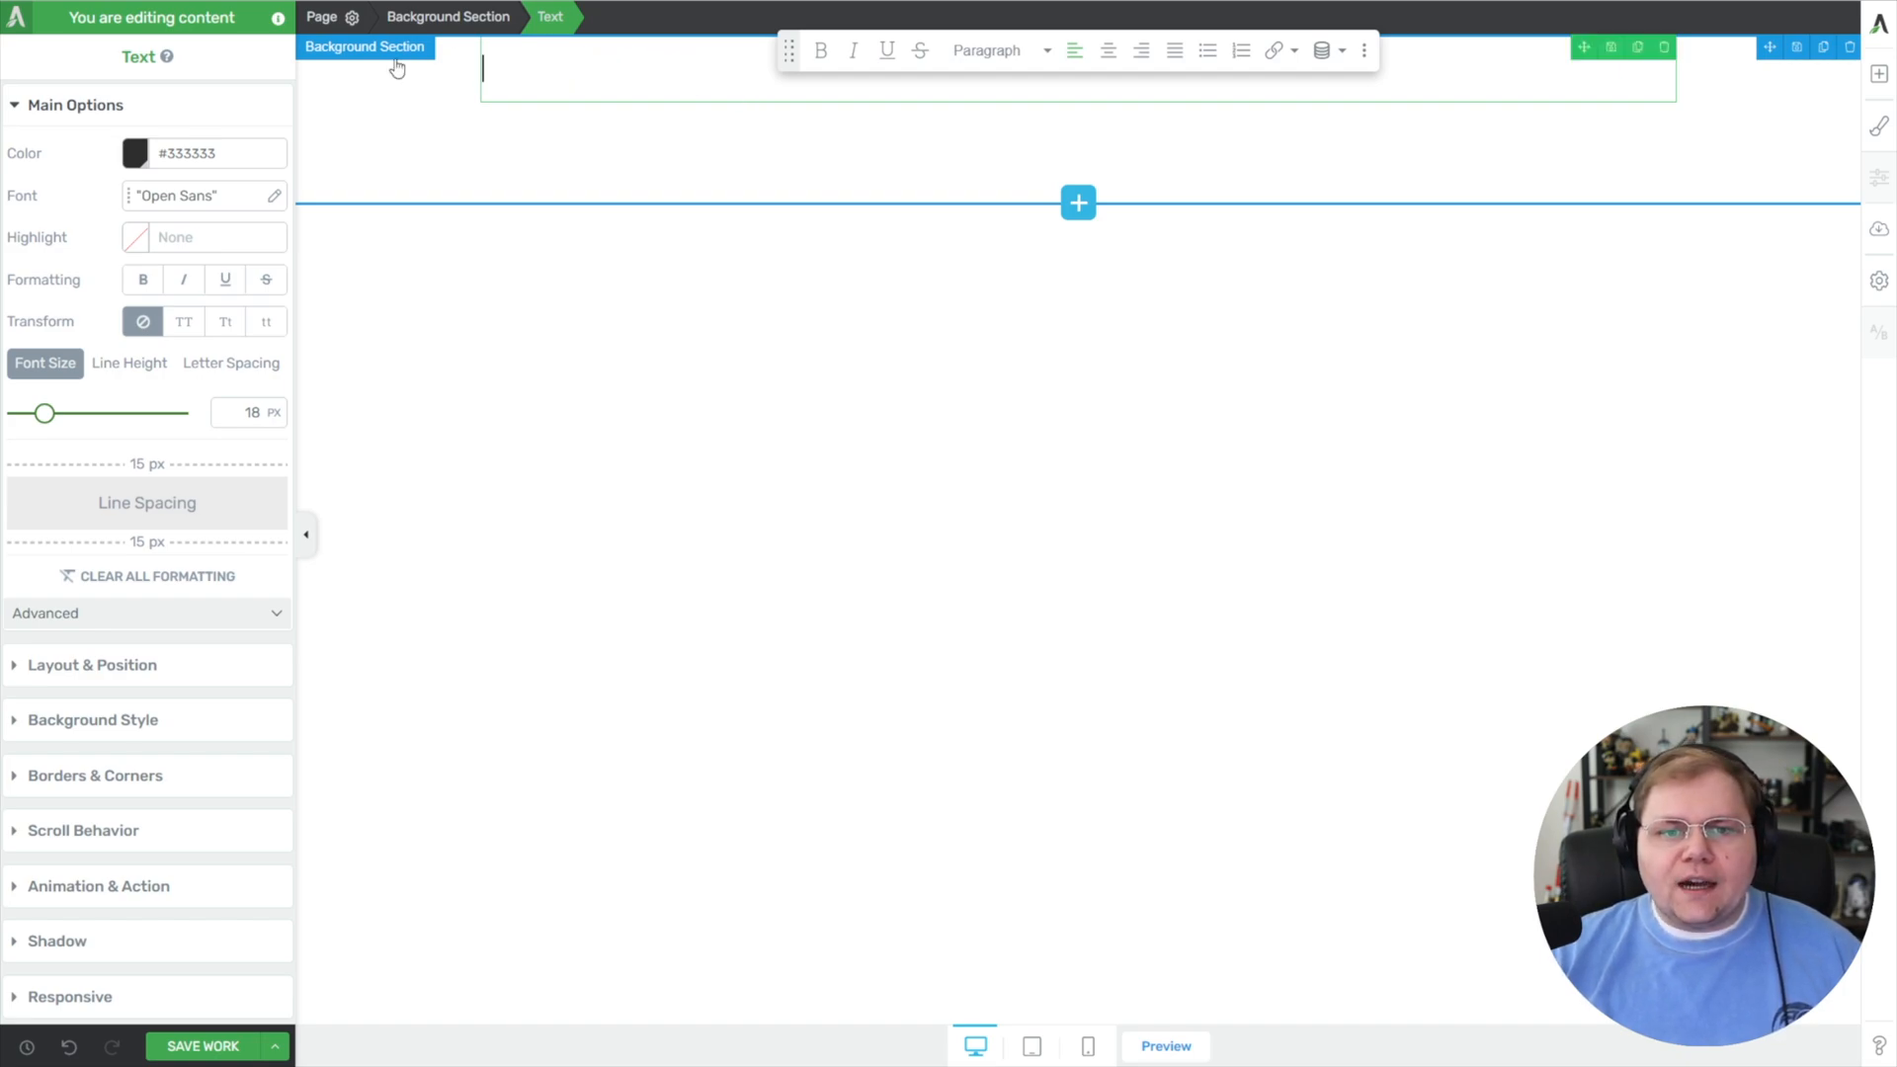
type("[sc_form id=2729]")
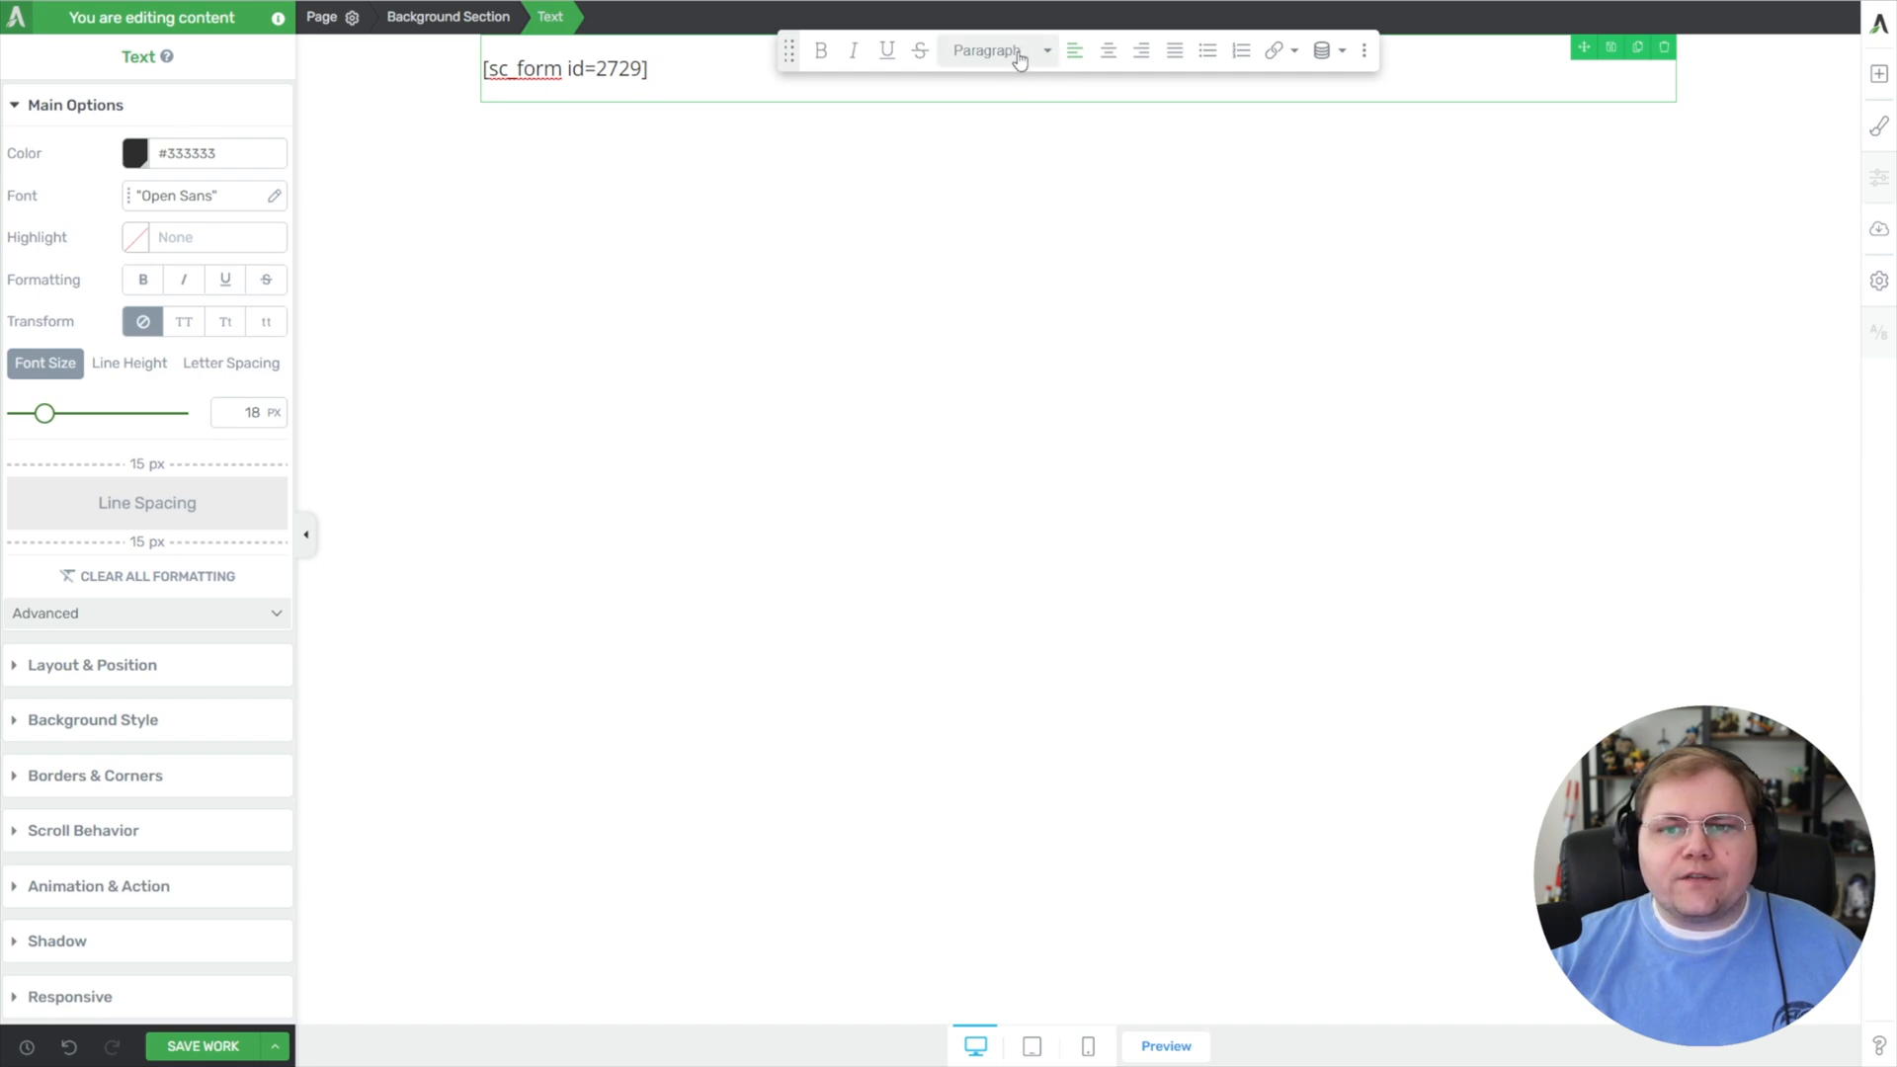
- Apply the Plain text style to the shortcode line instead of Paragraph
left_click(992, 50)
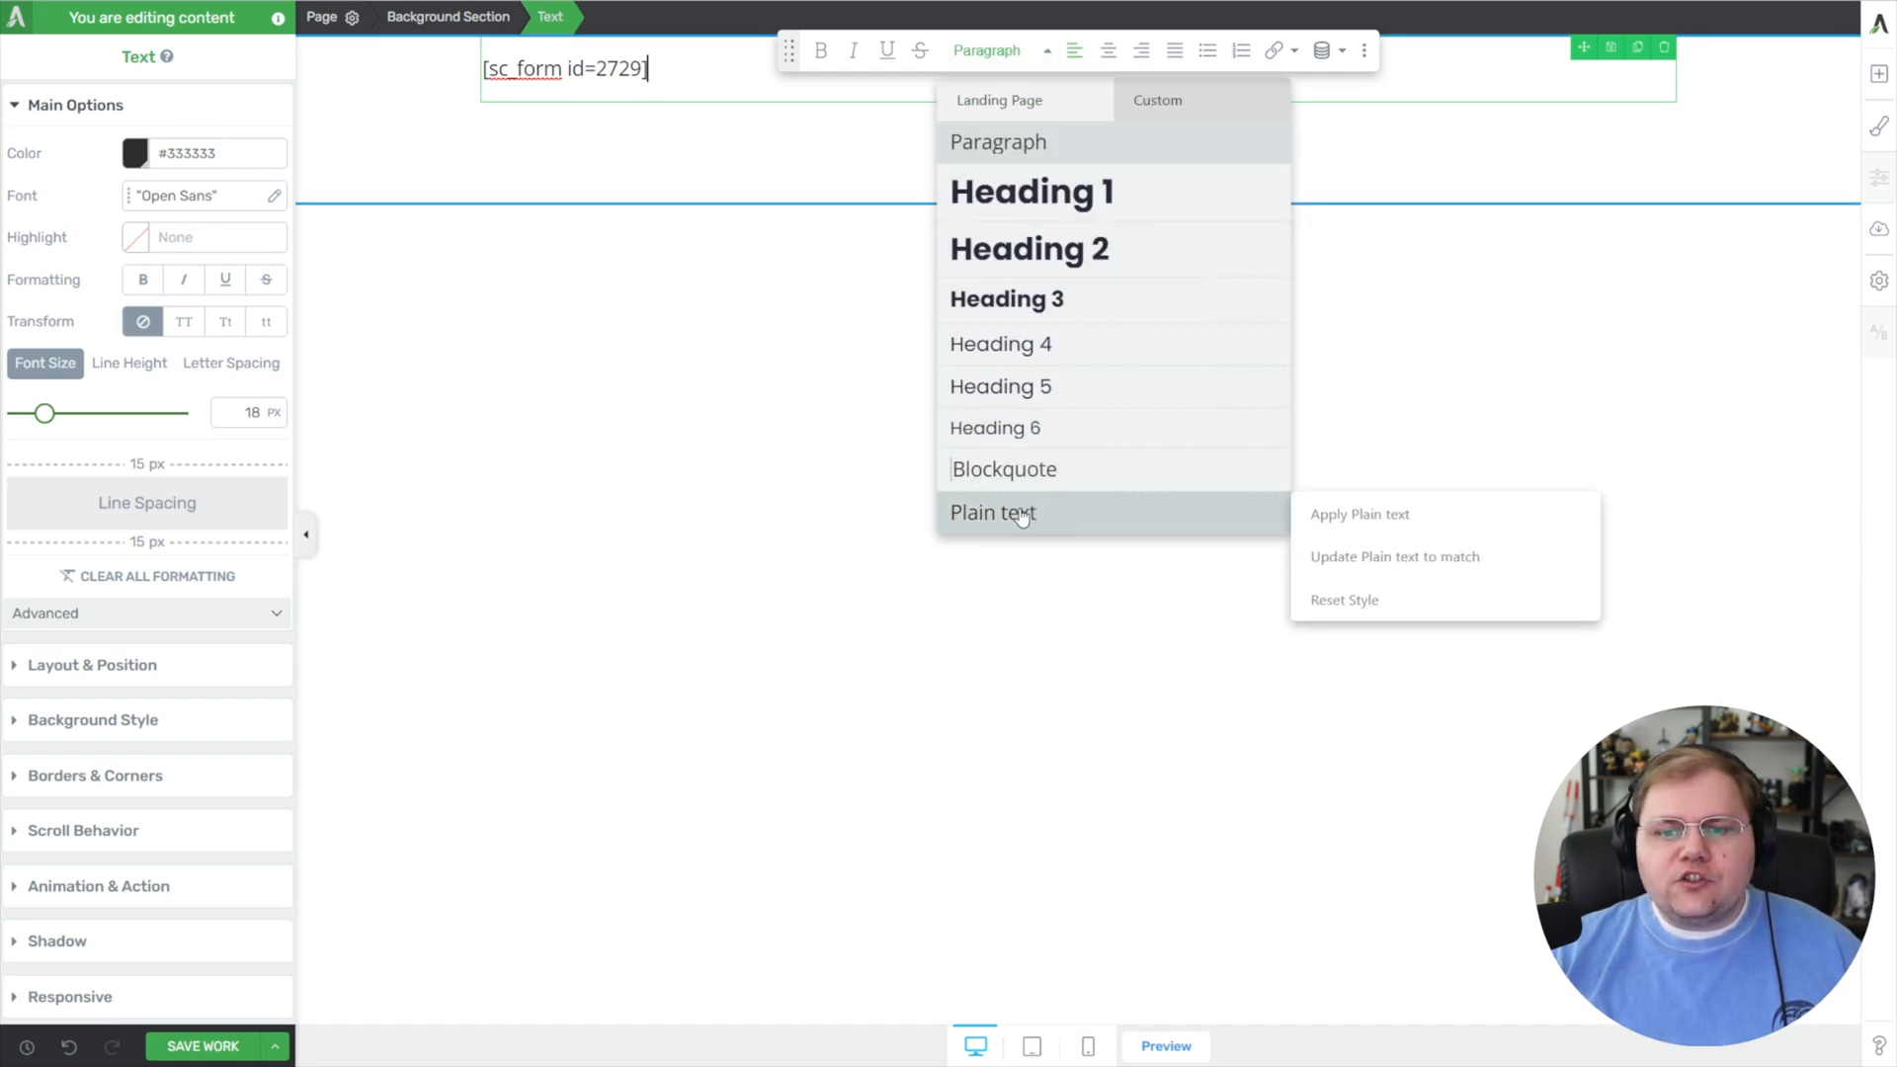
left_click(992, 512)
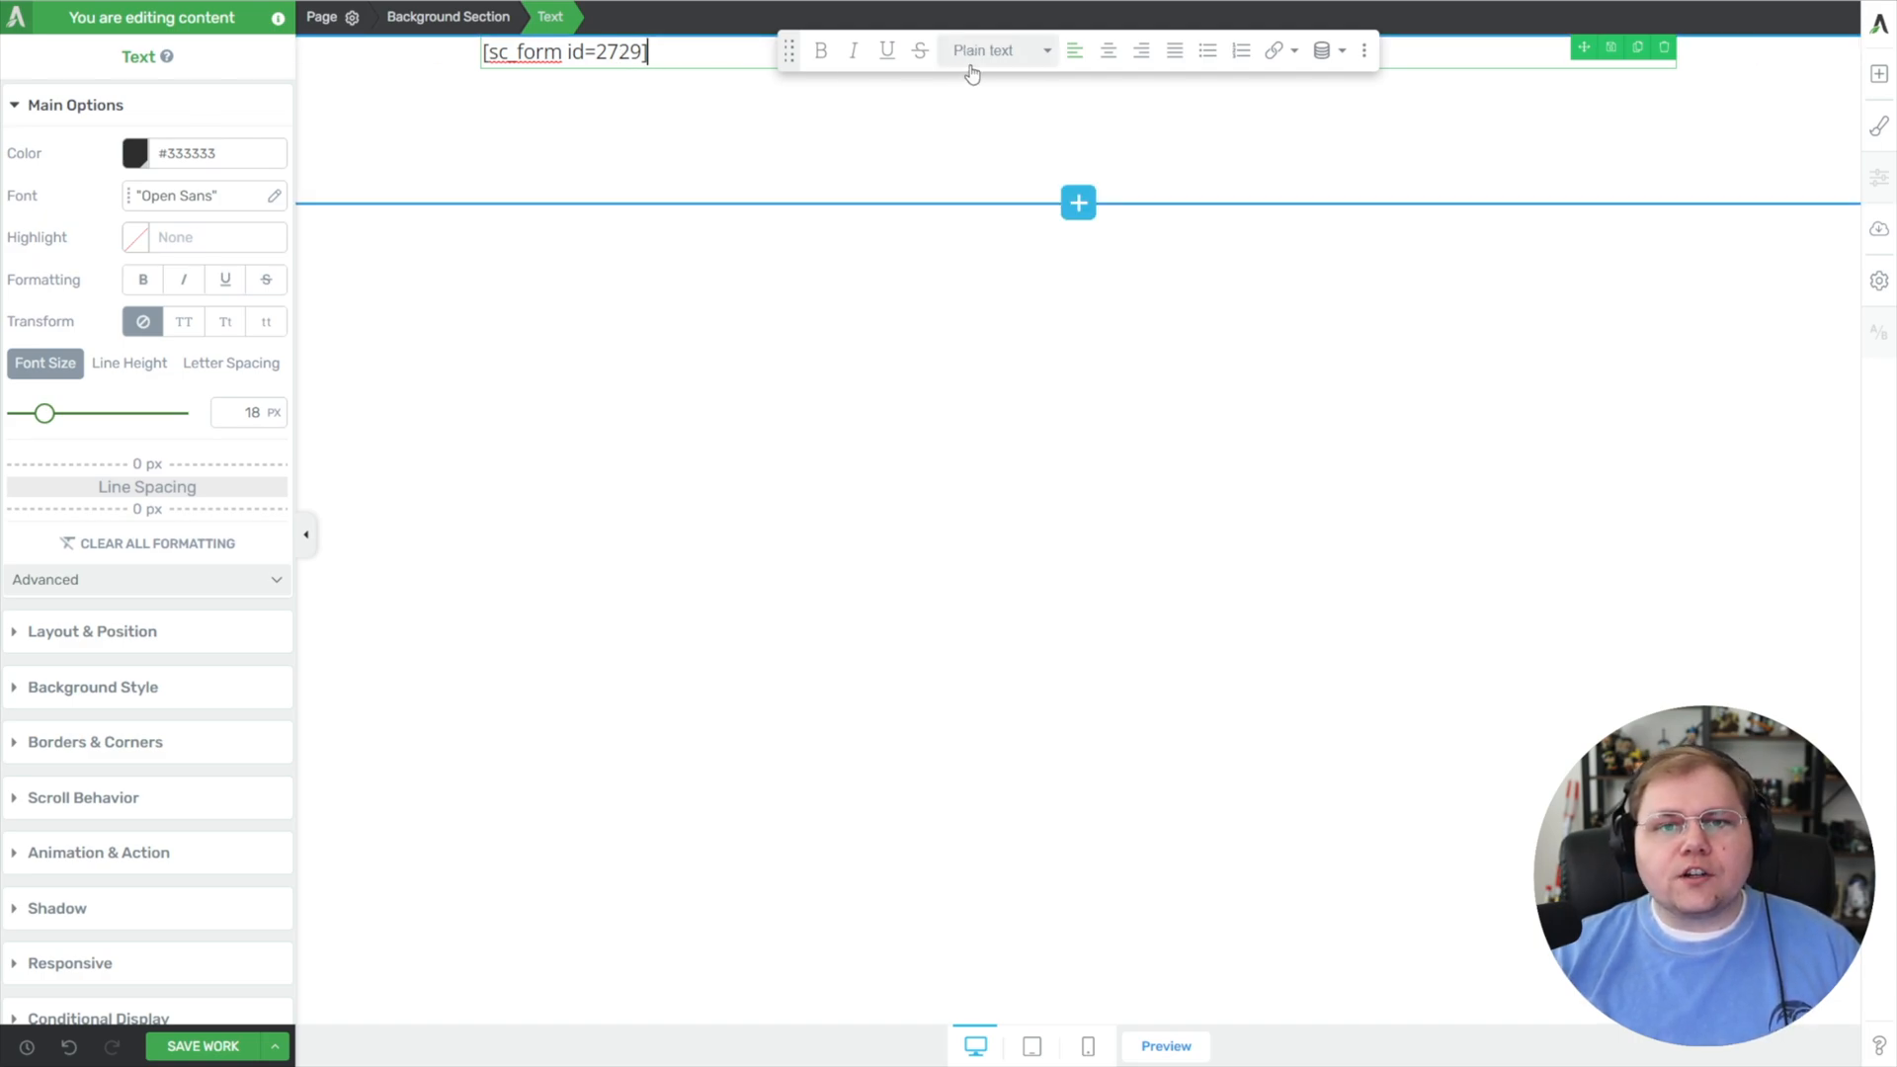
left_click(1073, 49)
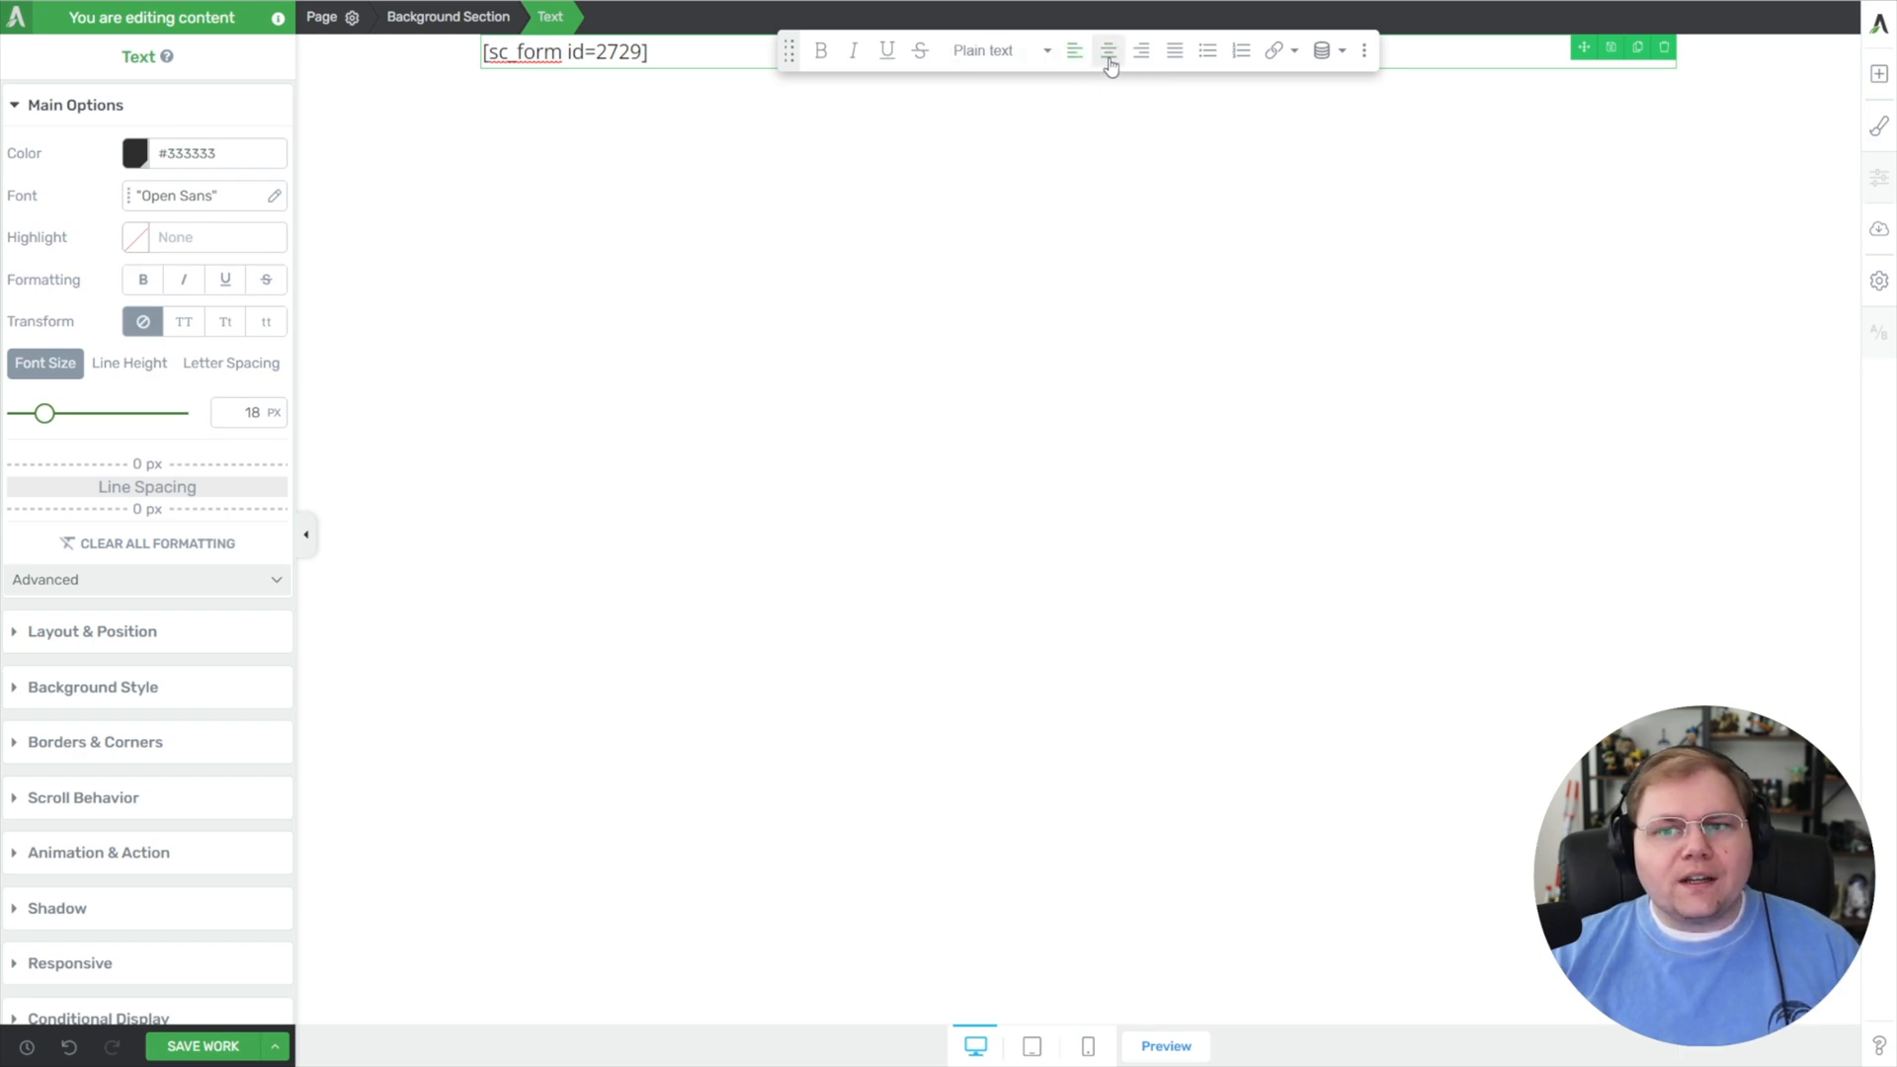
mouse_move(1106, 51)
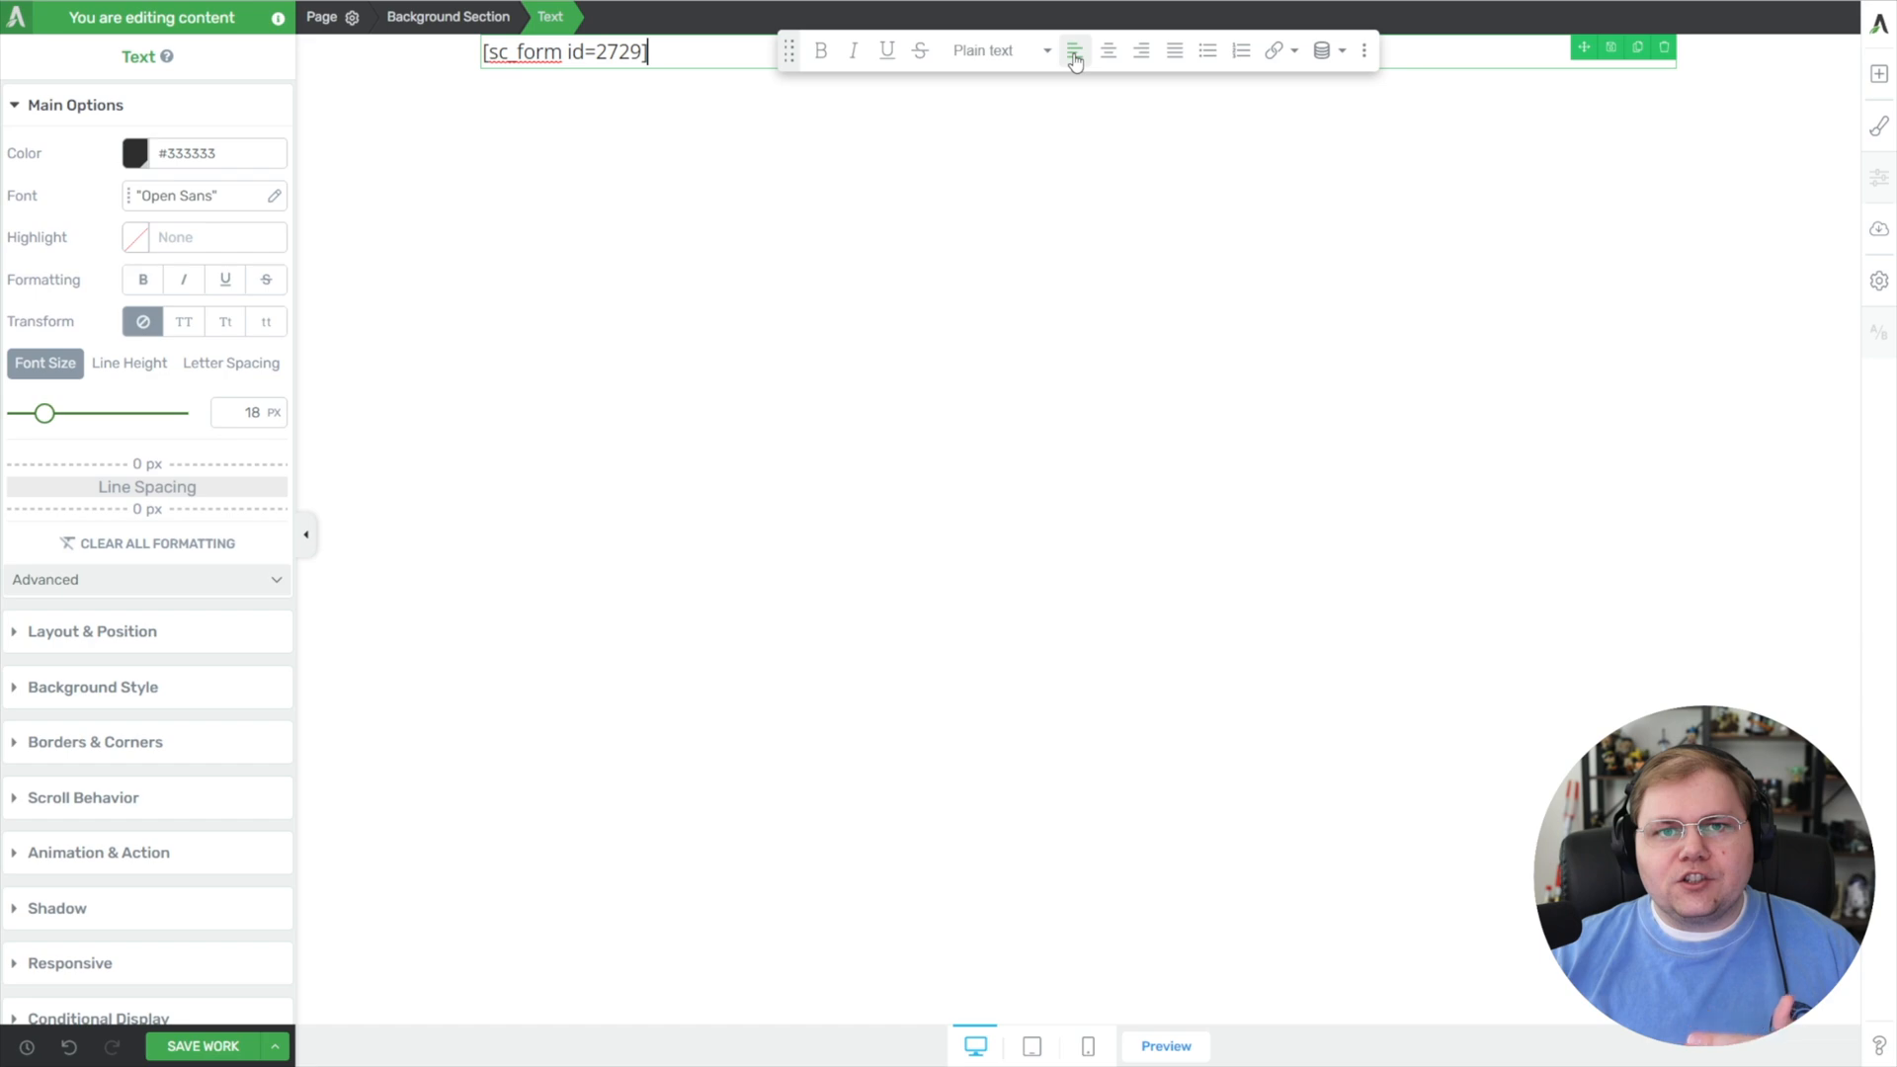
mouse_move(1073, 49)
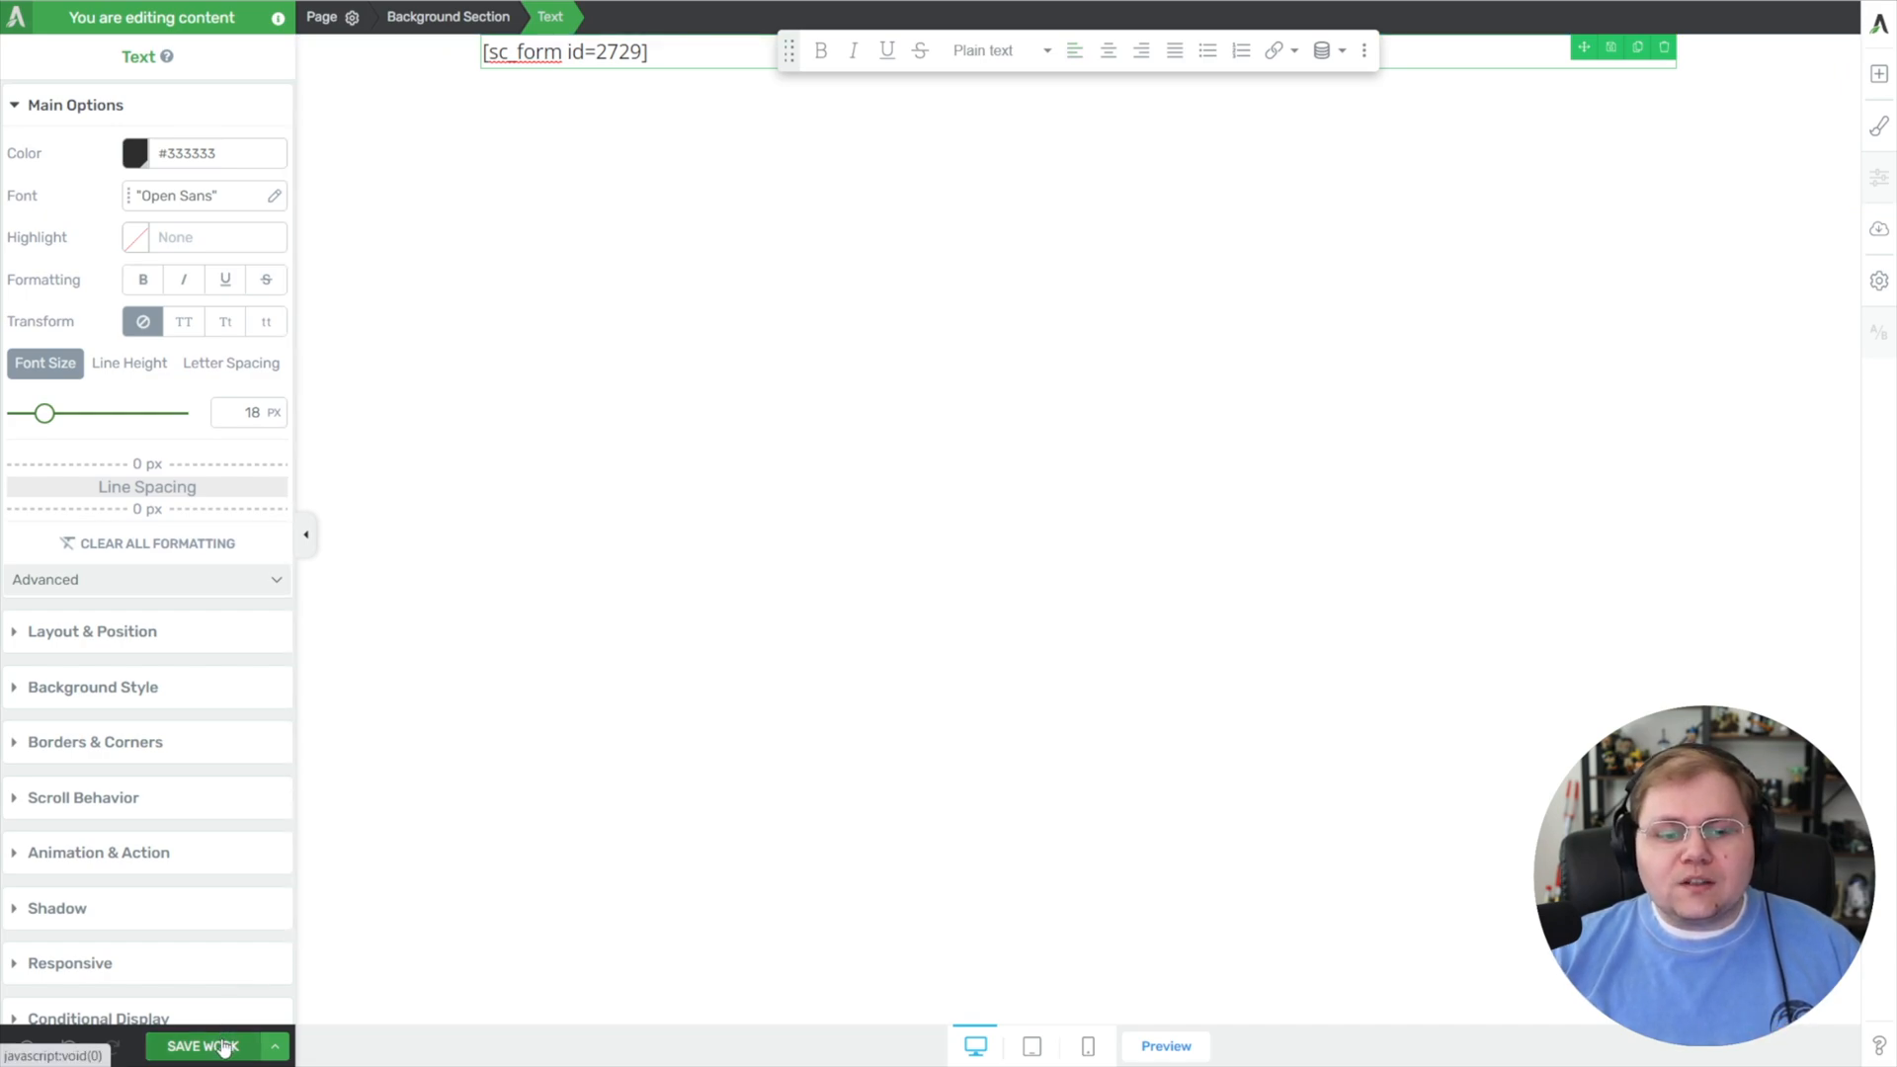
- Save the page and preview it with the shortcode in place
left_click(216, 1045)
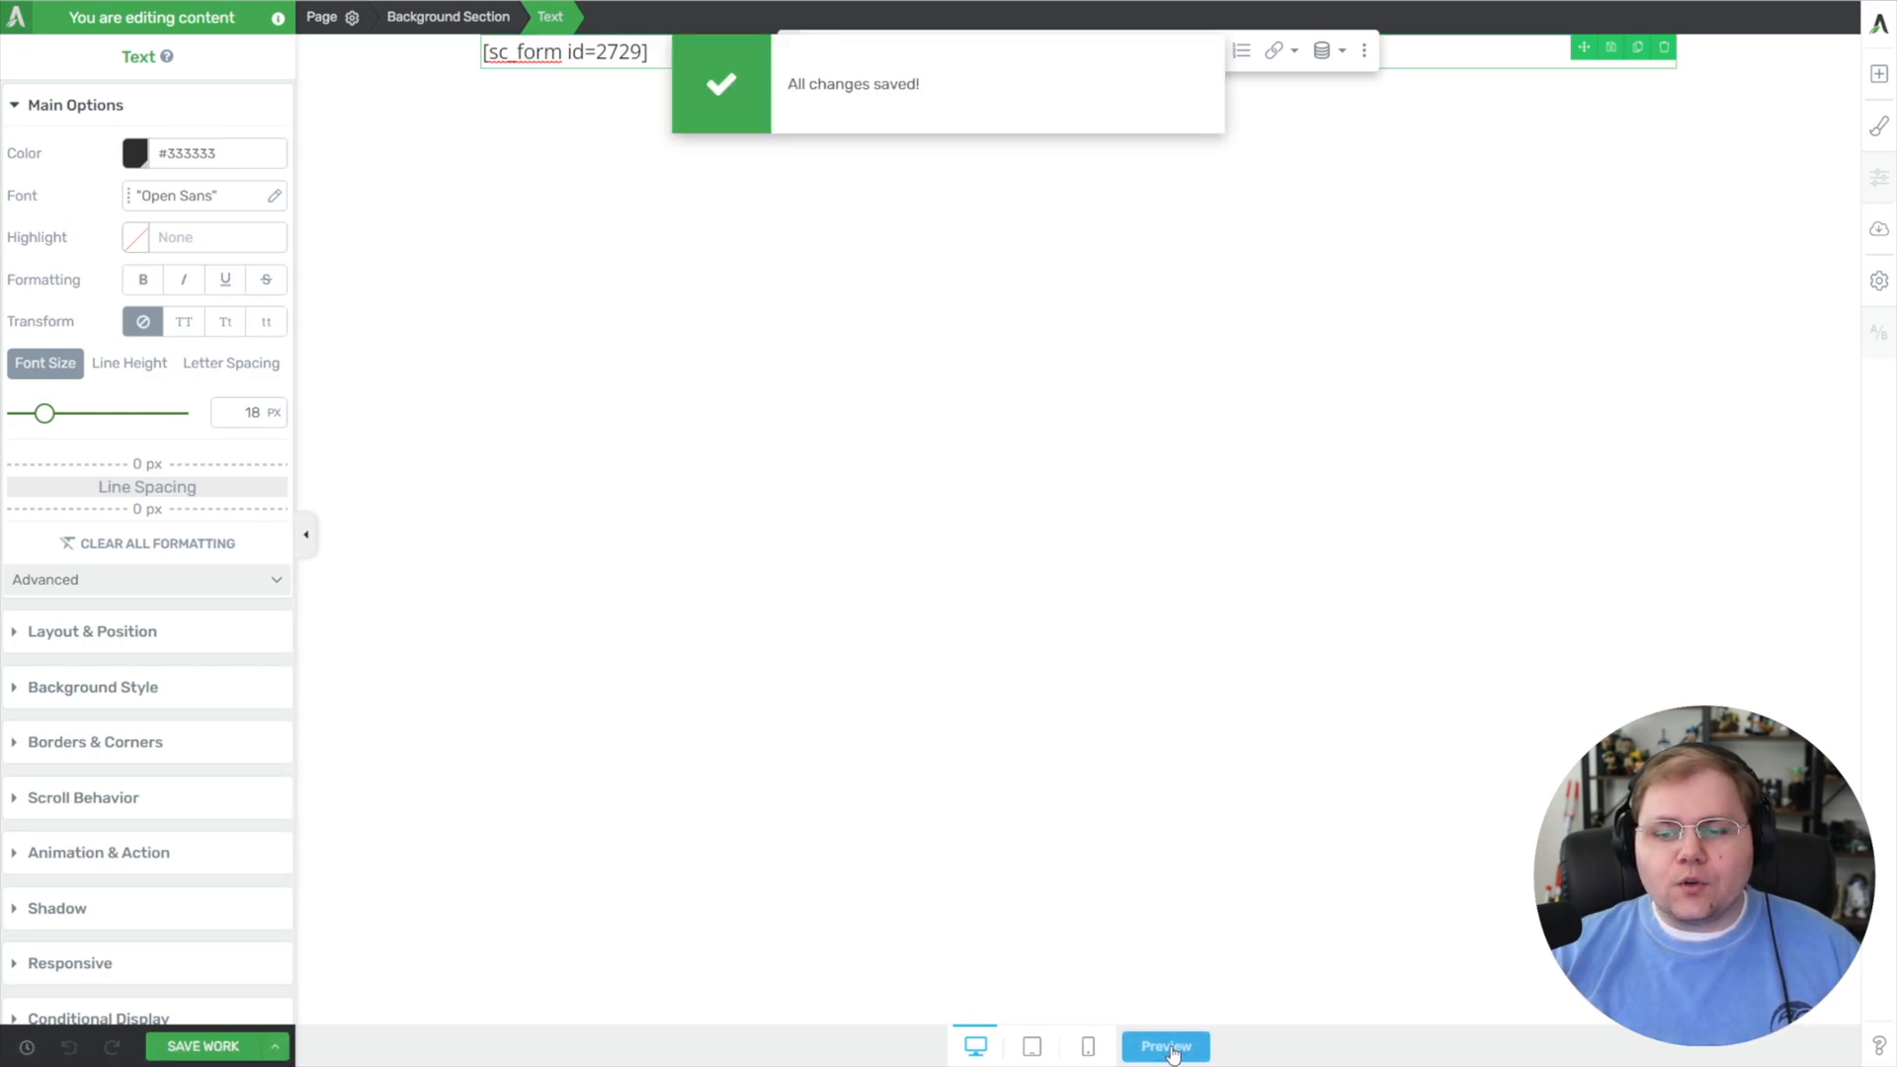
left_click(1163, 1046)
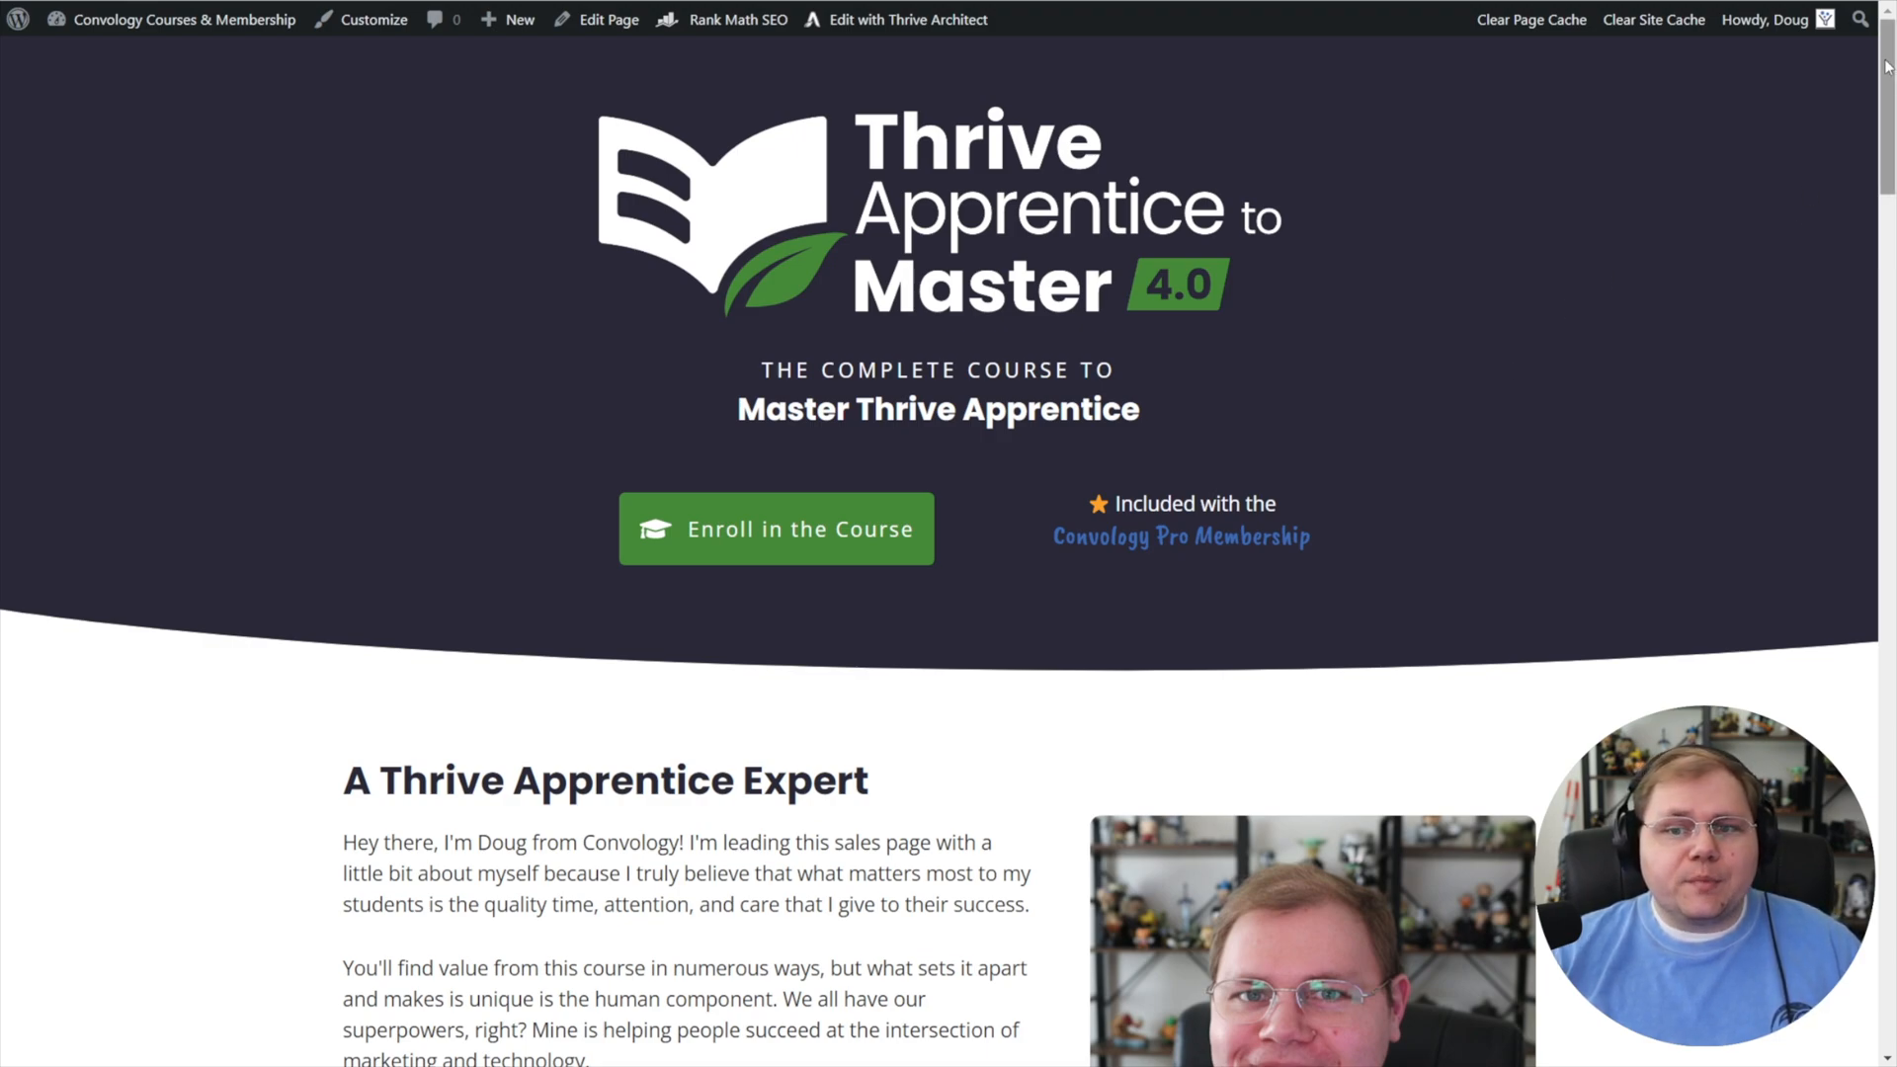
- Scroll the live sales page down to the Enroll today section with the rendered SureCart form
scroll("down", 3)
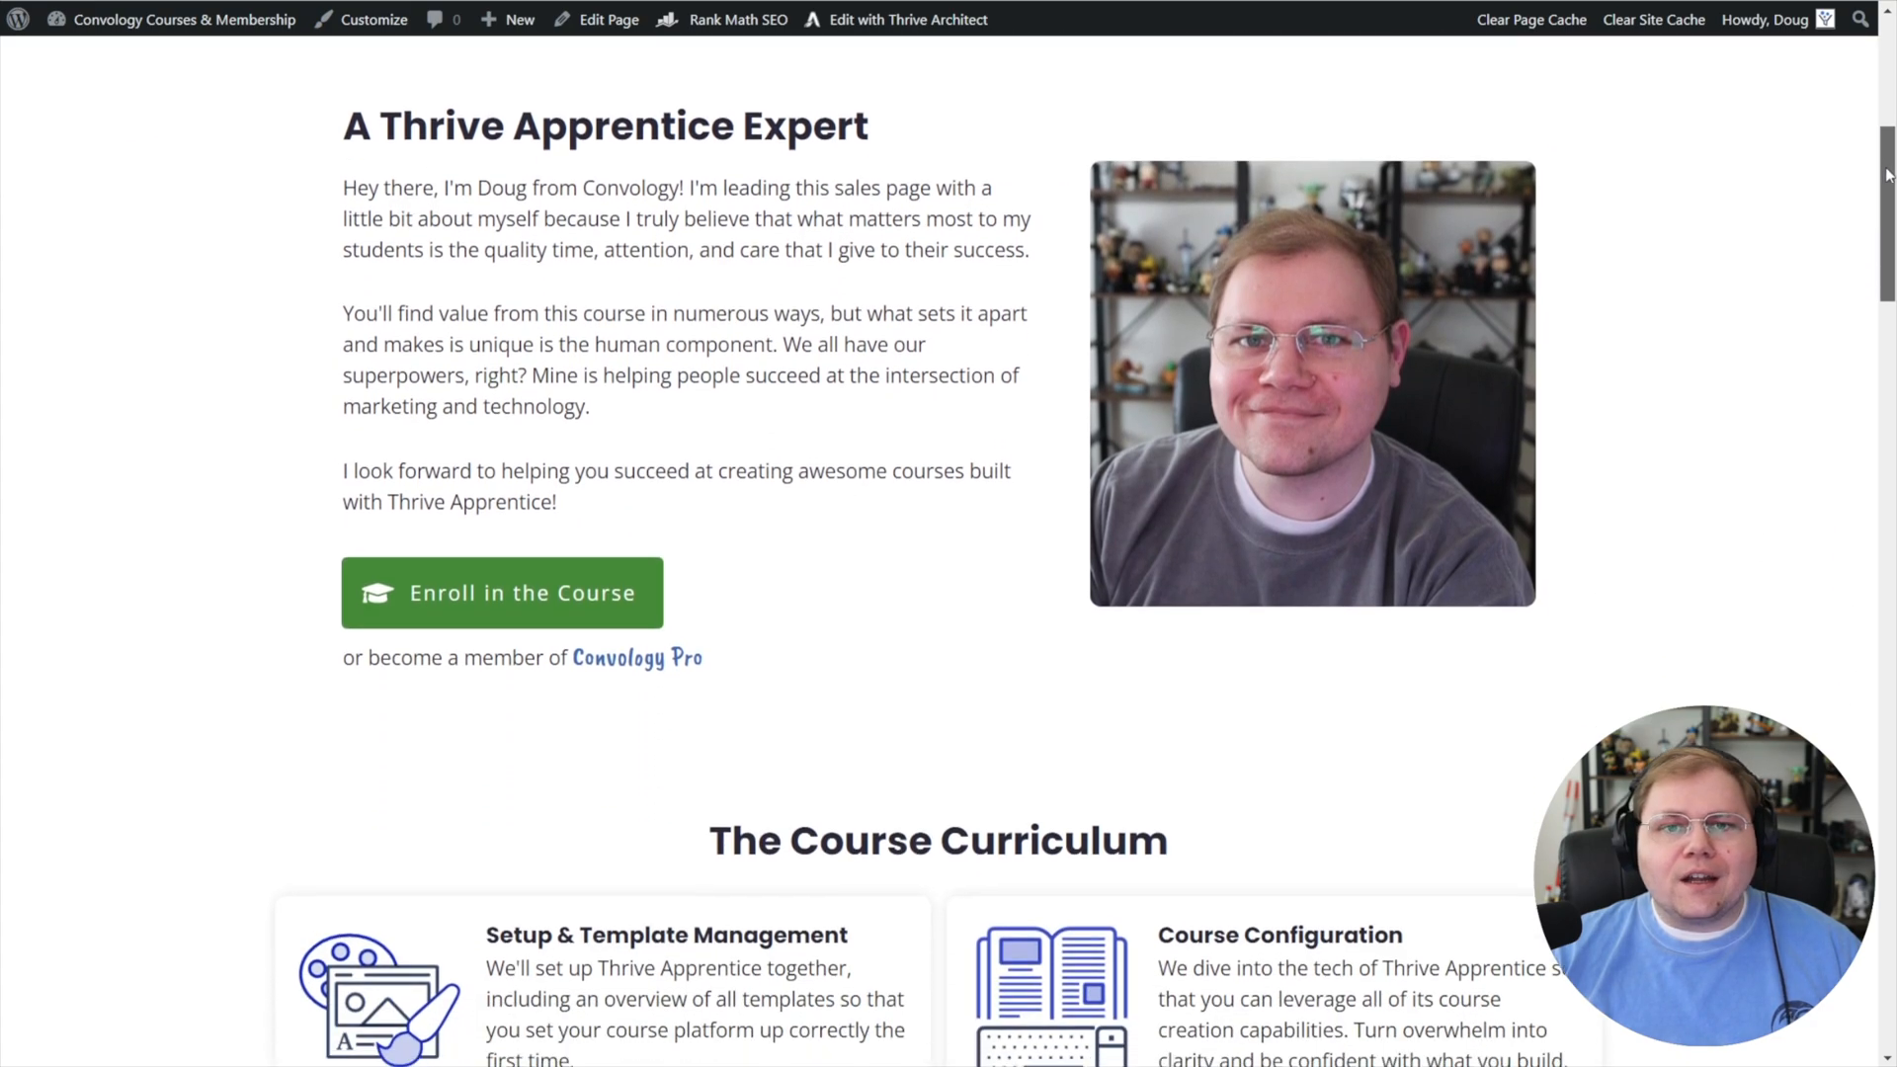
scroll("down", 3)
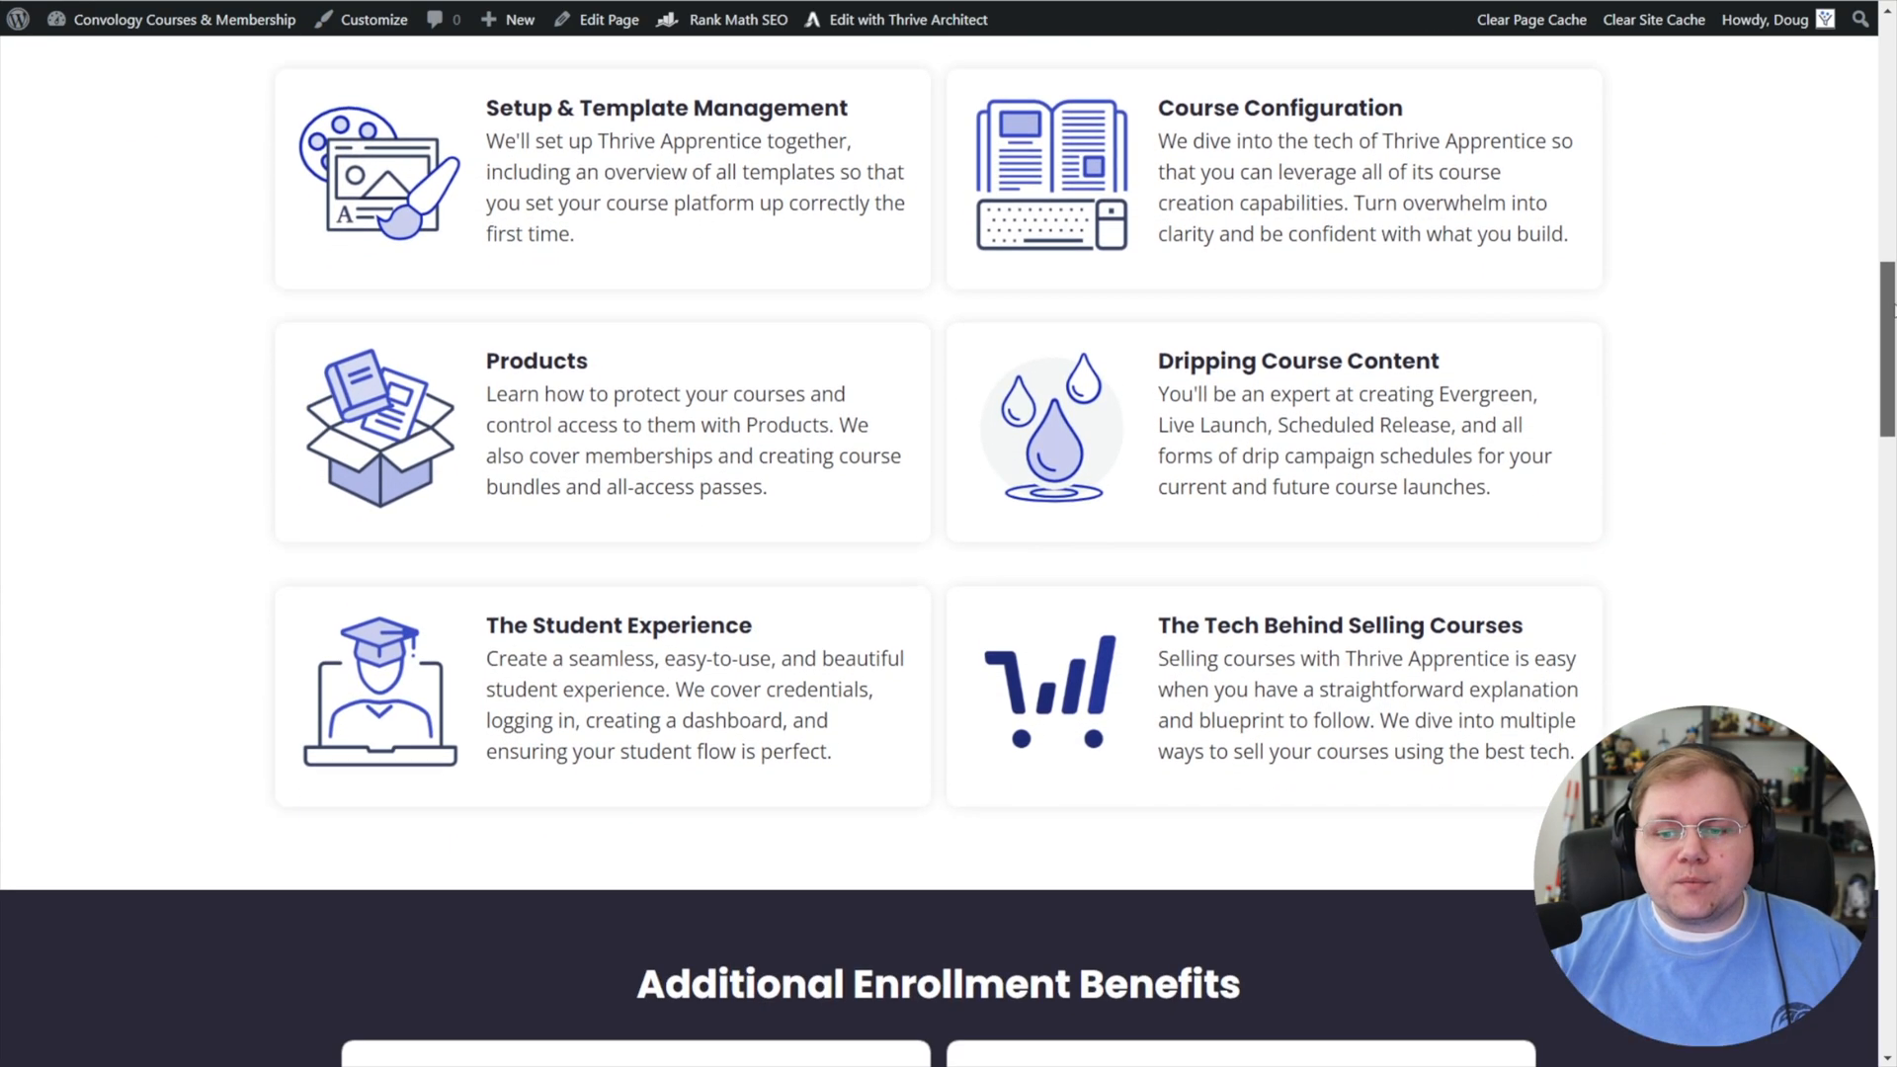
scroll("down", 3)
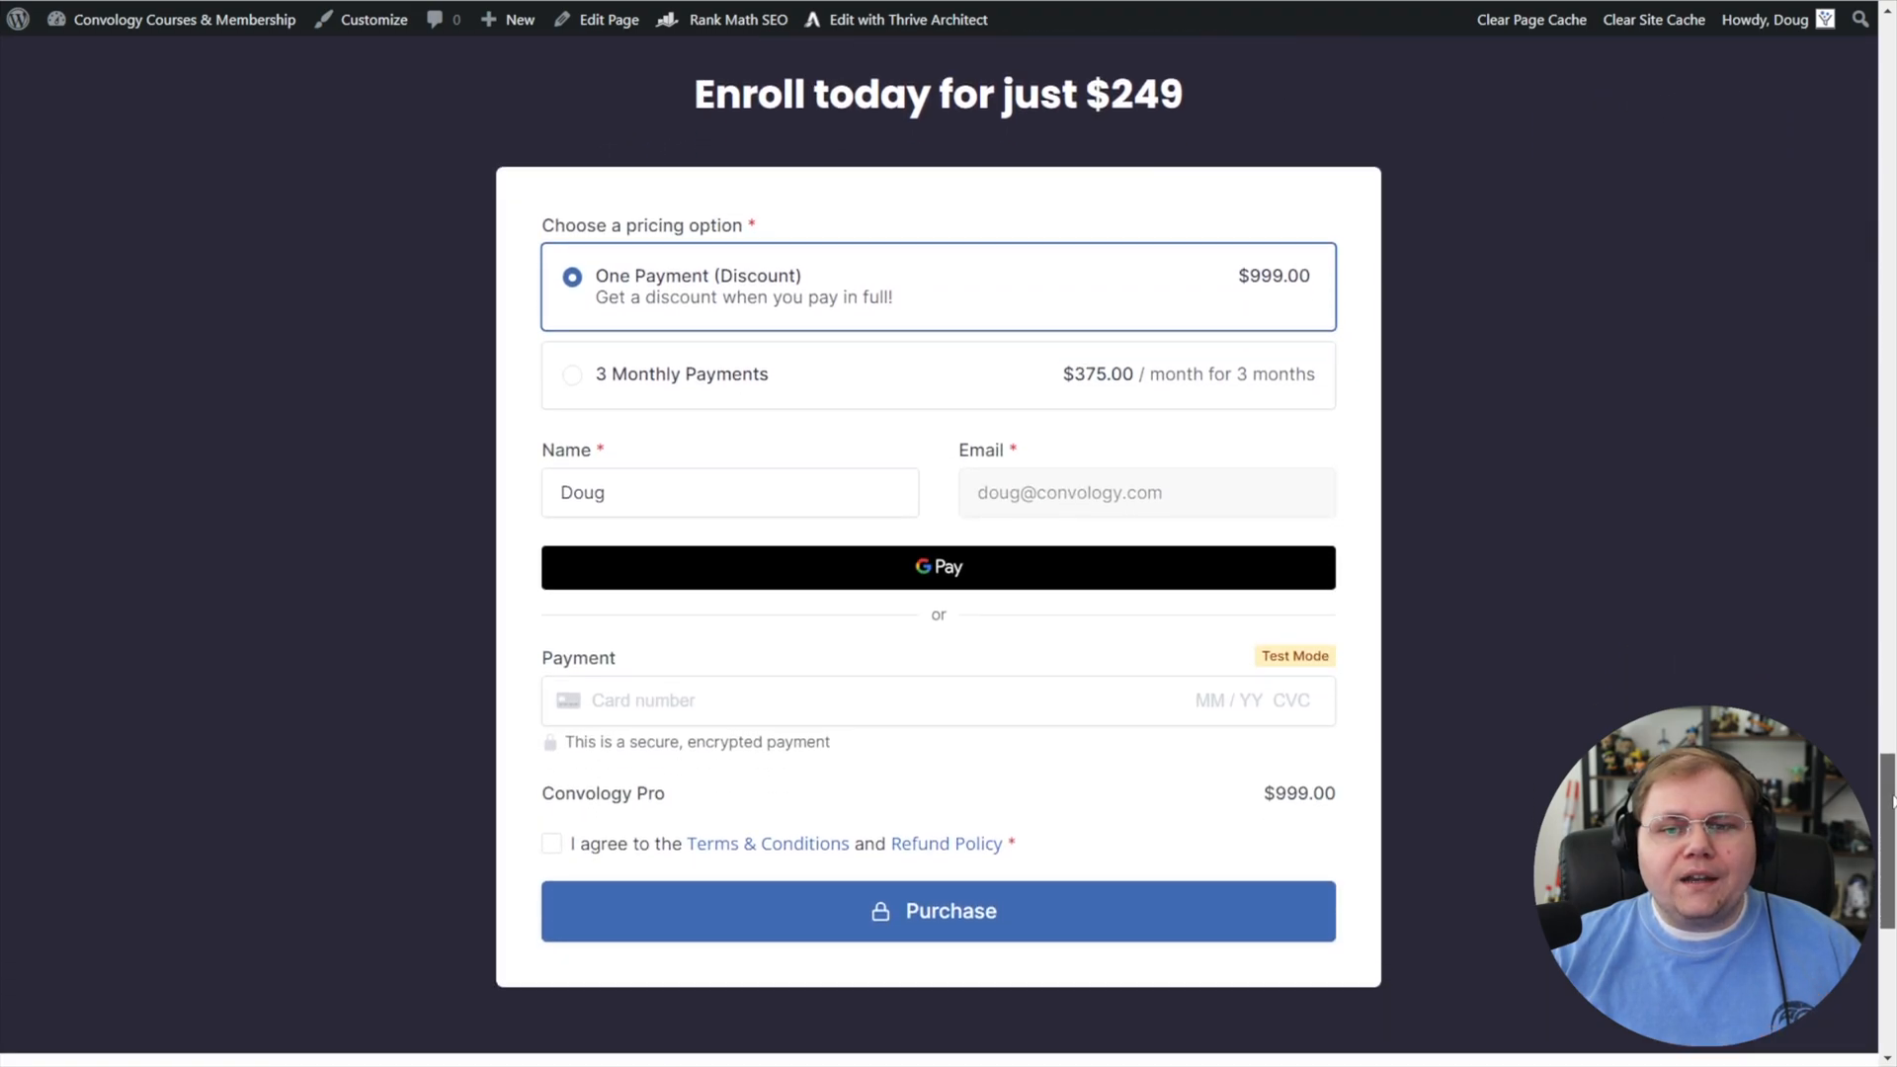
scroll("down", 3)
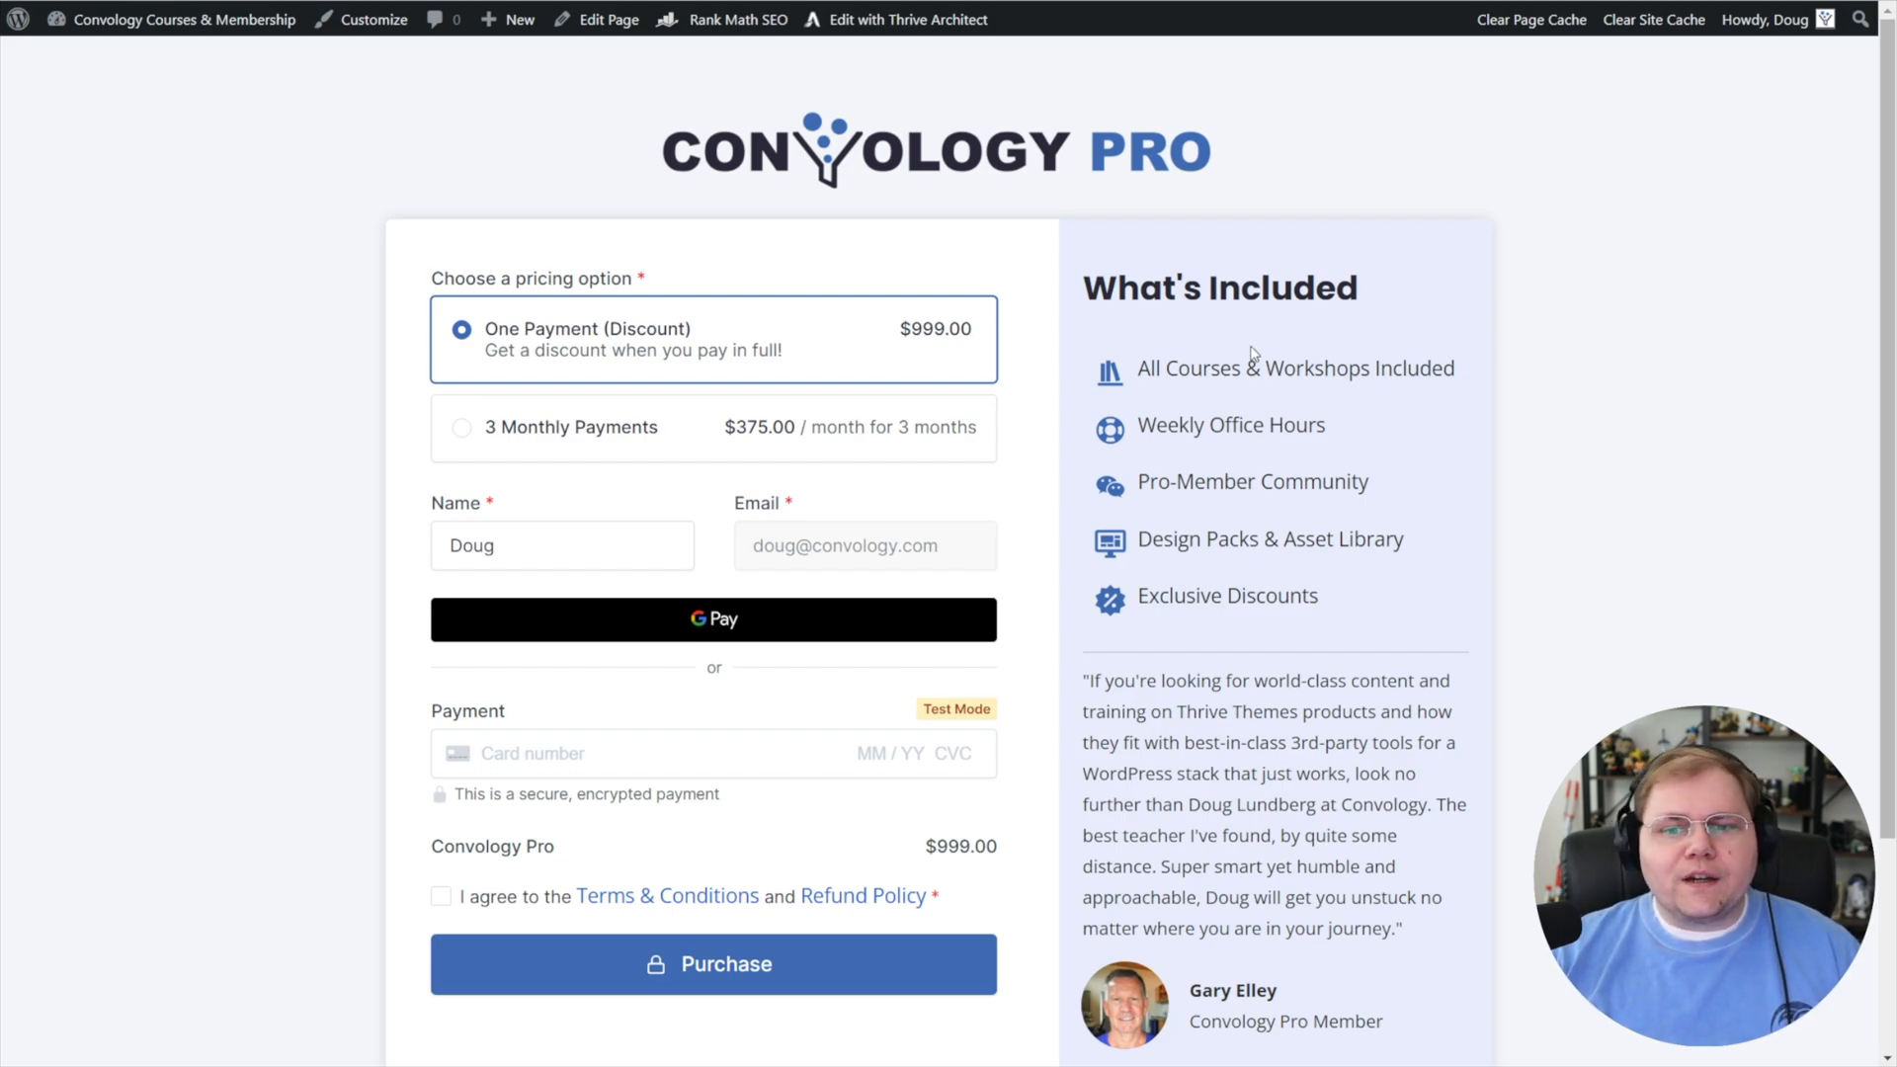
- View the Convology Pro checkout page's [sc_form] shortcode in the editor and preview it
scroll("down", 3)
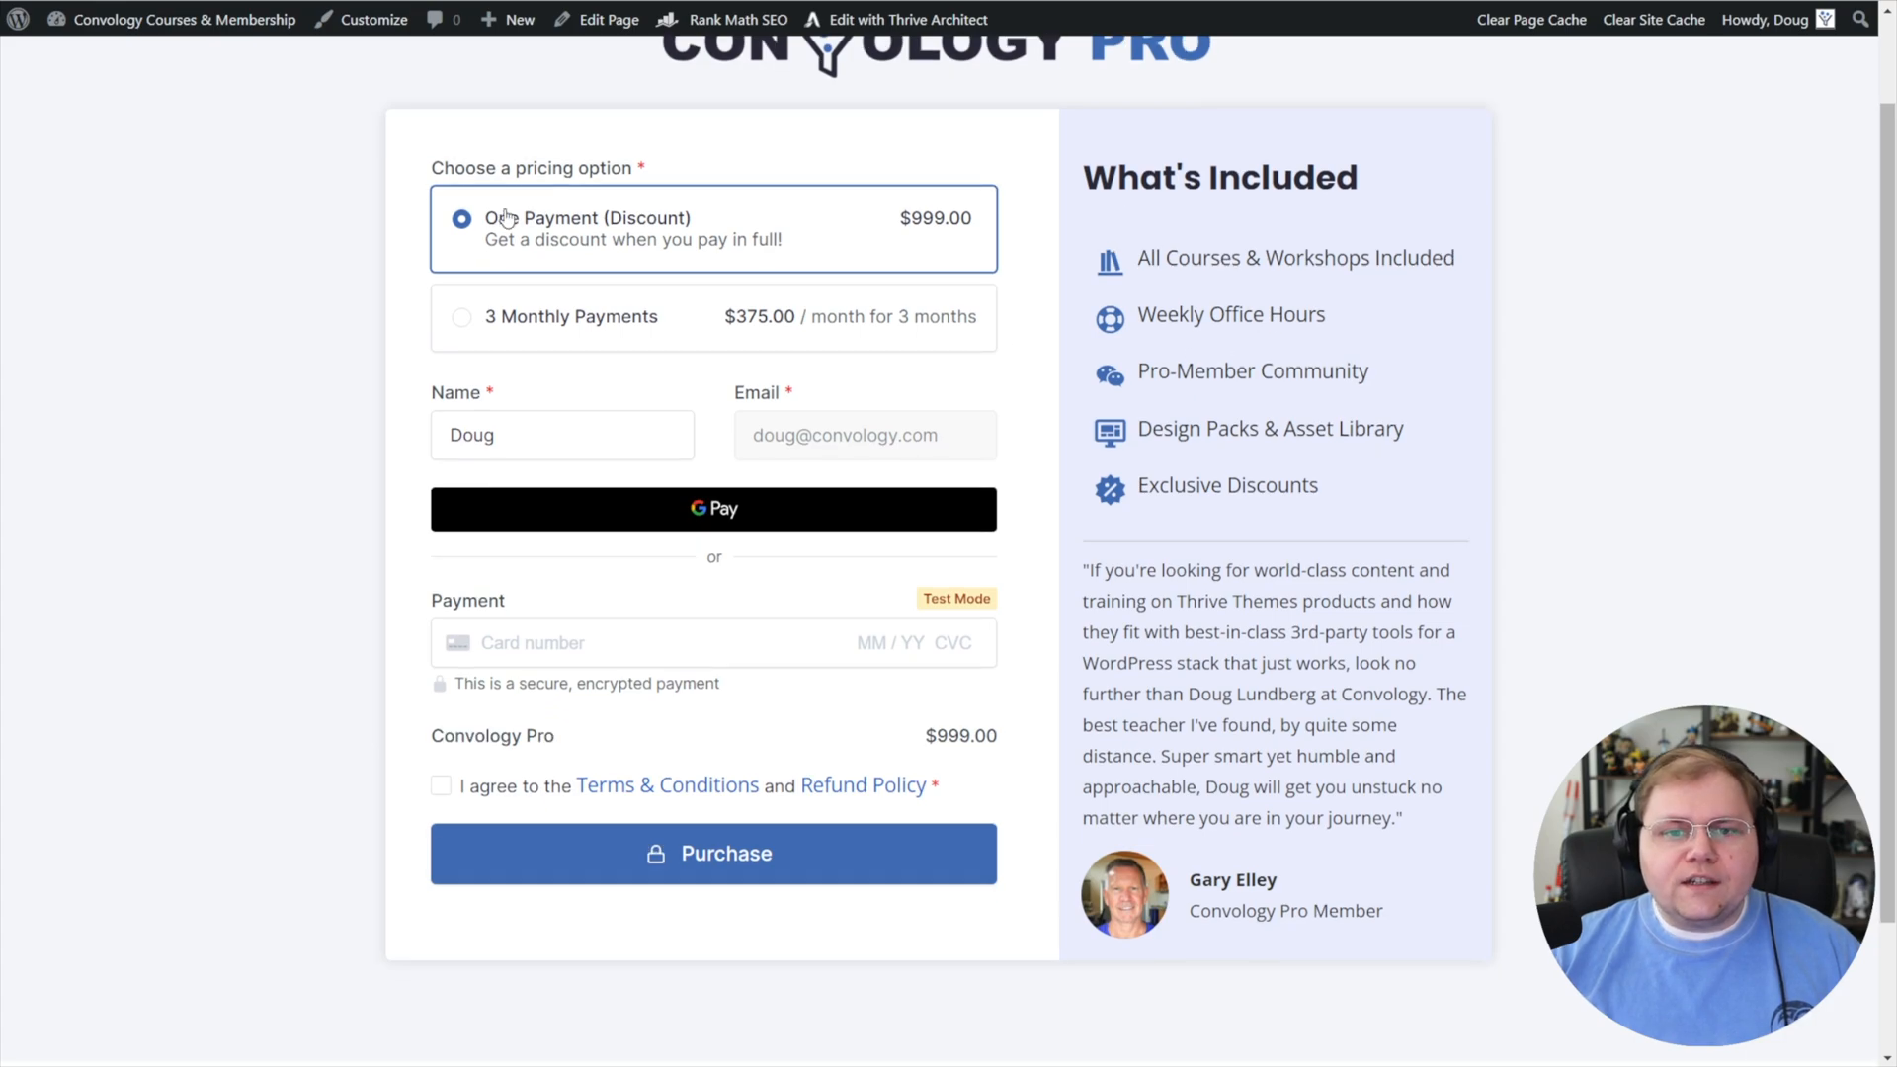
left_click(905, 20)
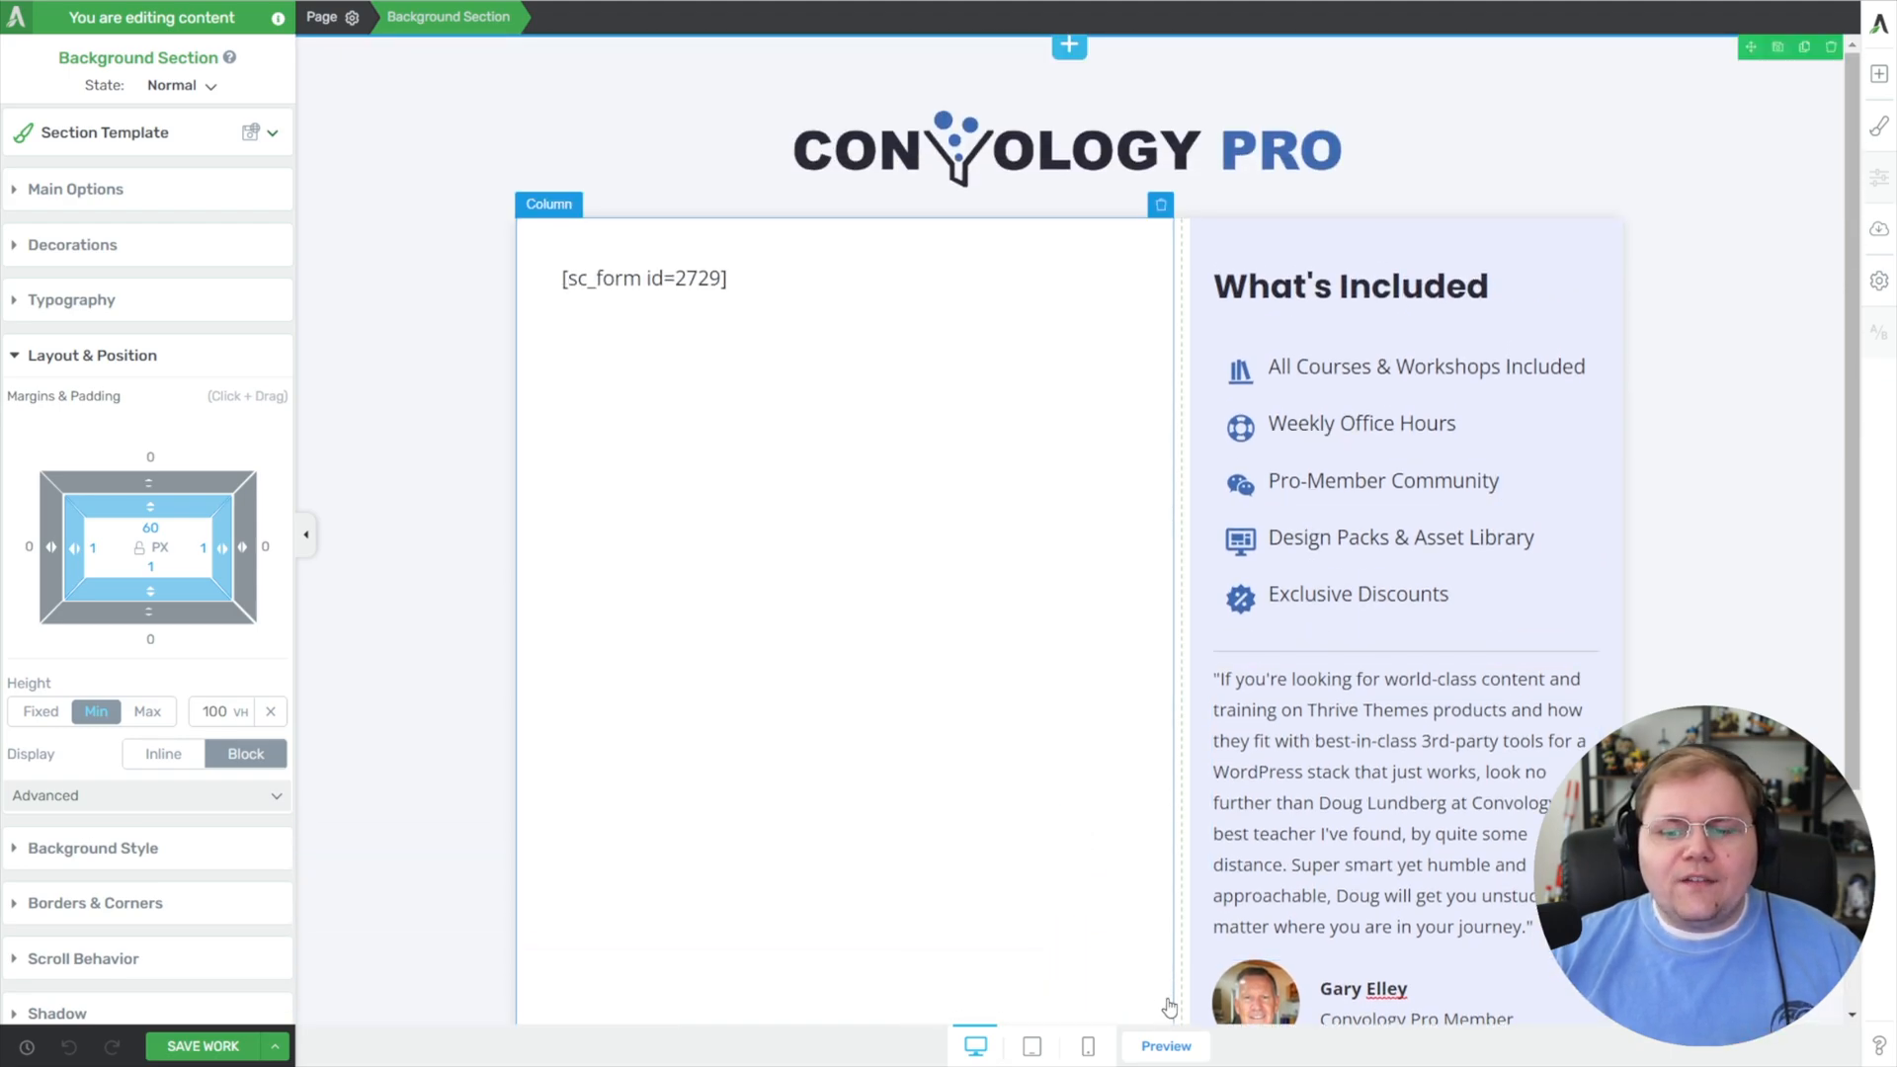
left_click(1164, 1045)
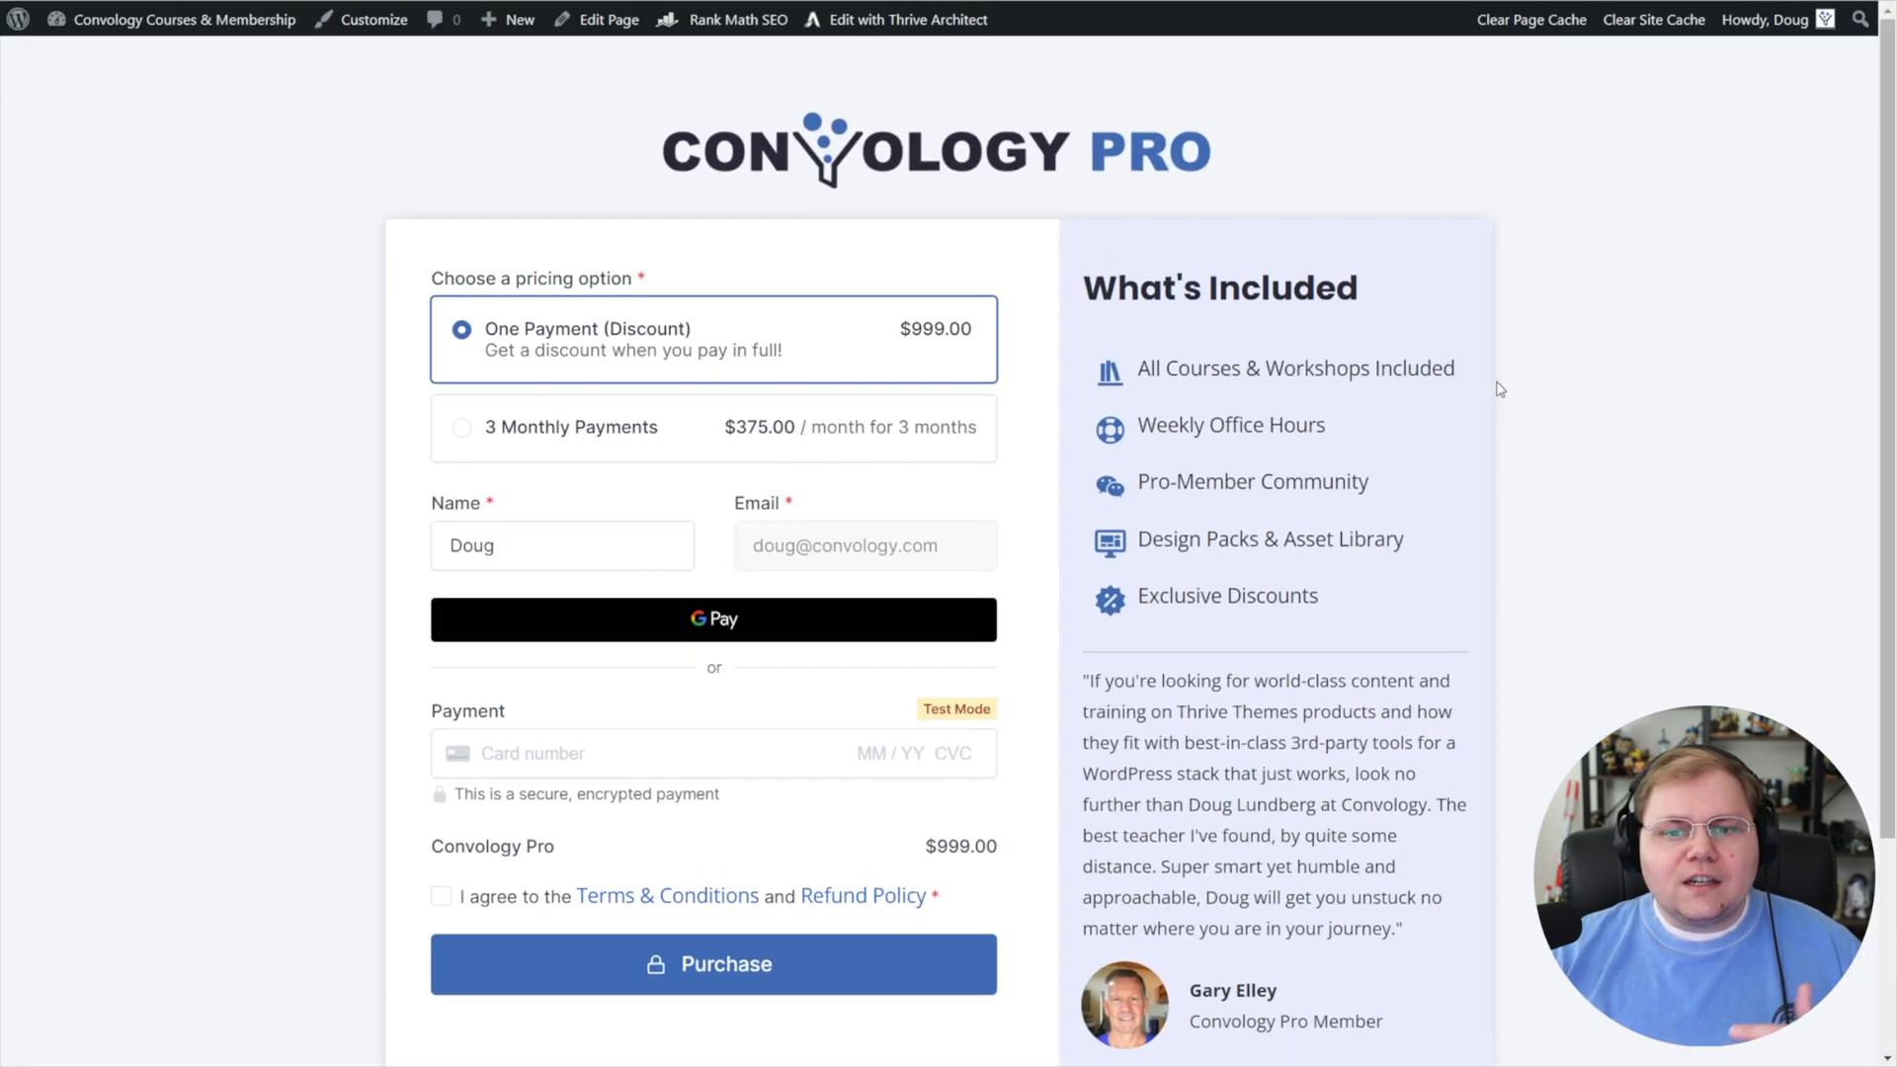
- Scroll through the rendered checkout form beside the What's Included list
scroll("down", 3)
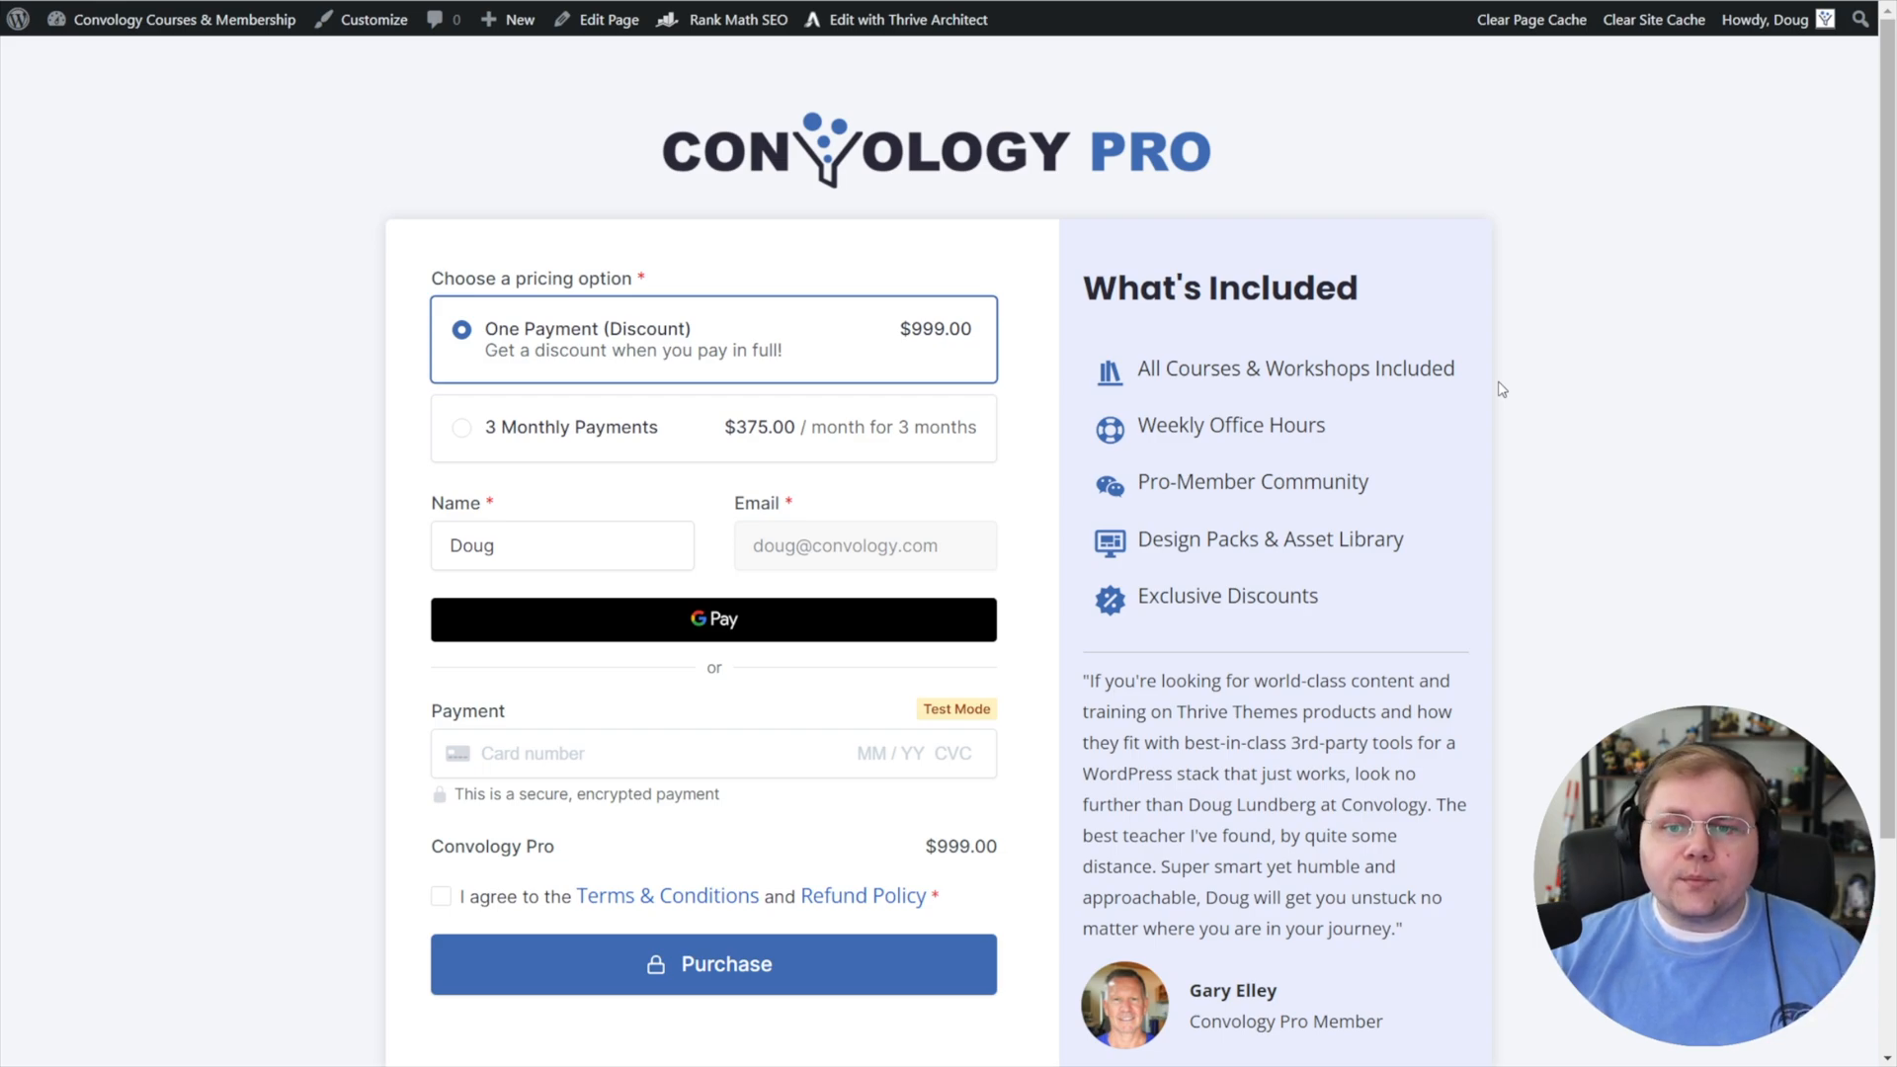
scroll("down", 3)
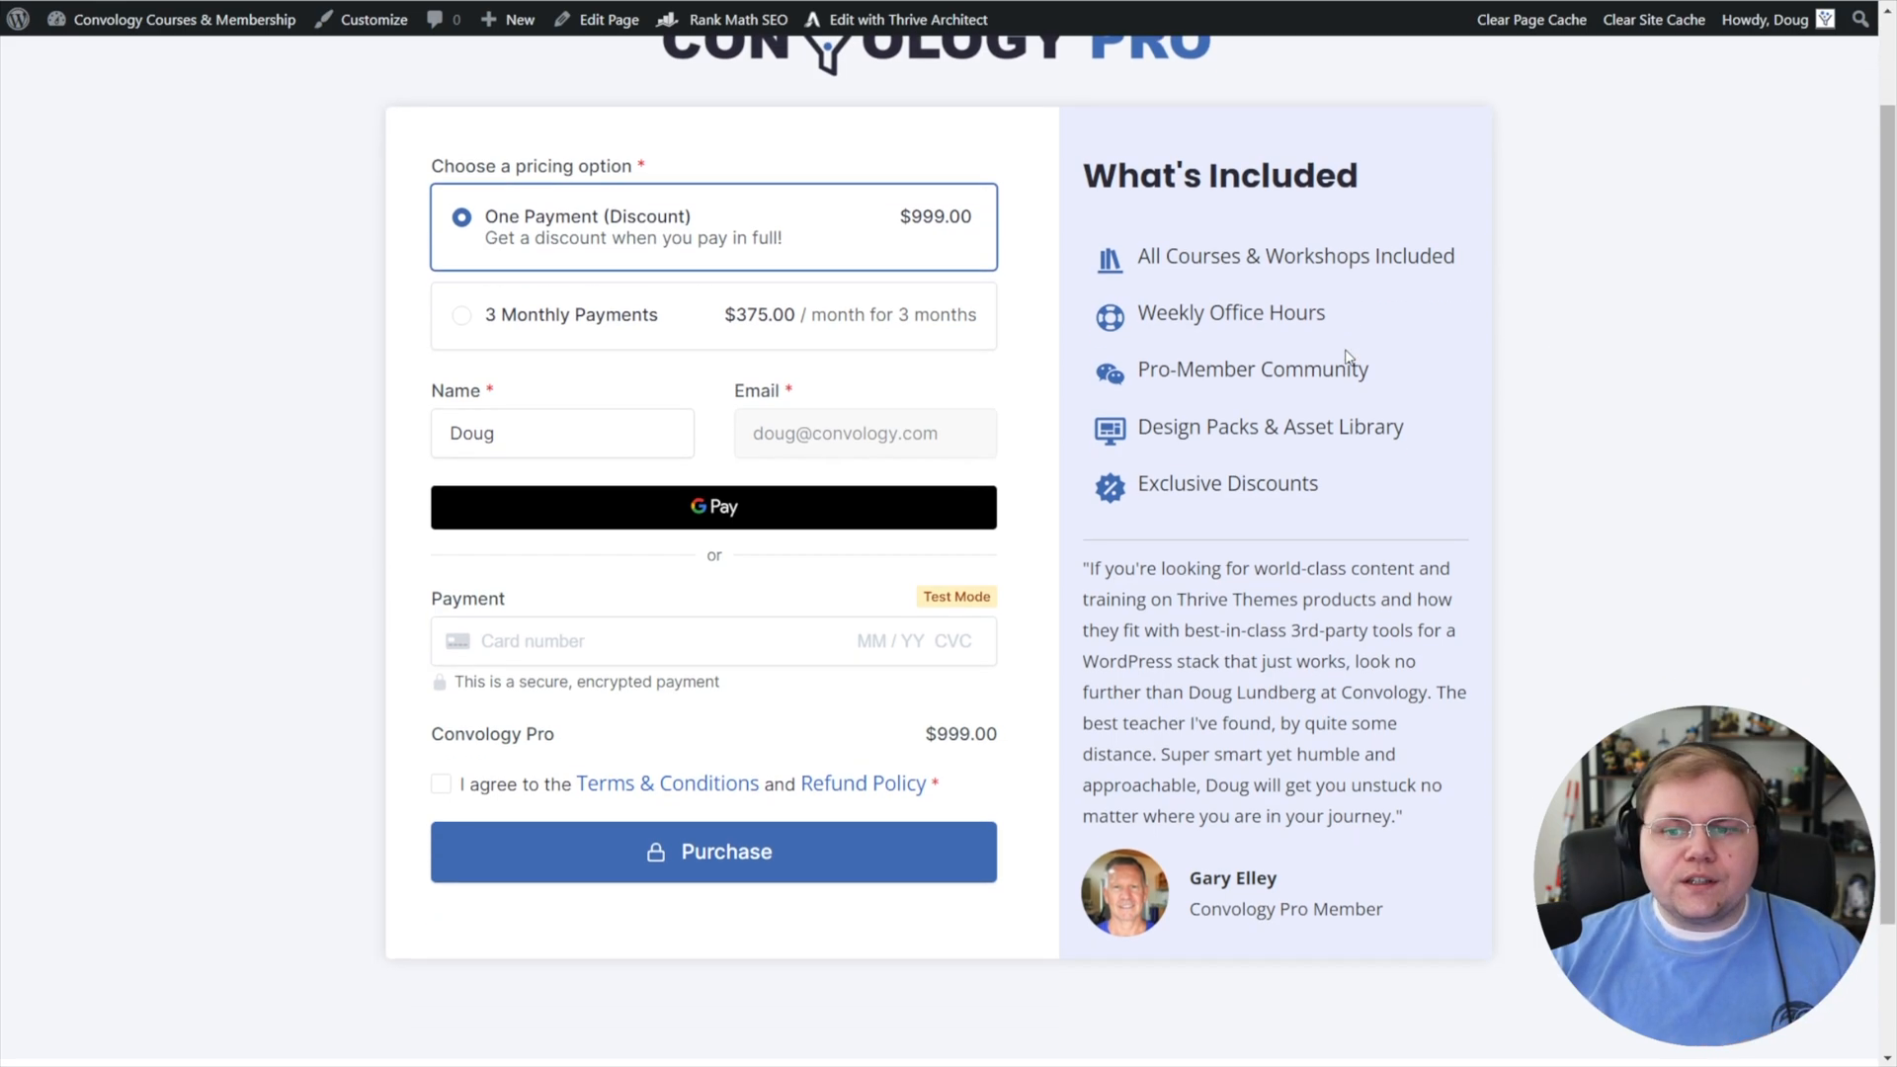
scroll("down", 3)
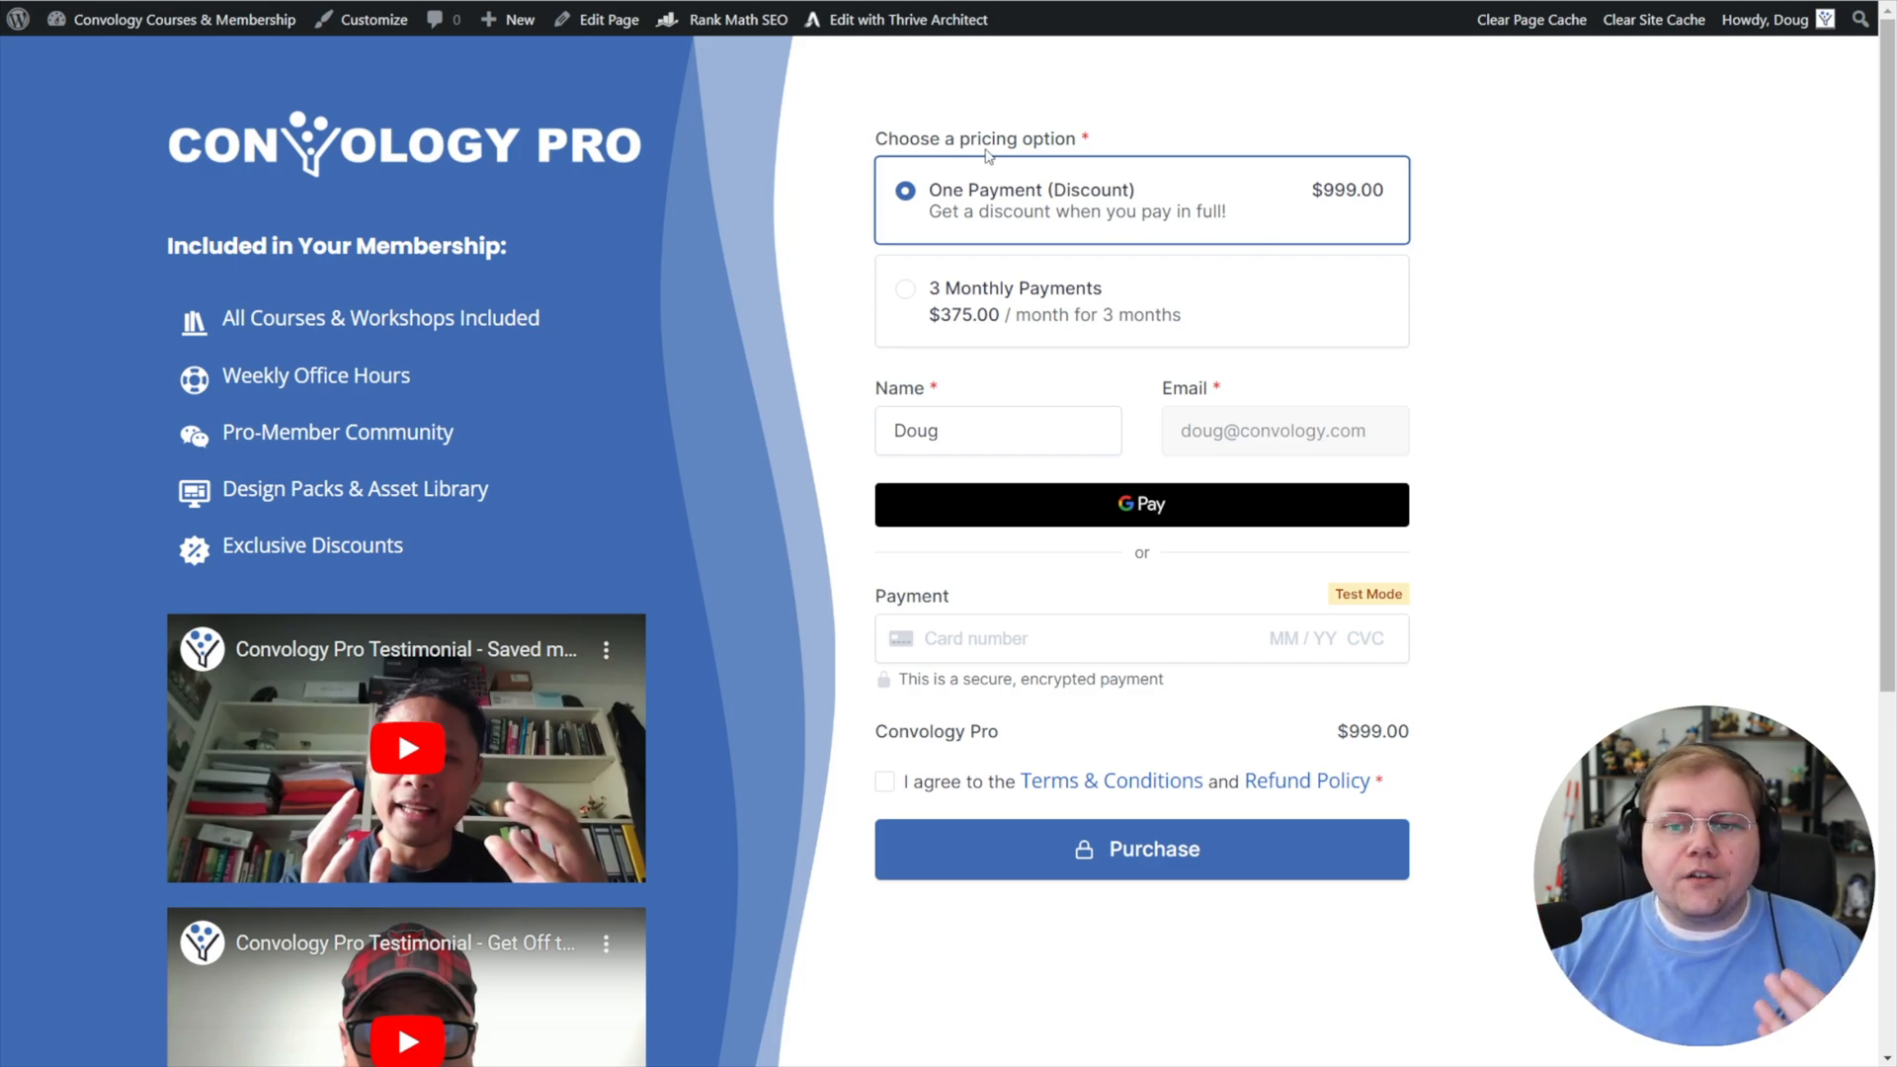
mouse_move(1061, 250)
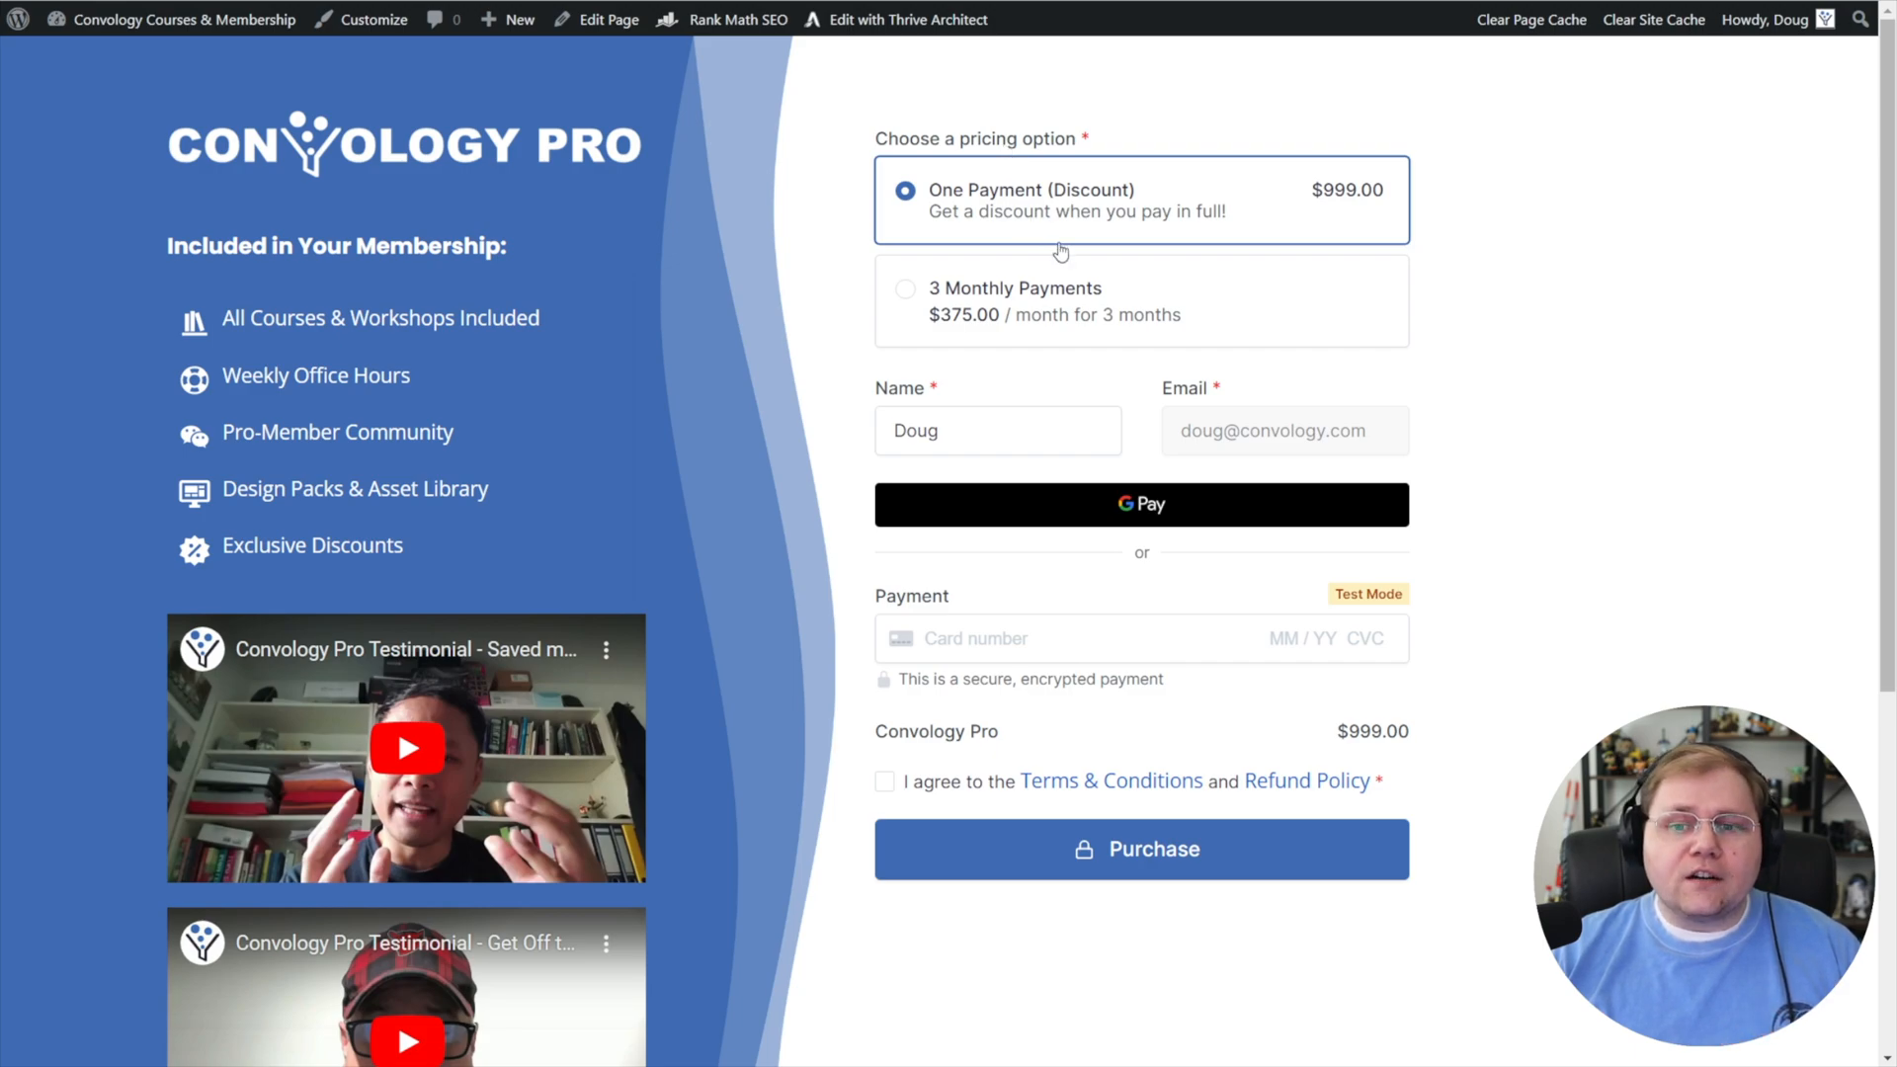
mouse_move(347, 220)
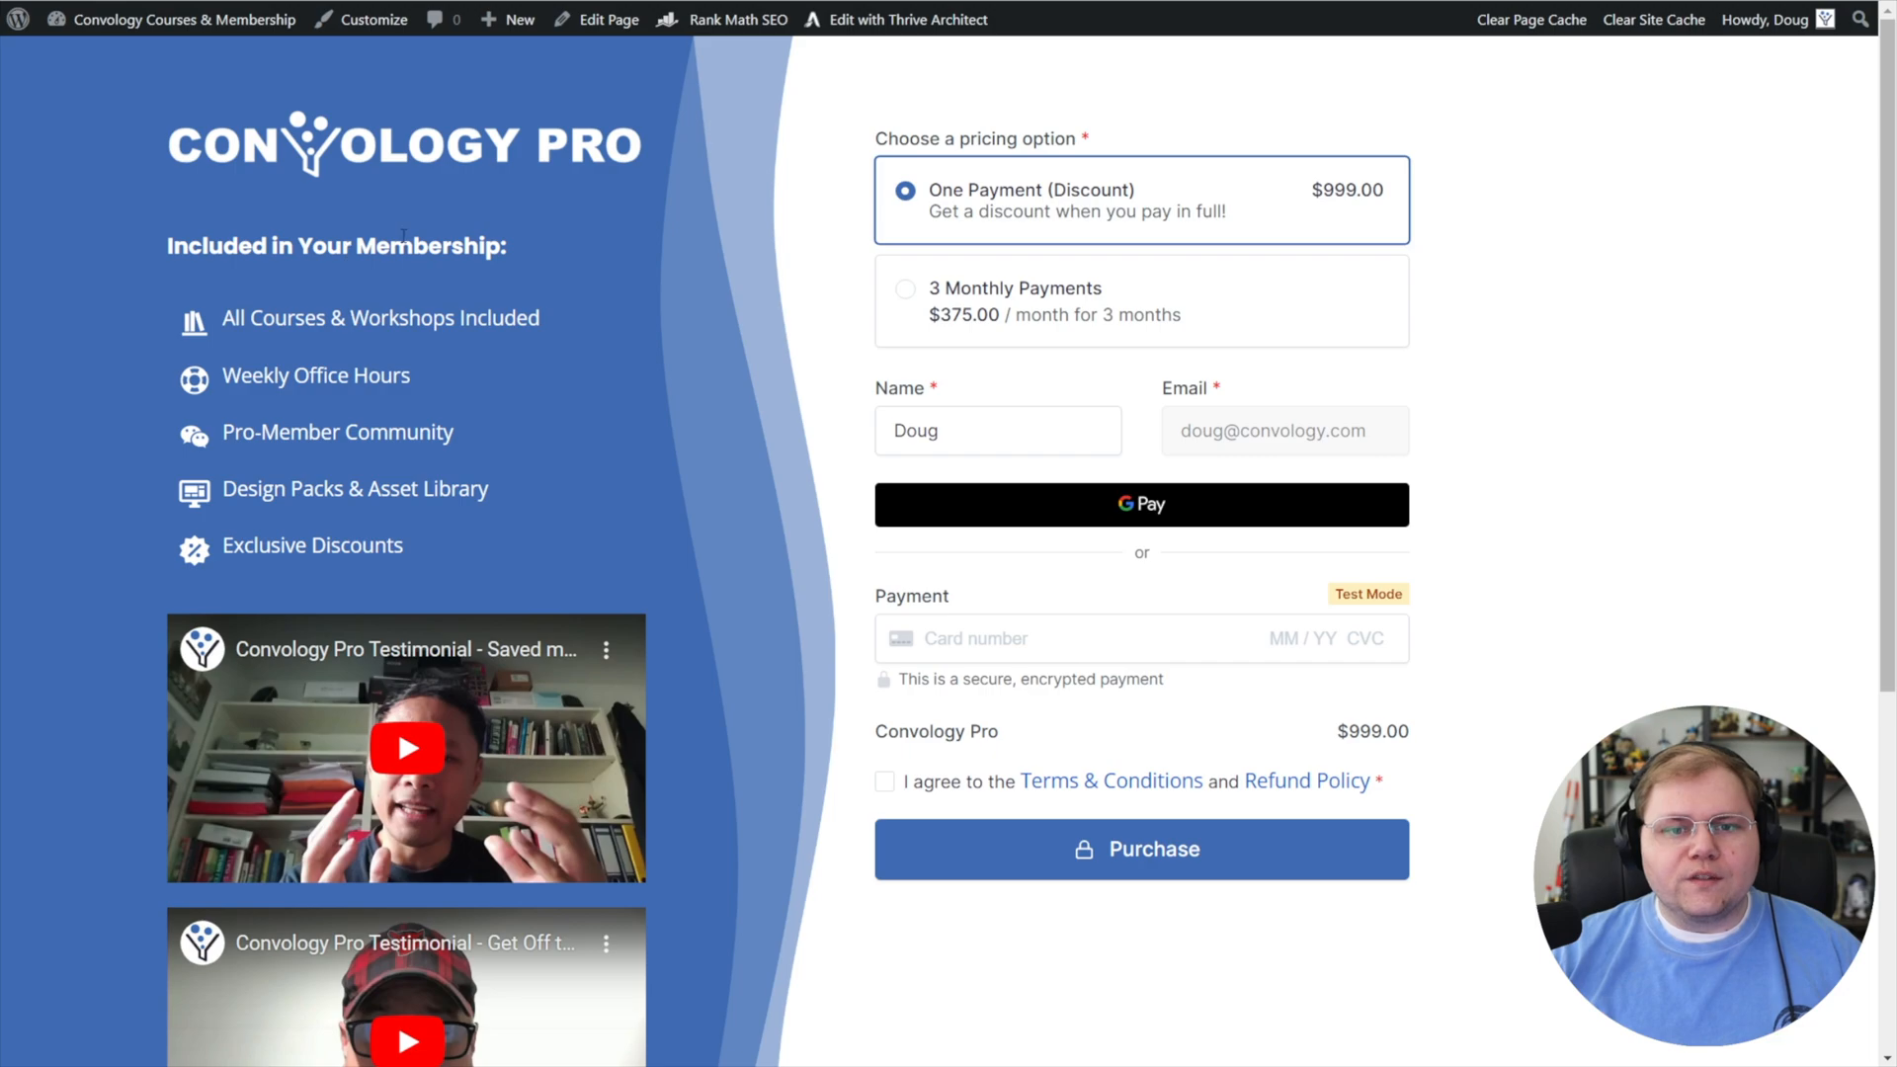
scroll("down", 3)
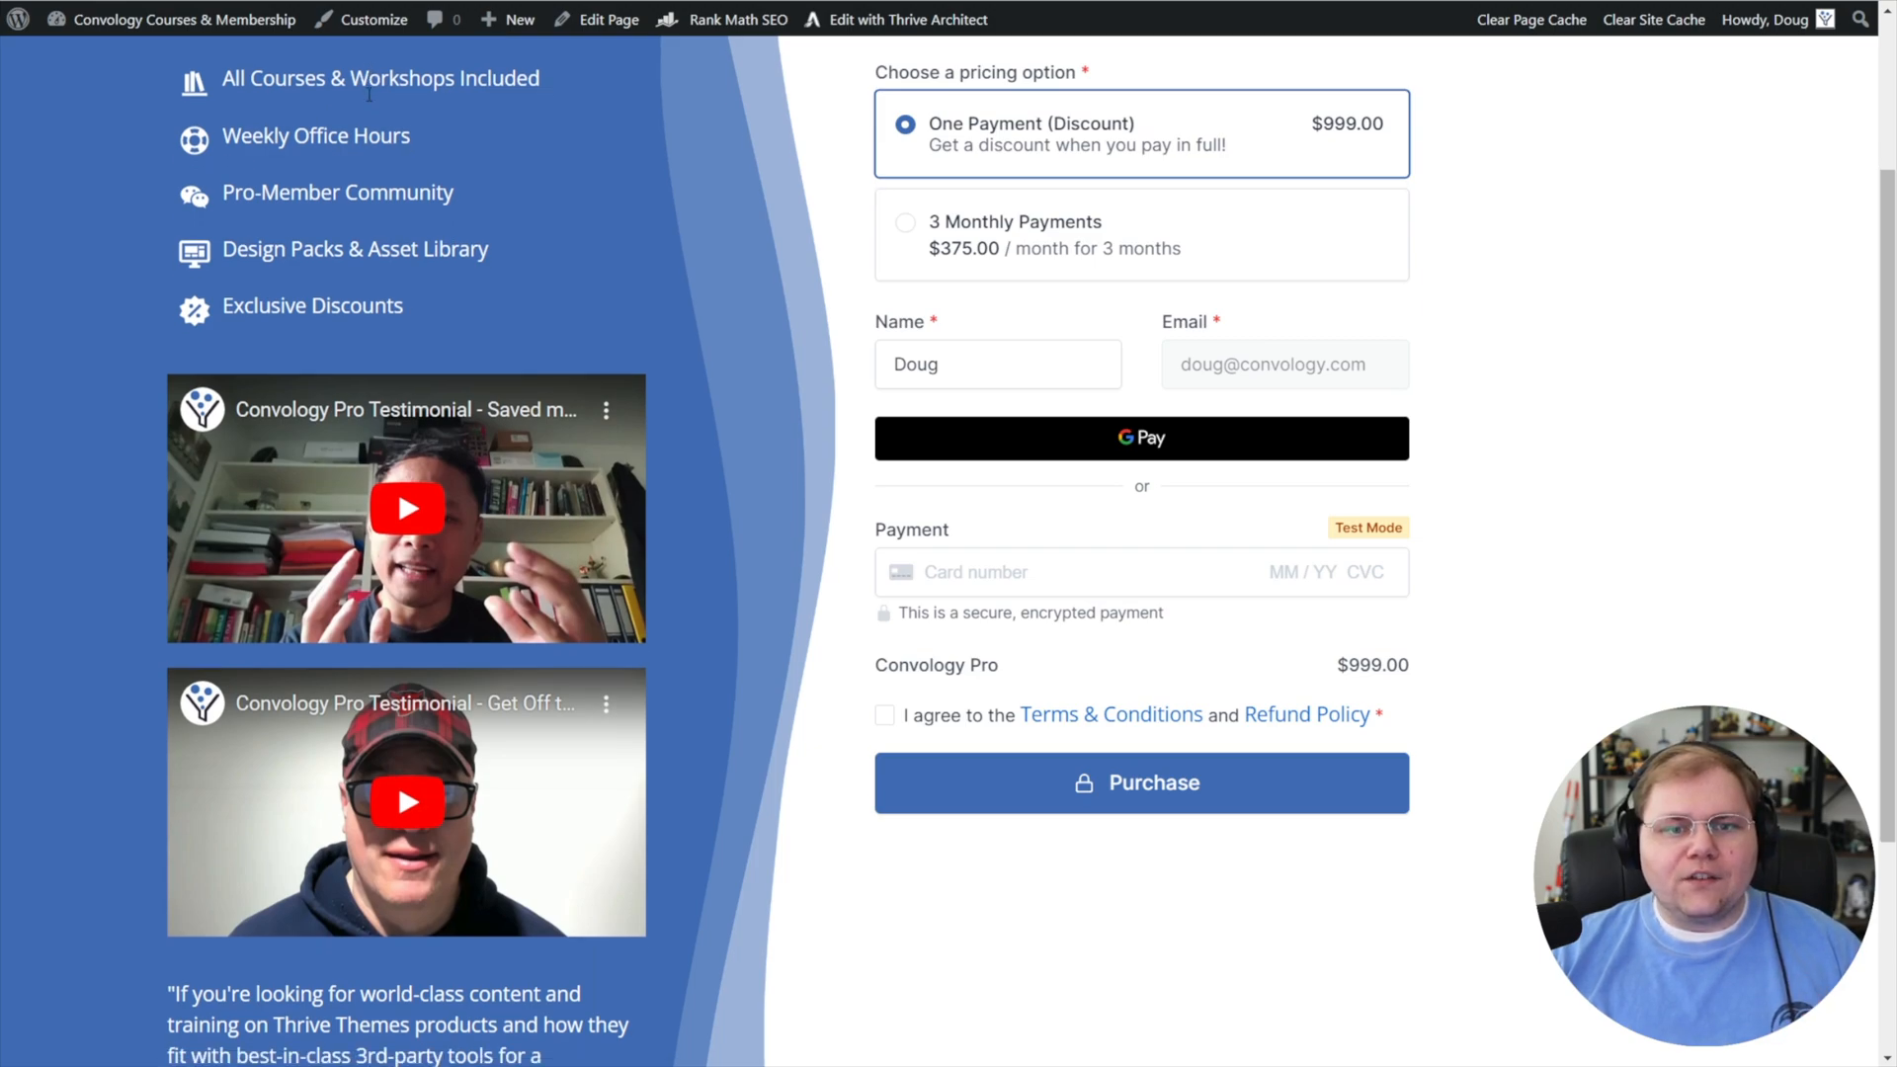
scroll("down", 3)
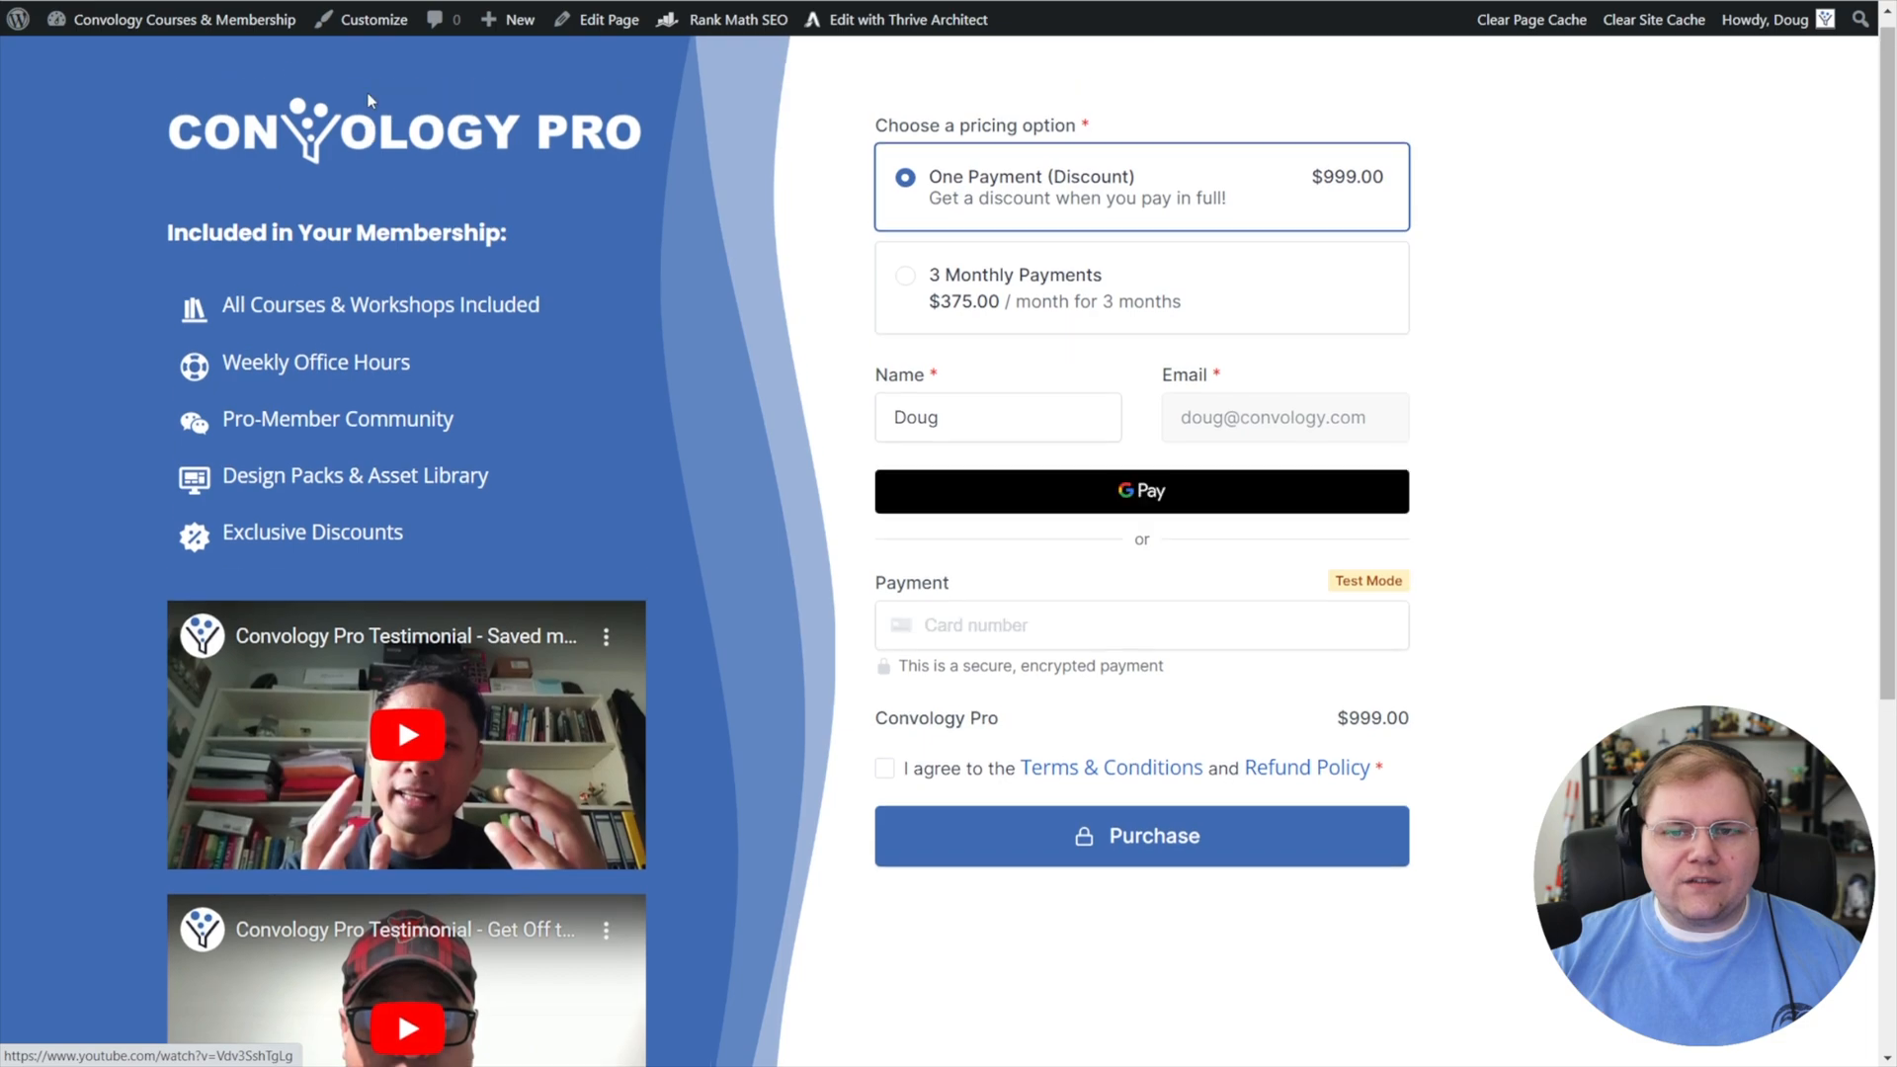
scroll("down", 3)
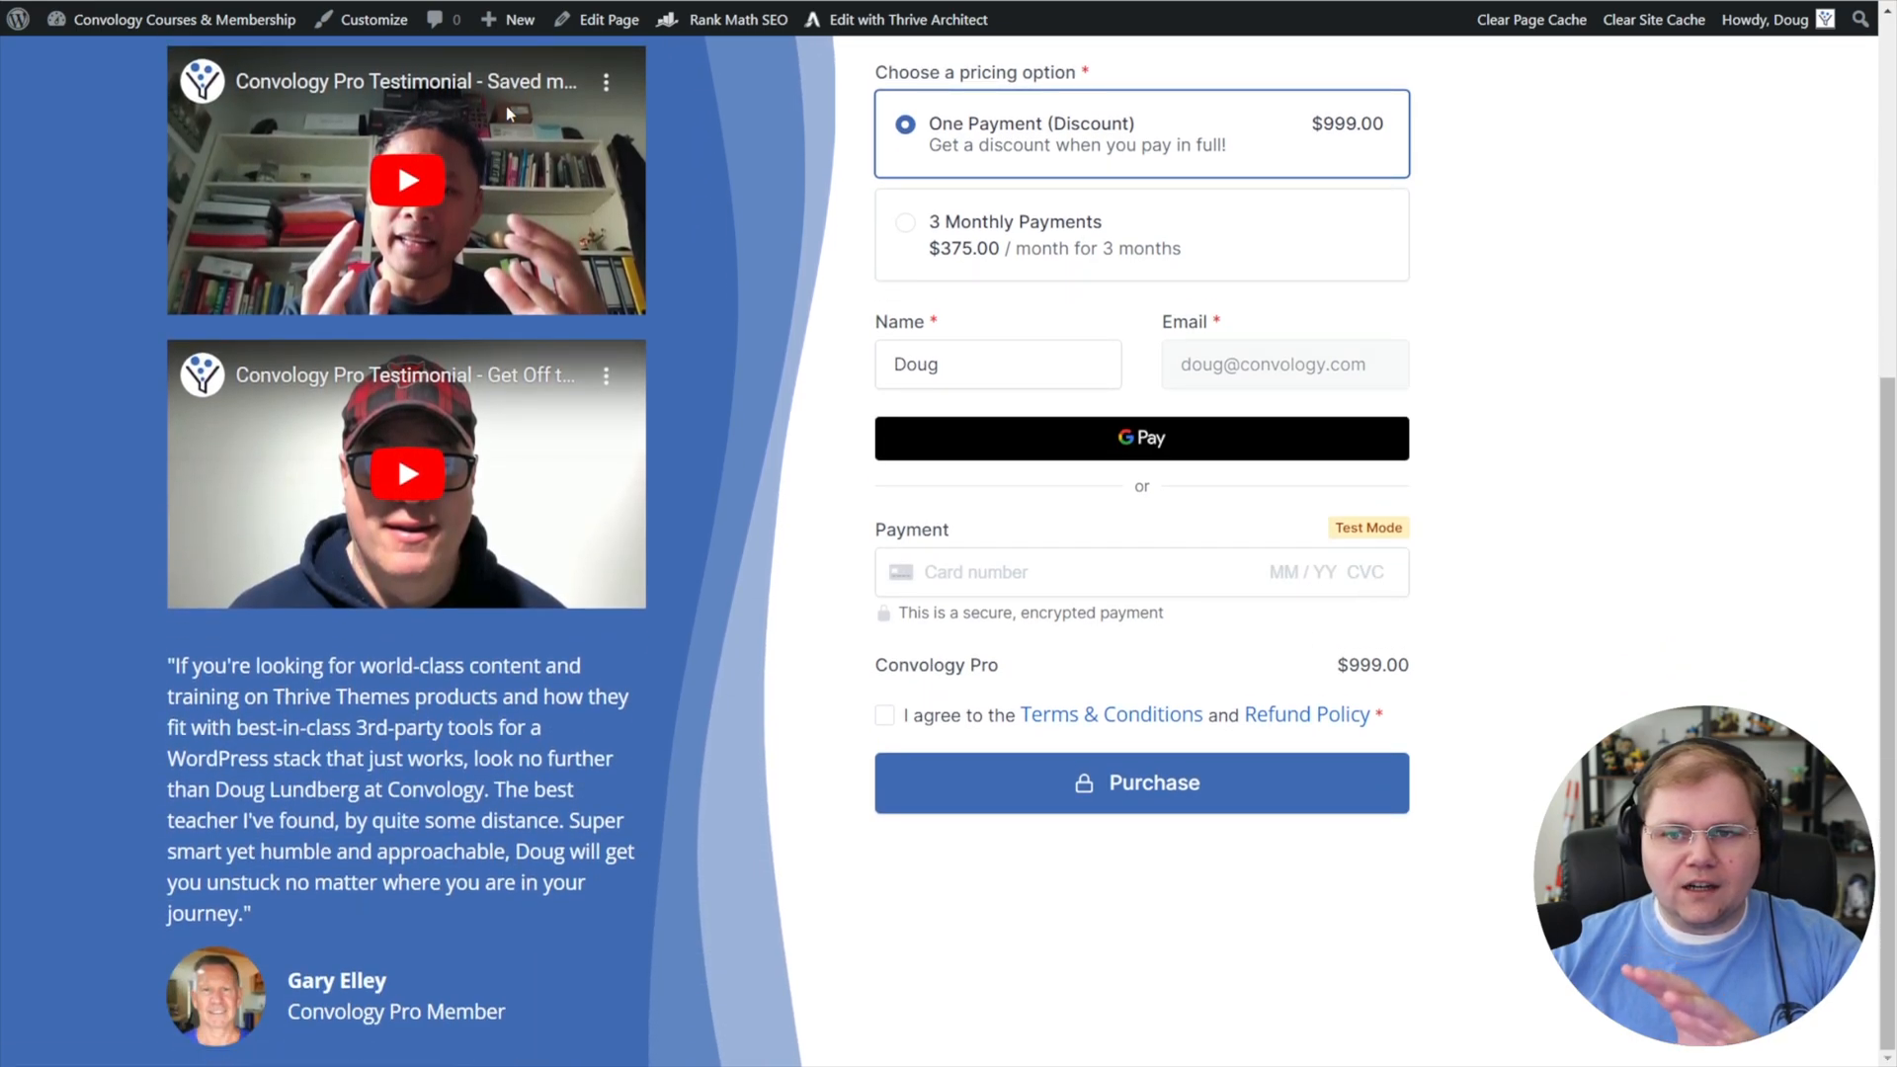
mouse_move(460, 183)
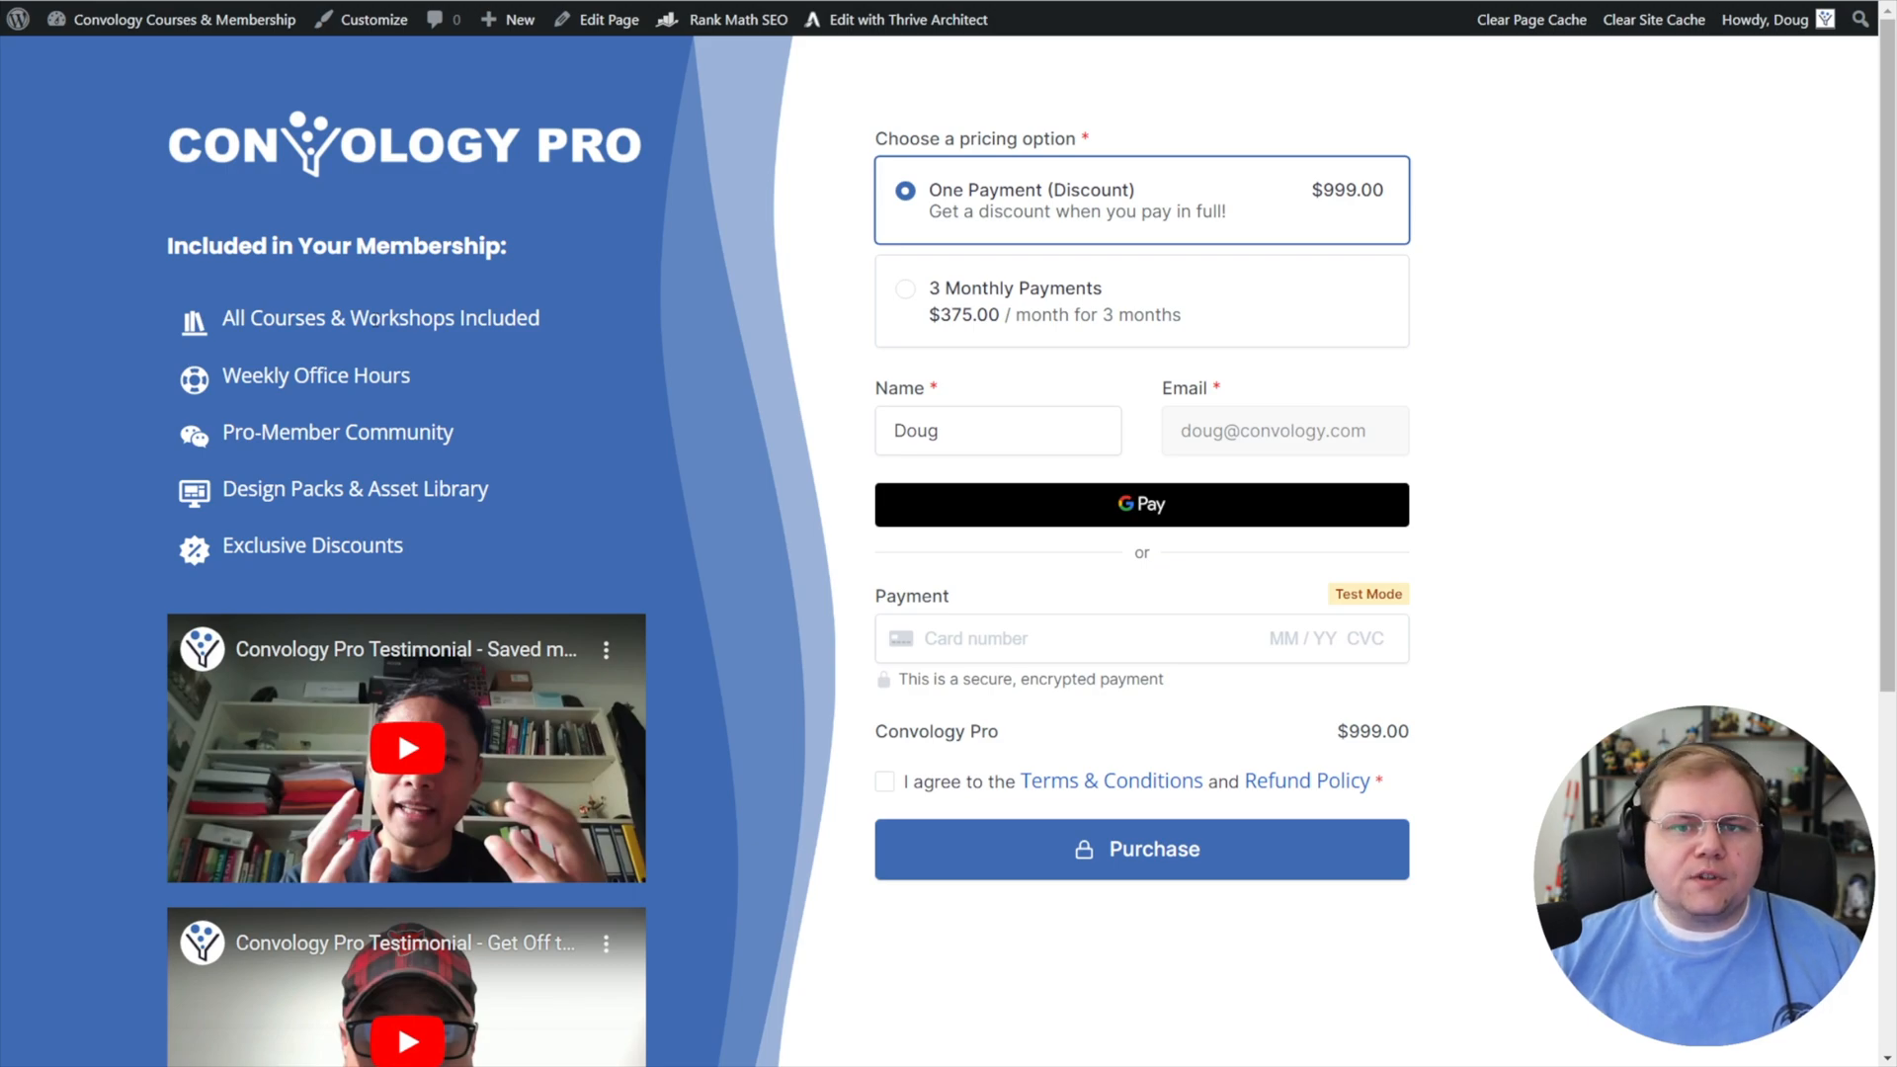
- Edit the blue-sided checkout page in Thrive Architect and select the column holding [sc_form id=2729]
left_click(907, 20)
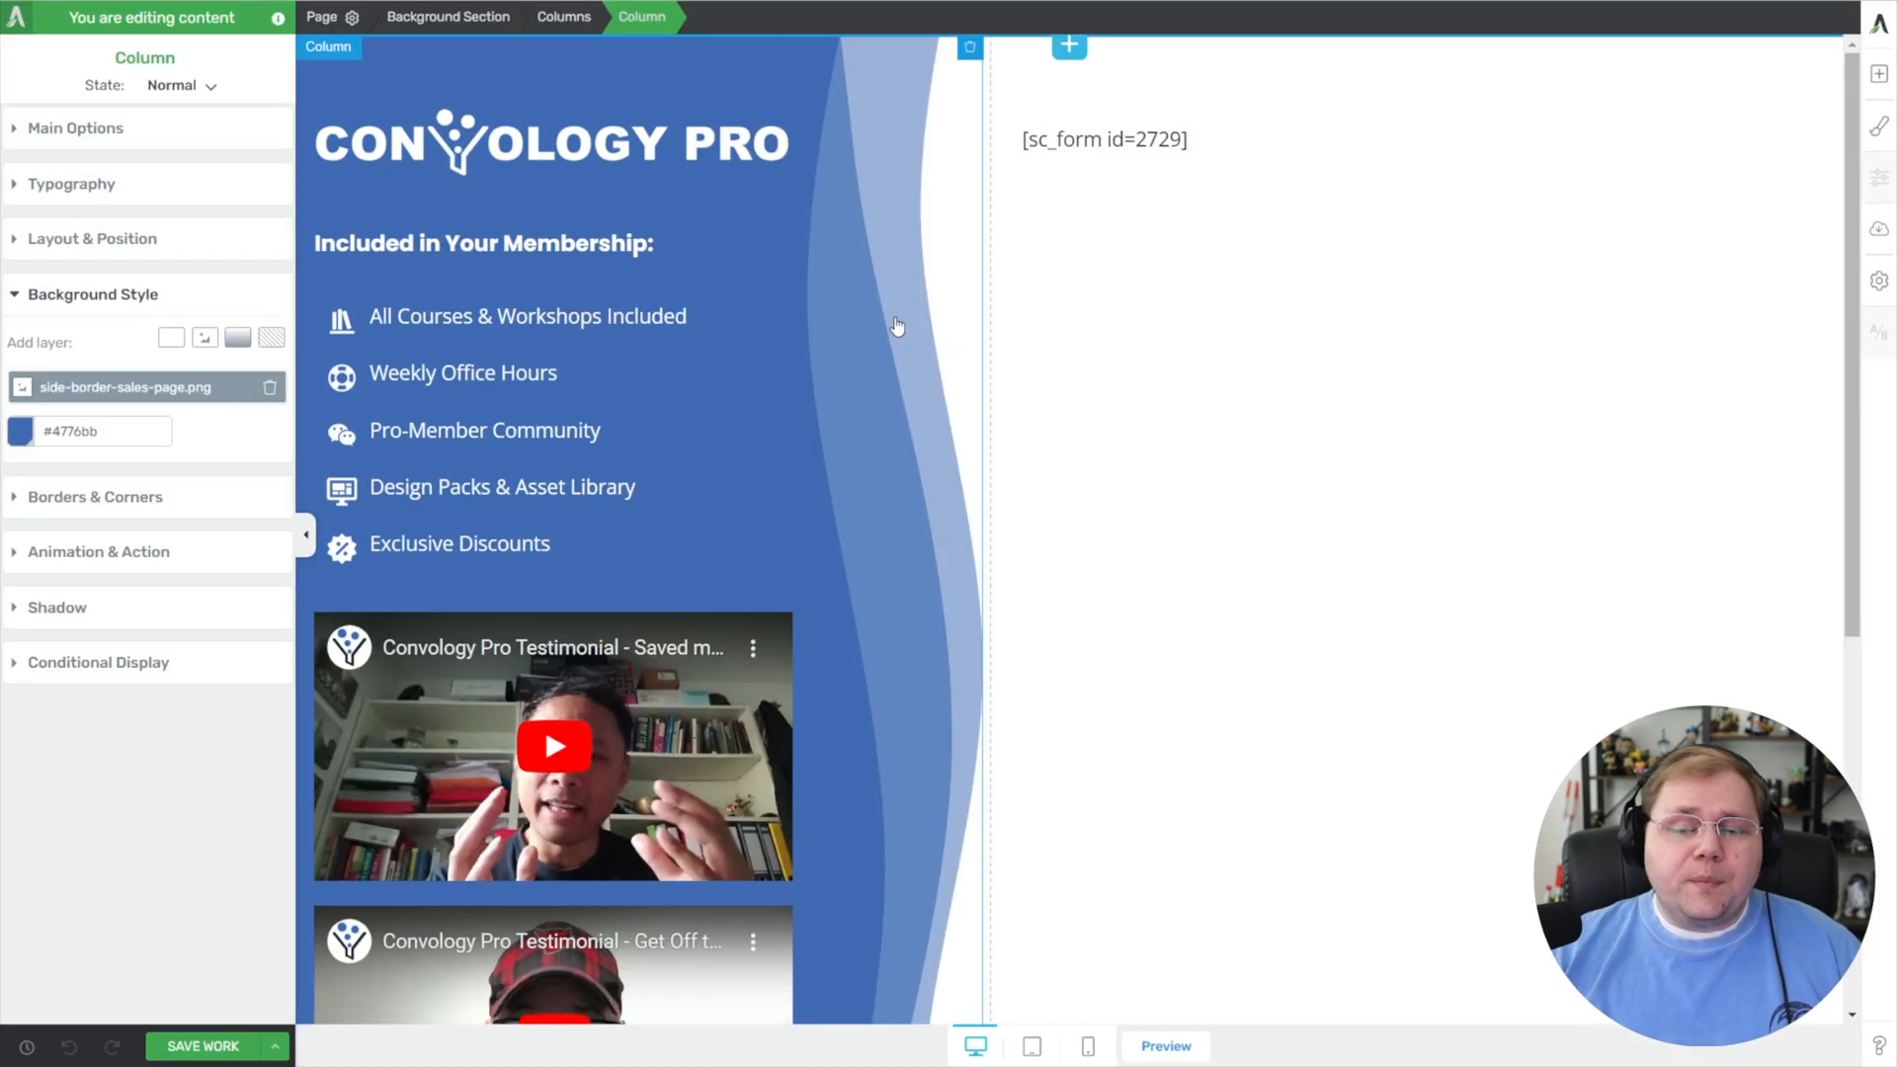
left_click(1103, 140)
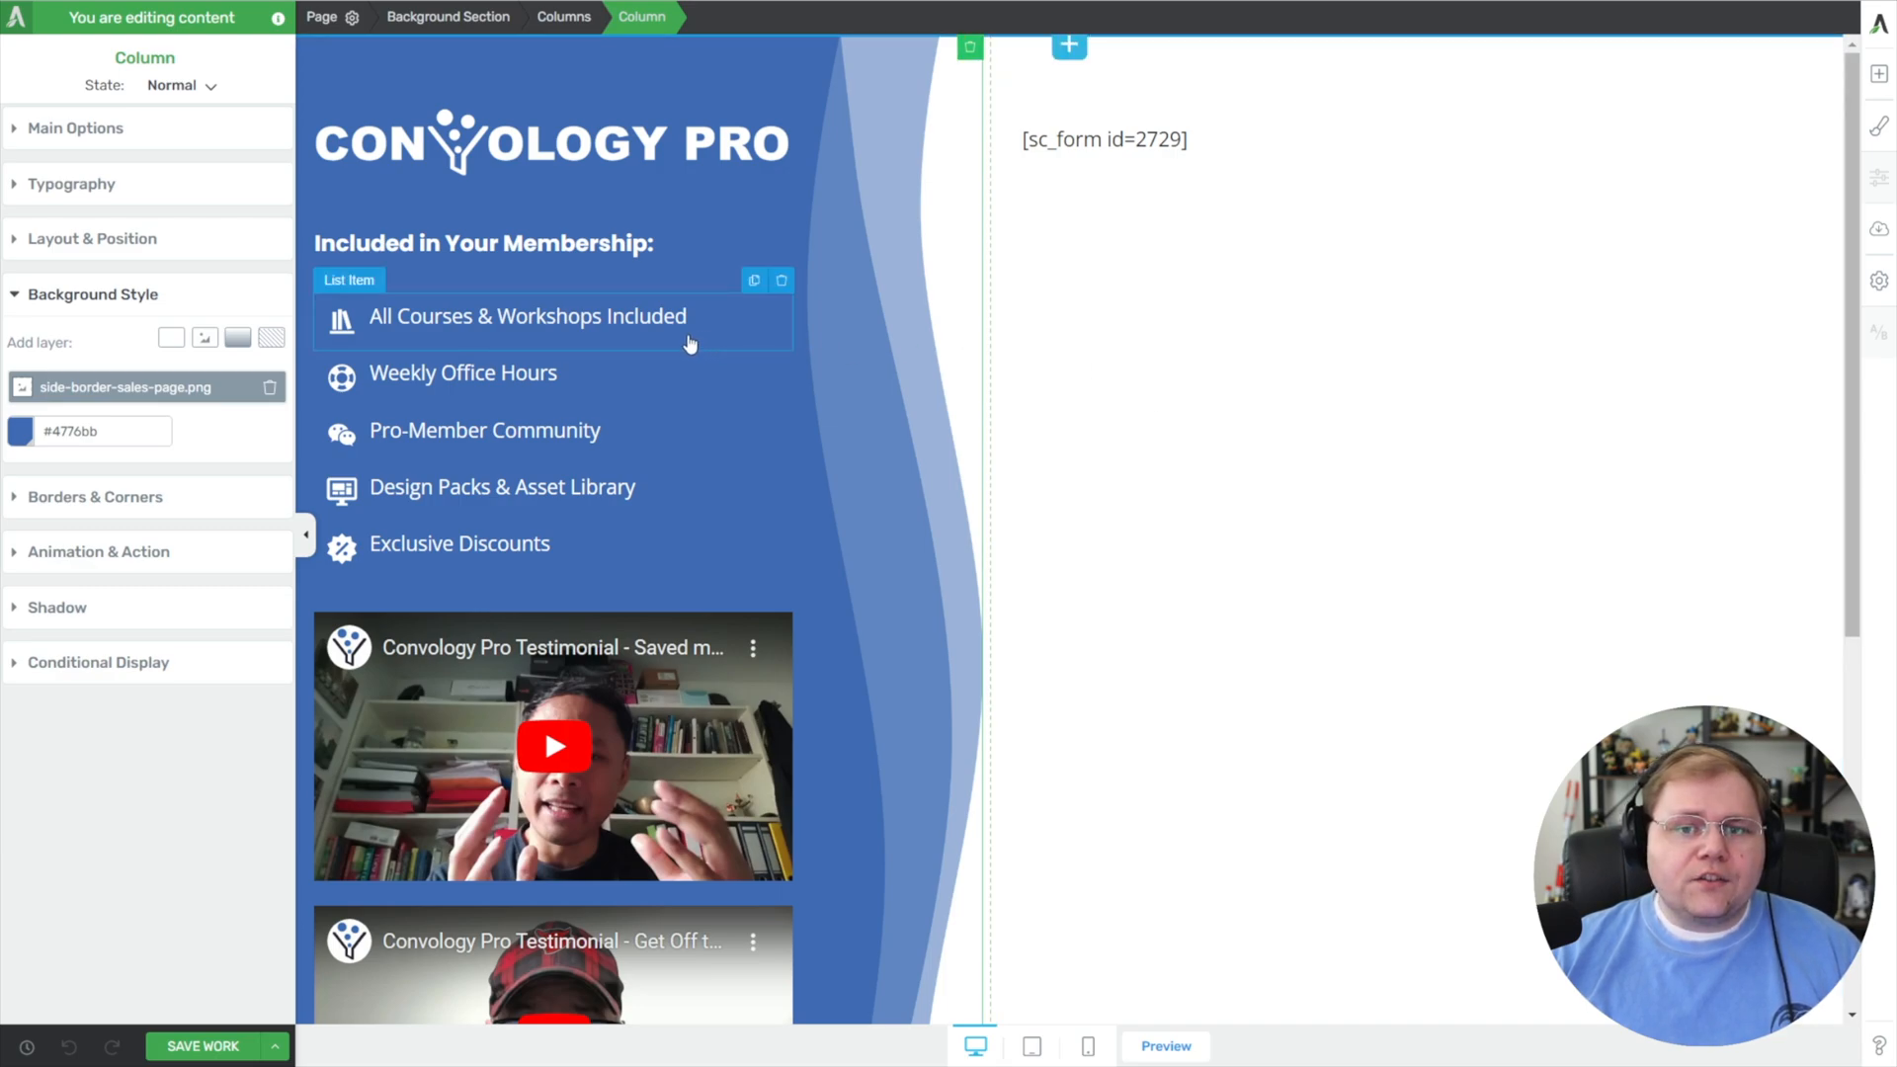
scroll("down", 3)
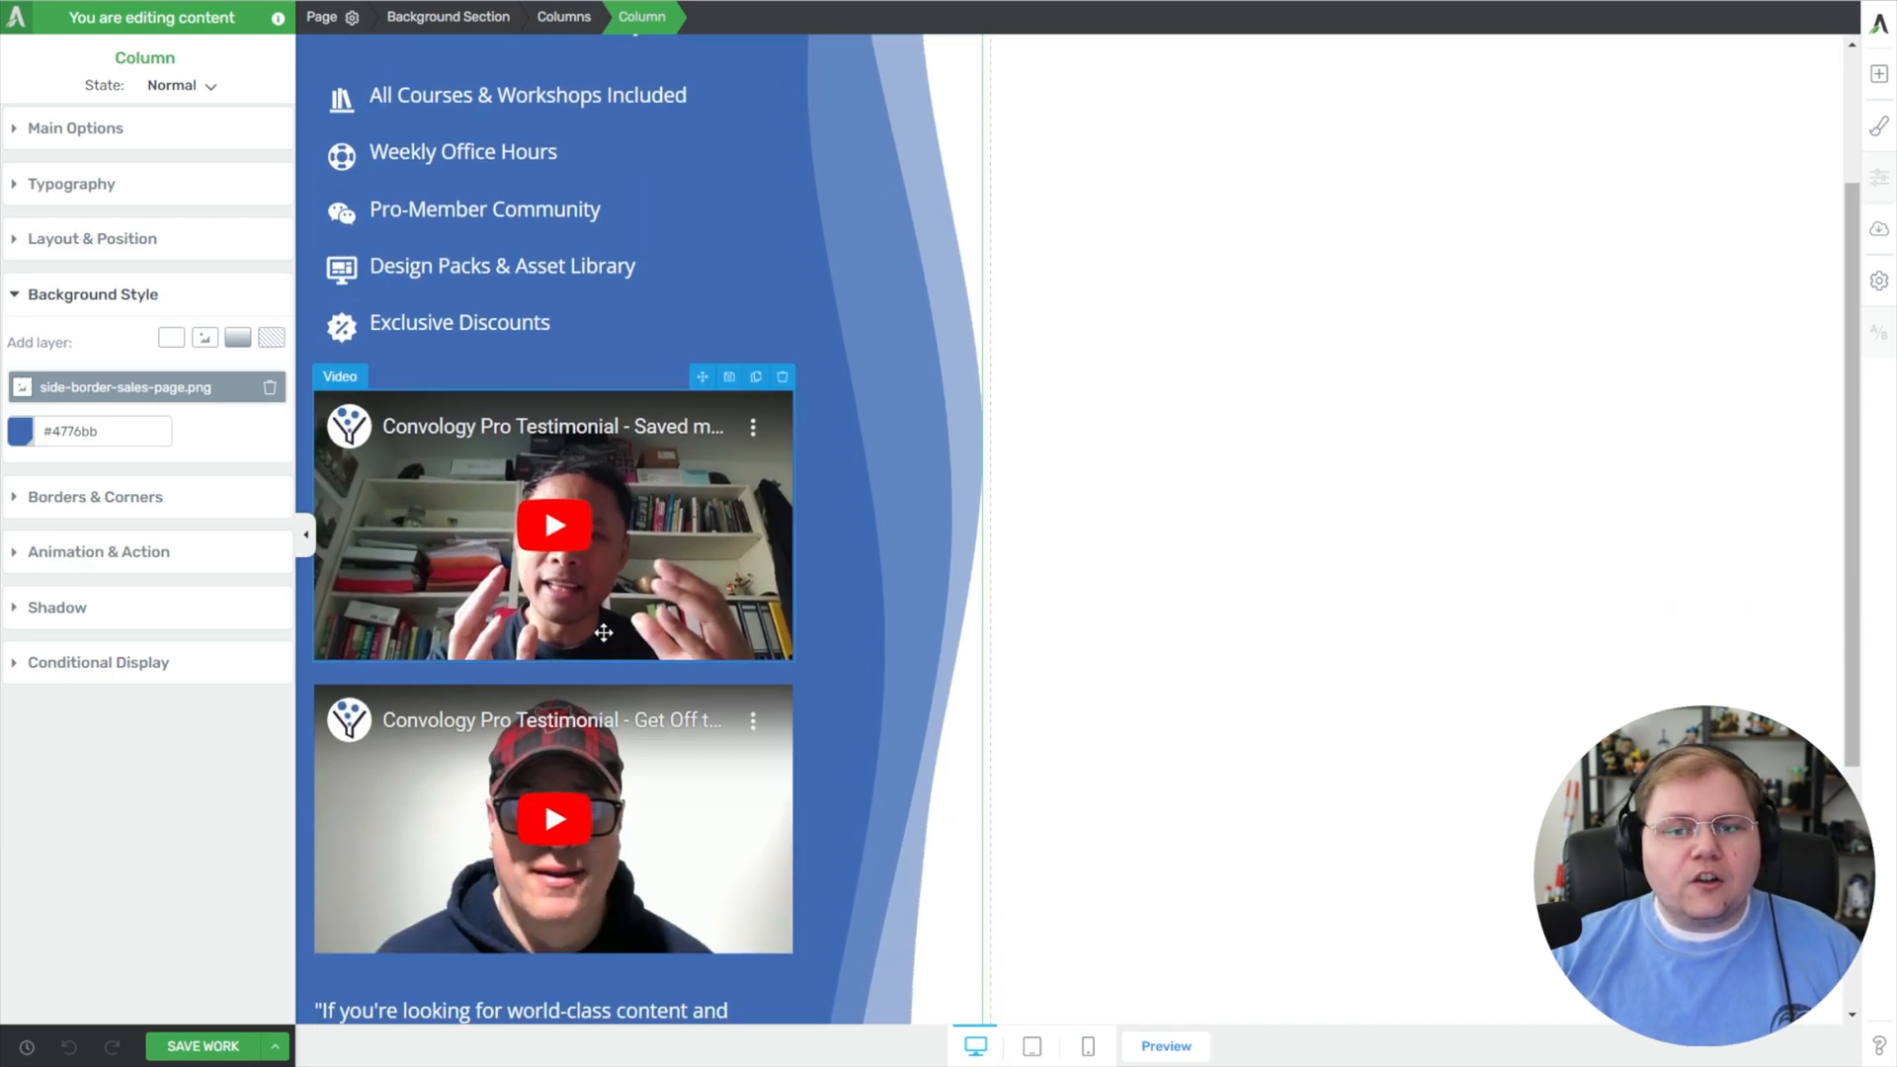
scroll("up", 3)
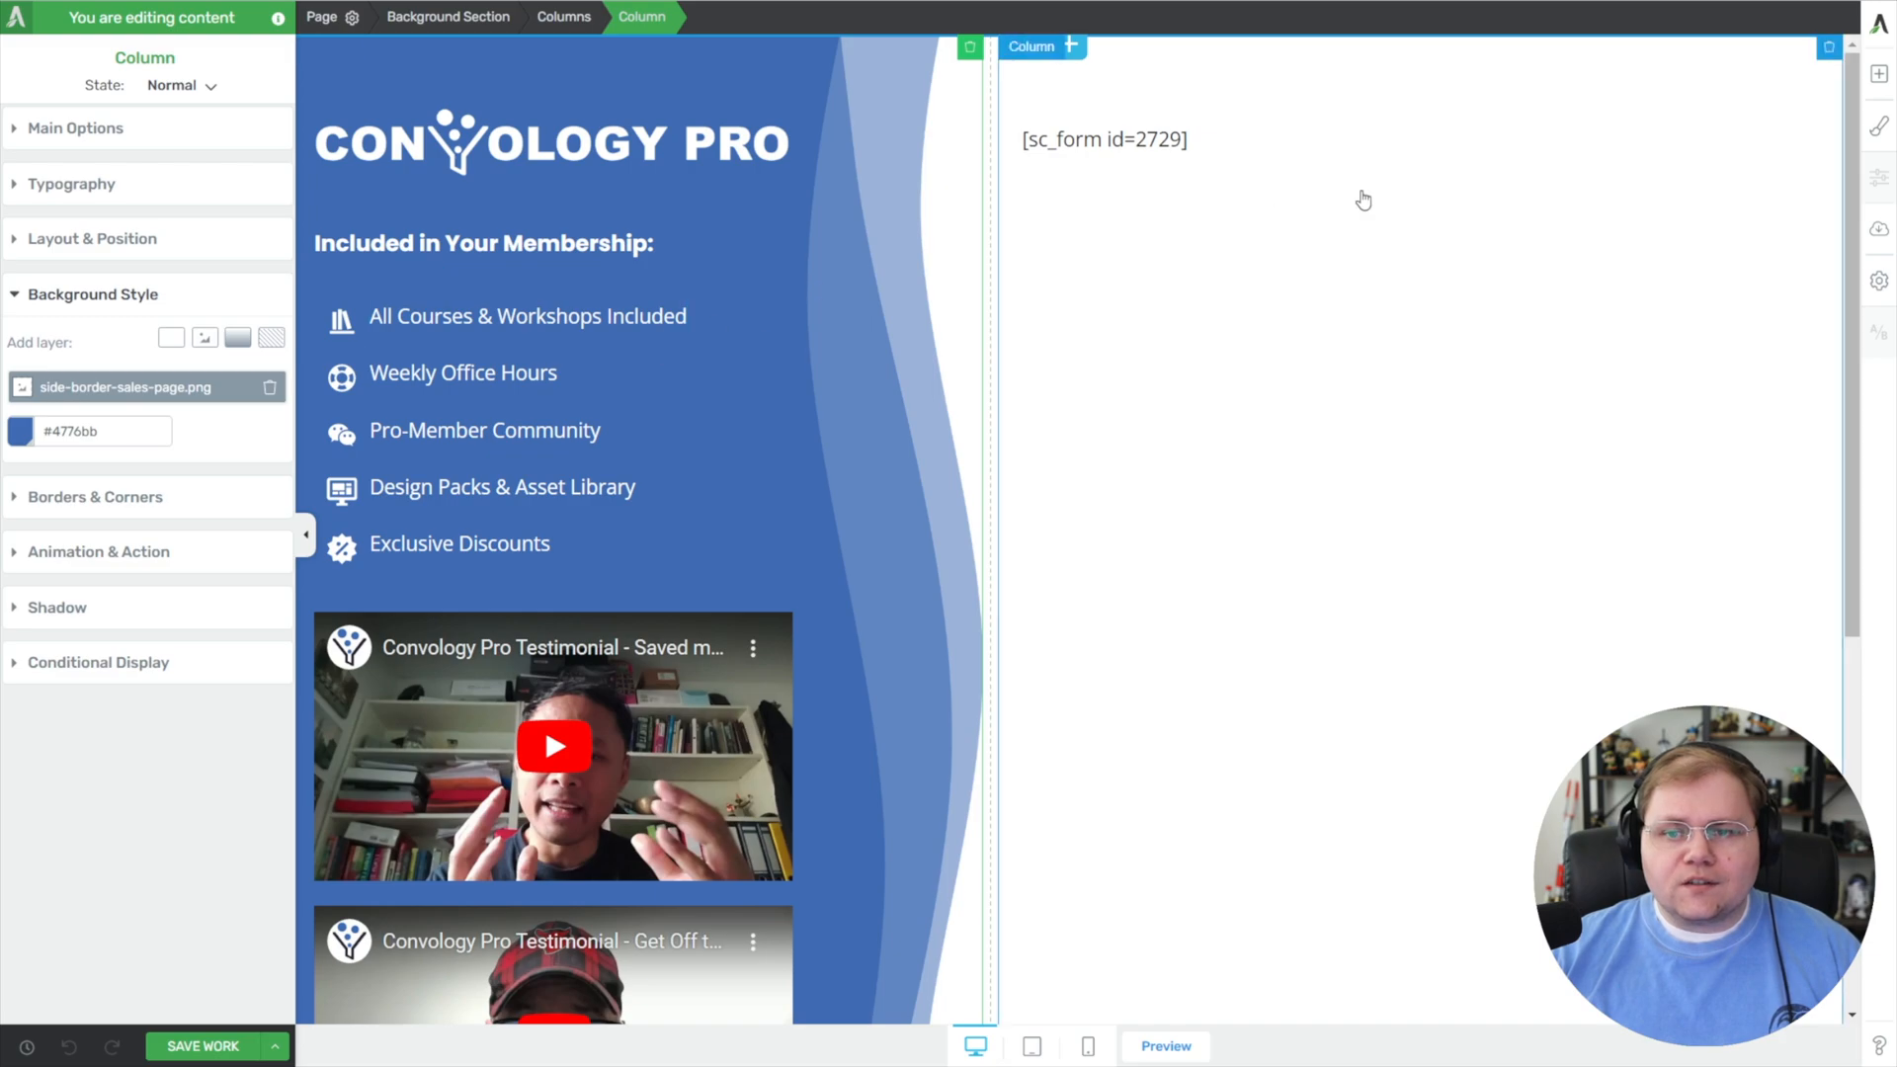